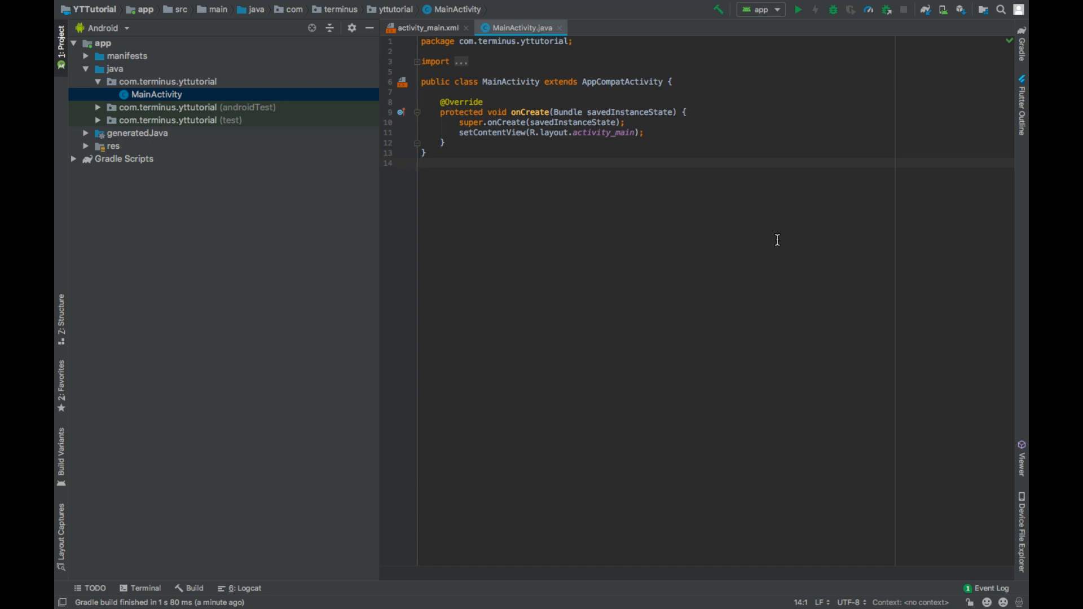
Add implementation 'com.android.volley:volley:1.1.1' to the app module's build.gradle dependencies.
left_click(422, 162)
type("implementation 'com.android.")
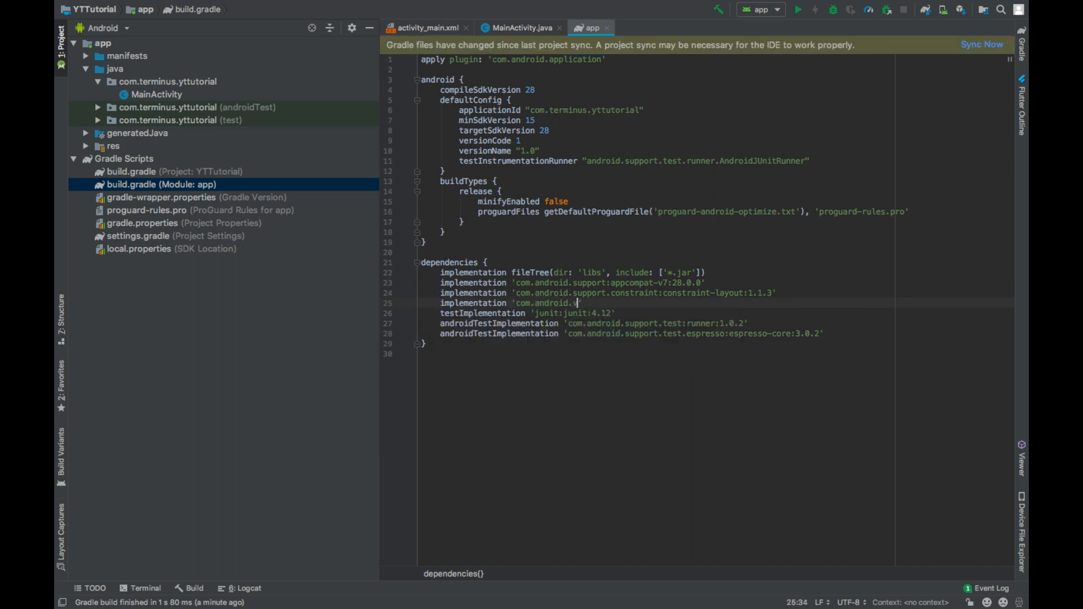
type("volley:volley:")
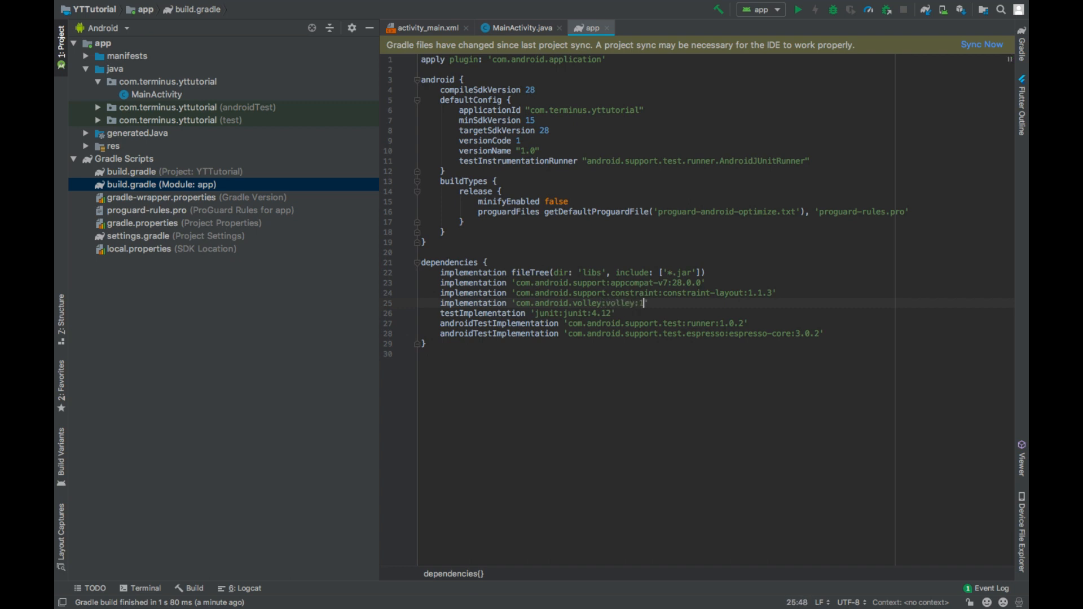
type("1.1.1")
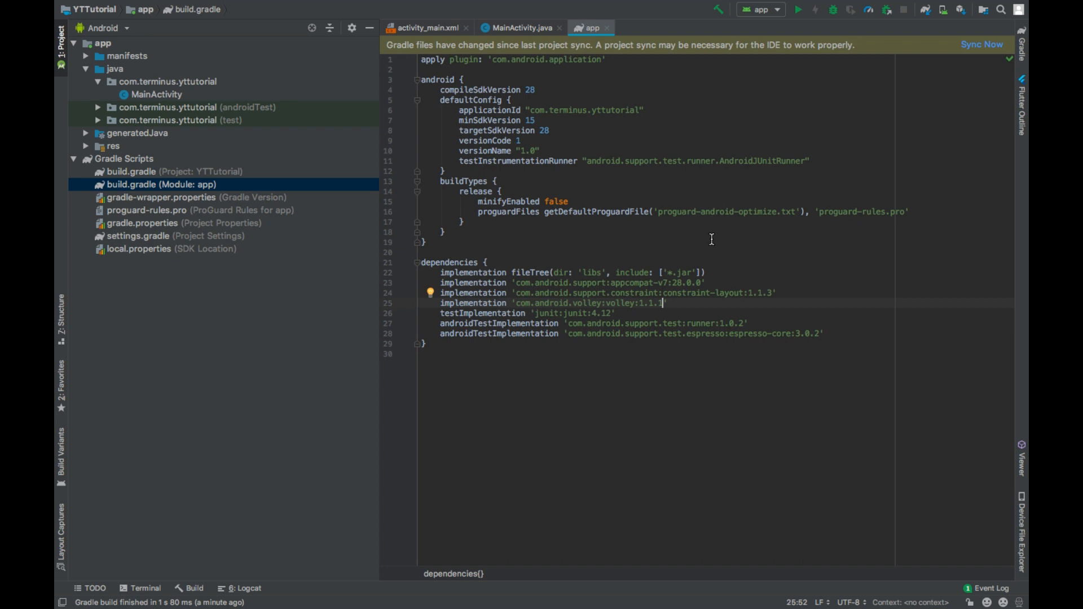
mouse_move(89, 58)
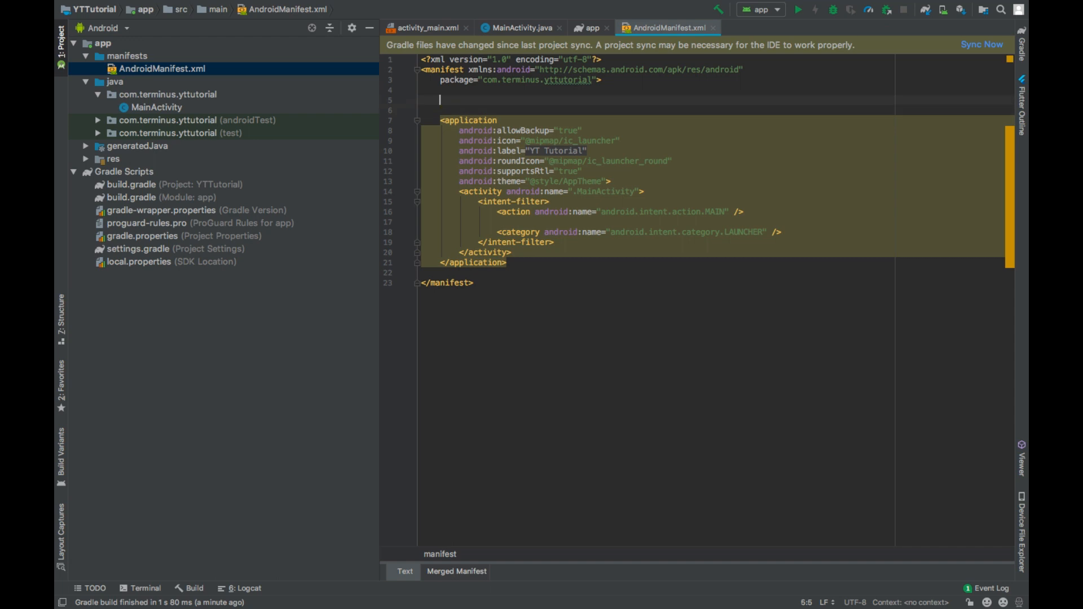
Add INTERNET permission and usesCleartextTraffic="true" to the manifest, then sync Gradle.
type("<uses-permission android:name=\"android.permission.INTERNET\" />")
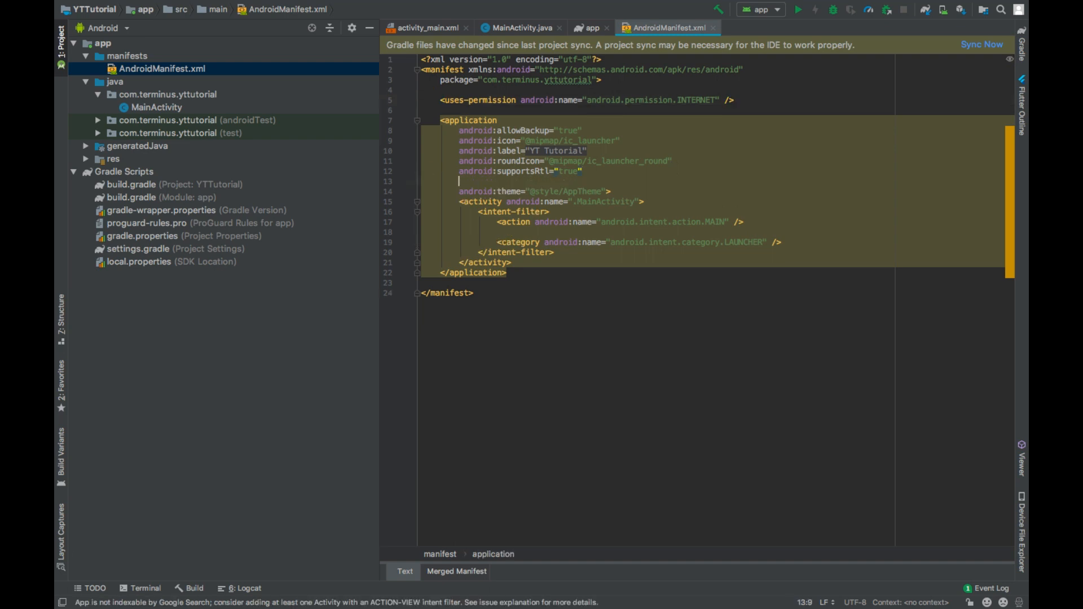
type("usesCleartextTraffic=\"true")
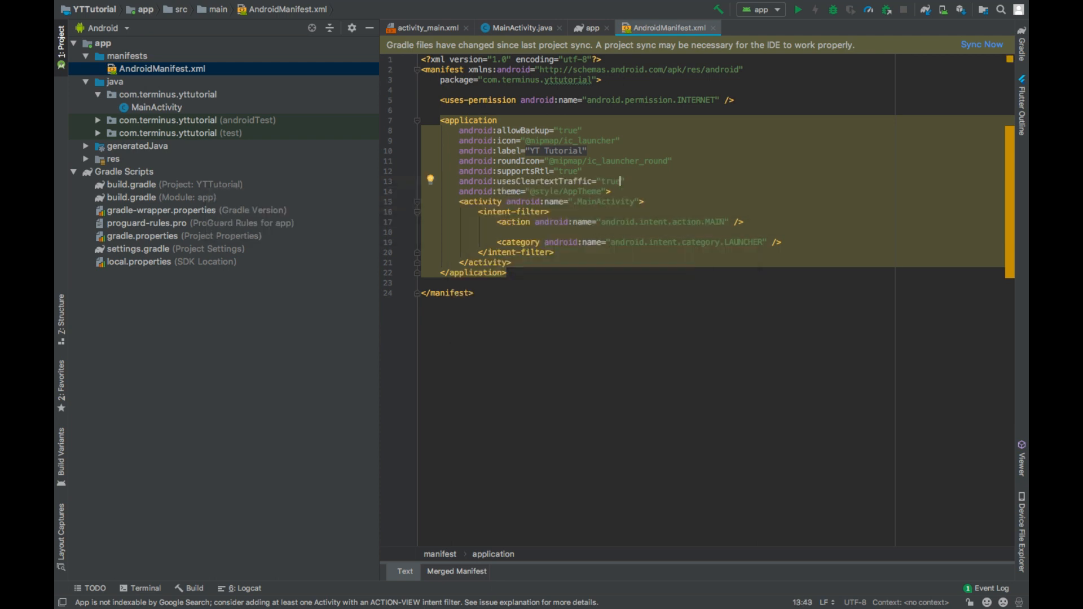
mouse_move(676, 167)
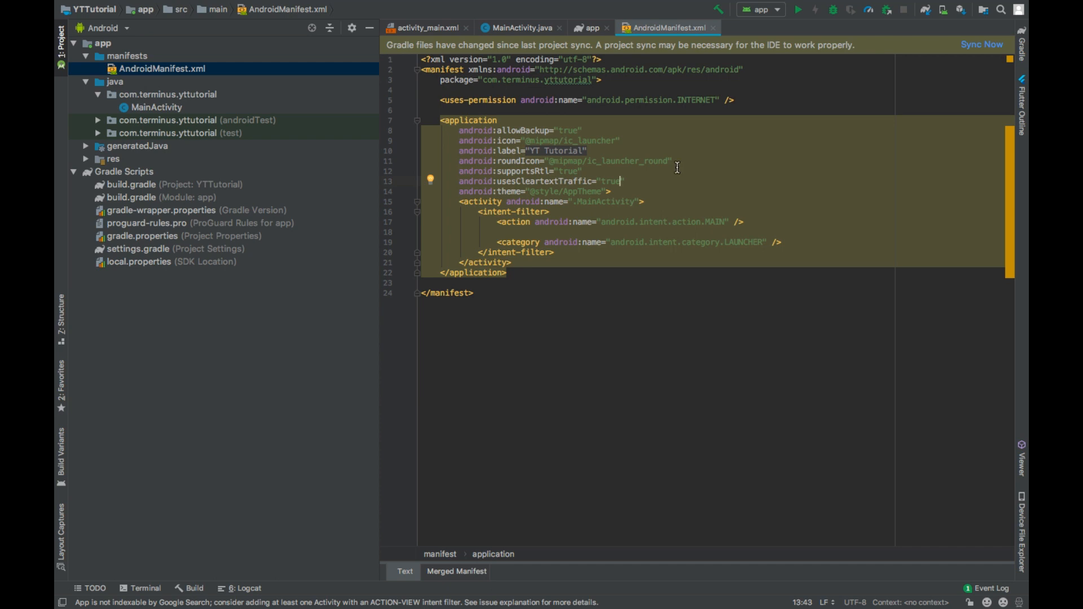
left_click(980, 44)
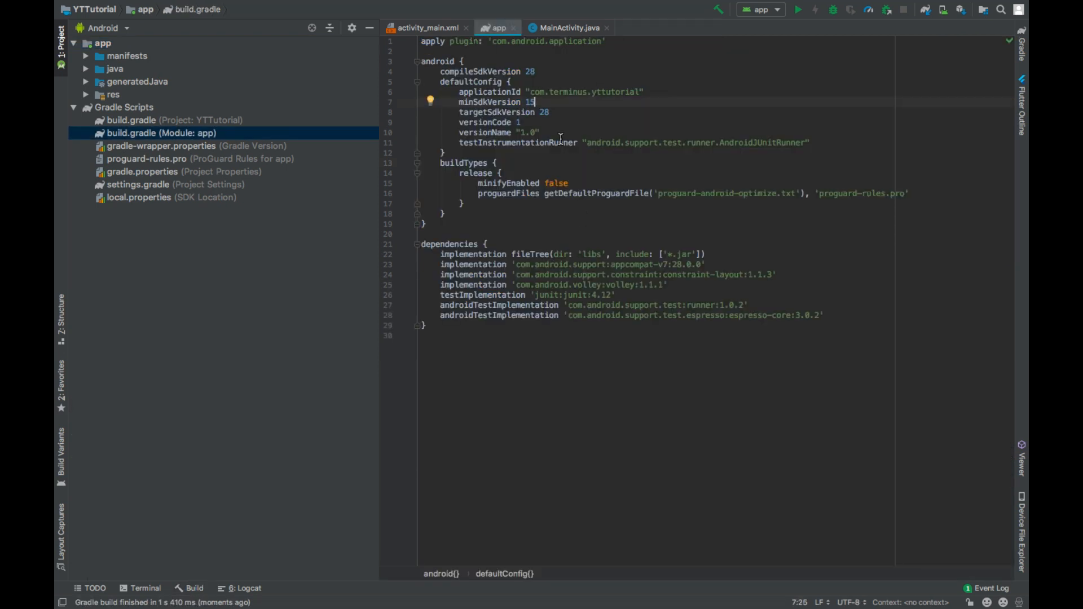
Add an EditText with hint 'Enter text' and id editText to activity_main.xml.
left_click(425, 28)
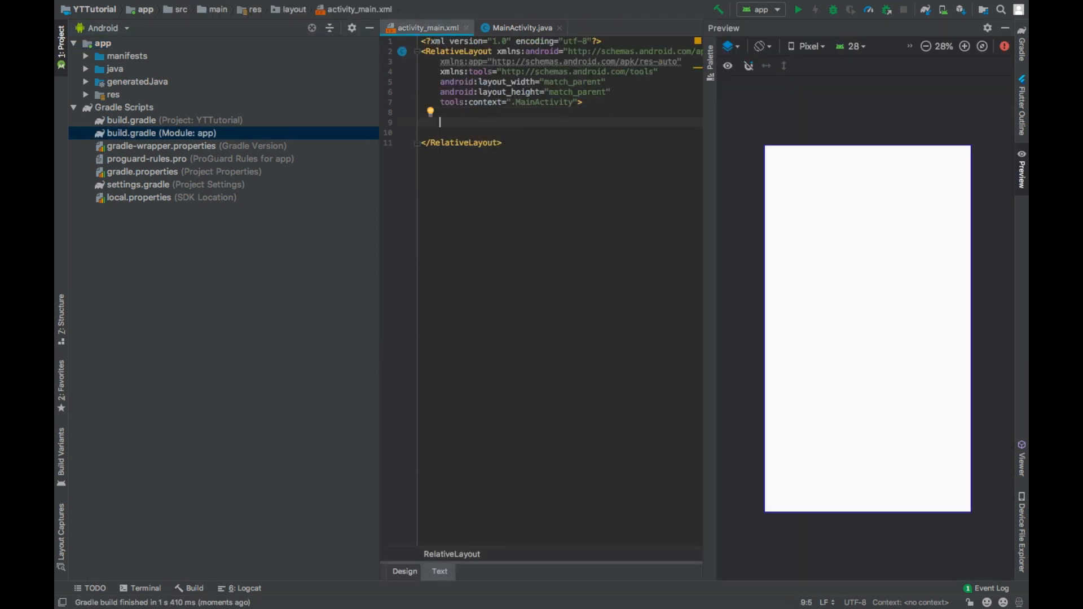
type("<EditText")
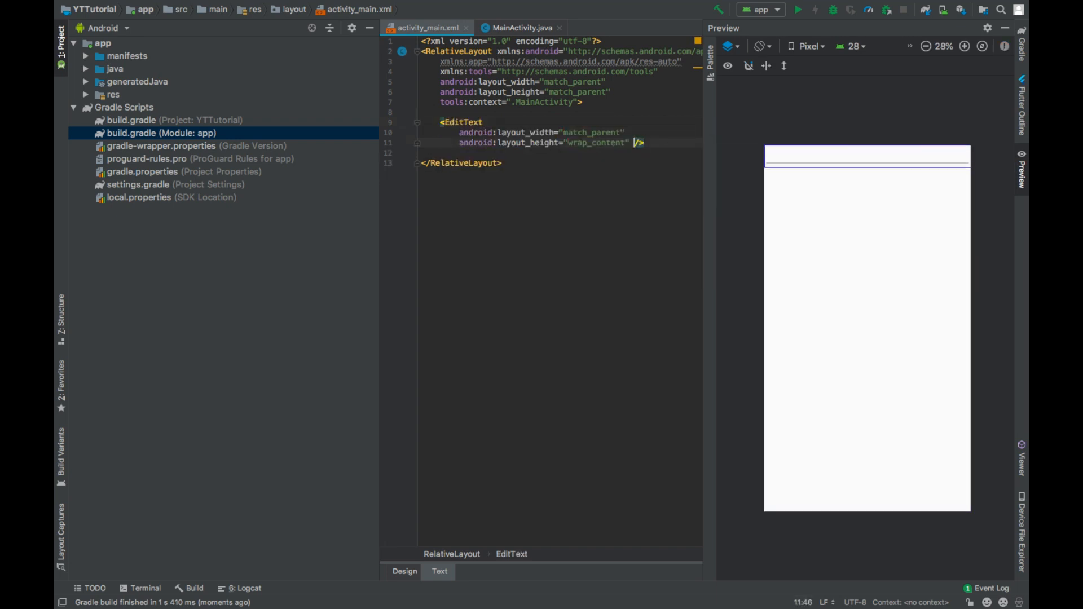
type("android:hint=\"\"/>")
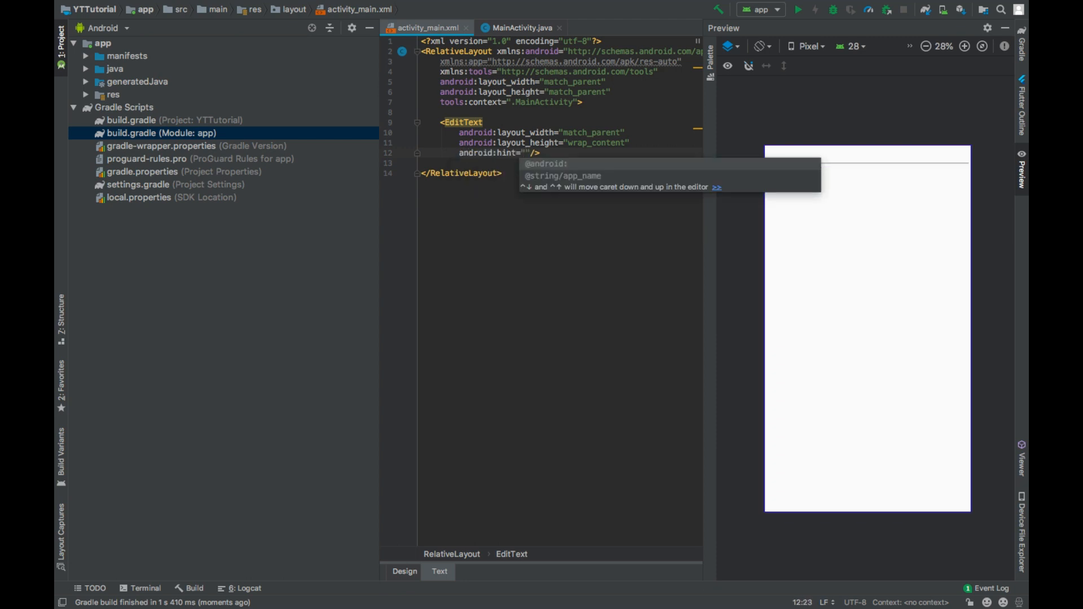
type("Enter text")
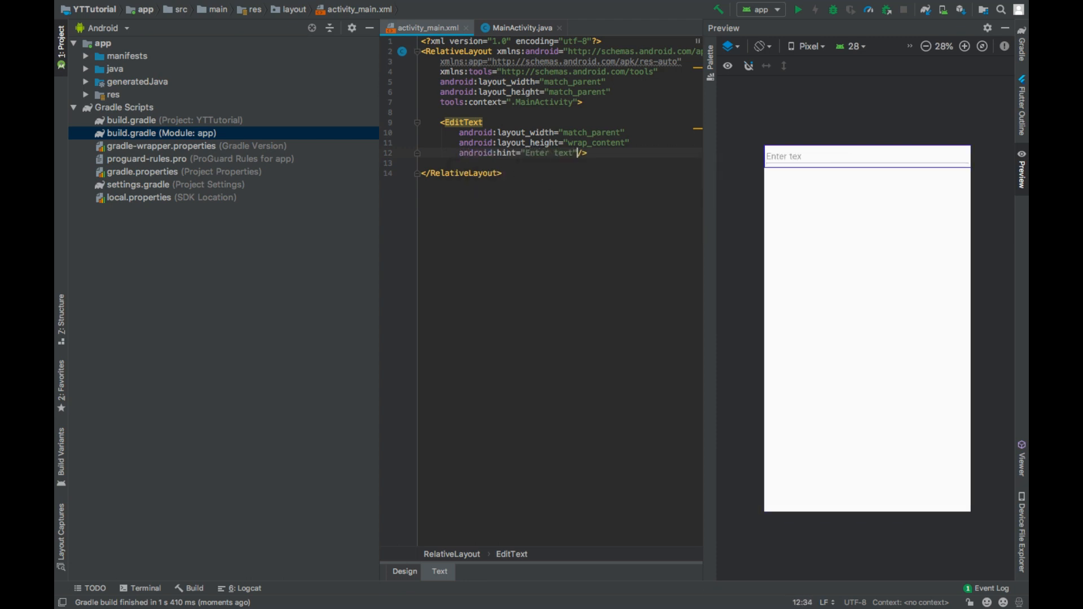
type("android:id=\"@+id/\"/>")
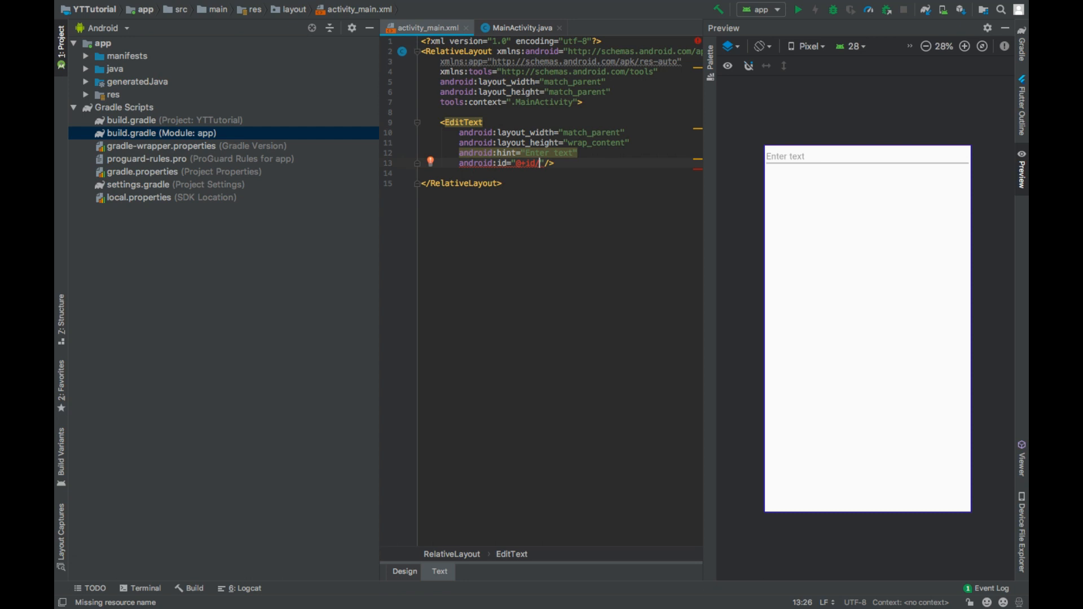
type("editText")
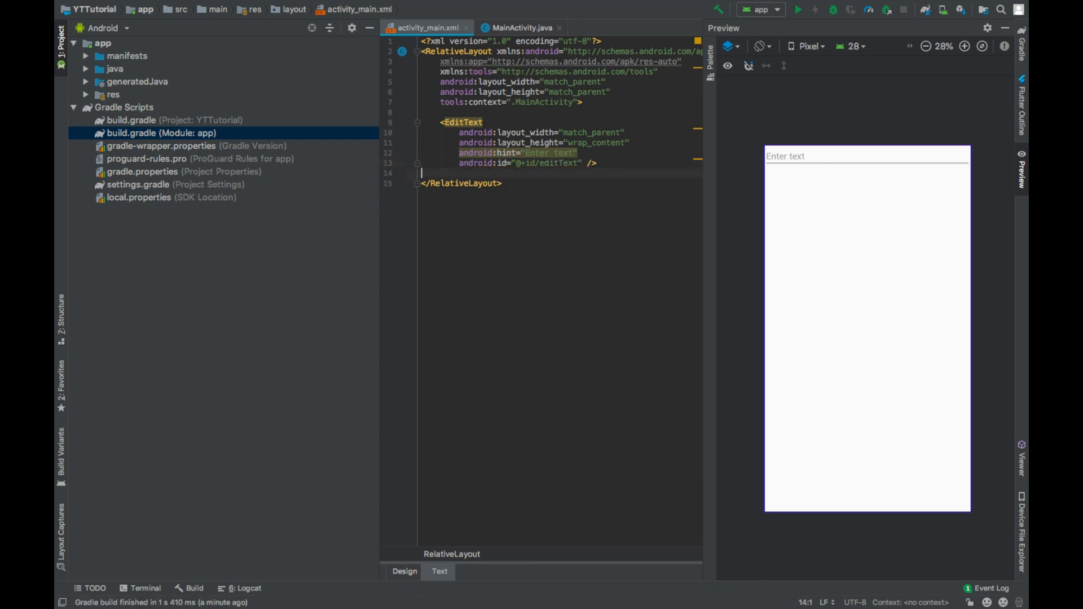
Add a Button with id send, placed below editText, labelled 'Send'.
type("<Button")
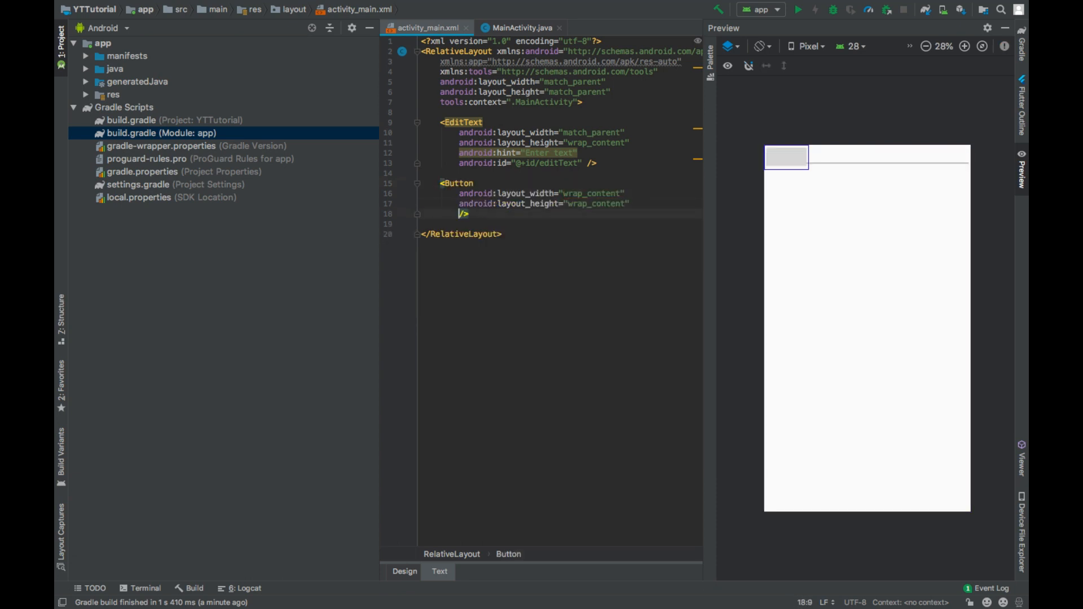
type("below=\"@id")
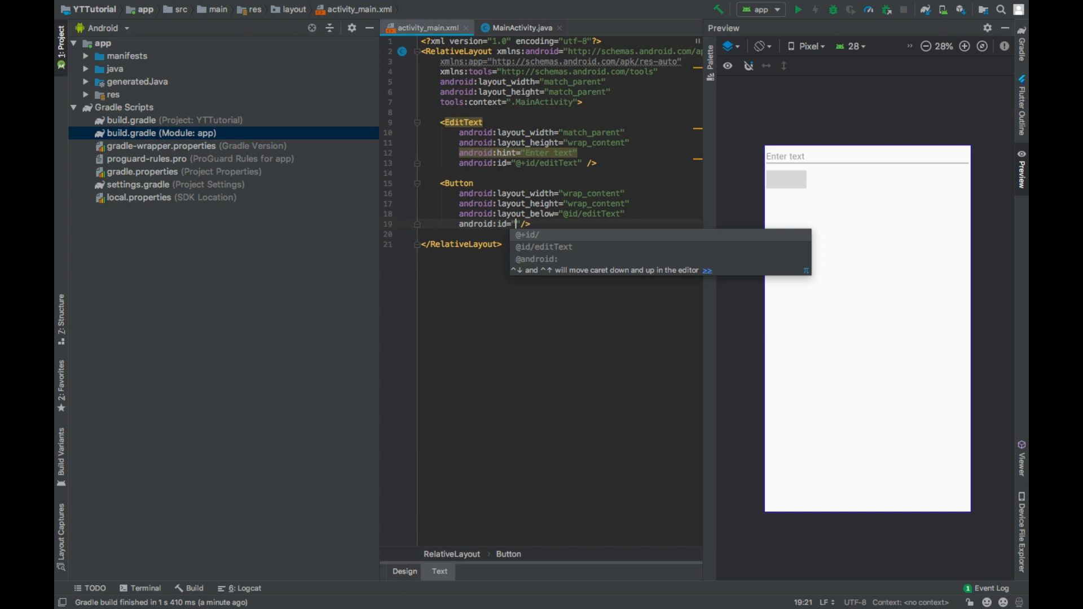
type("te/>")
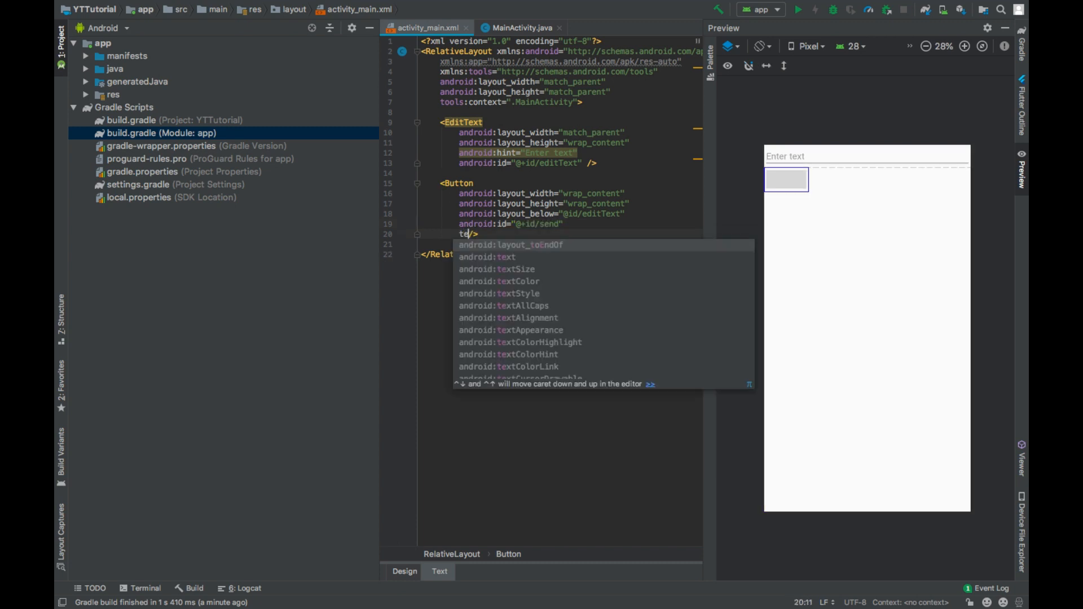
type("android:text=\"Send\"")
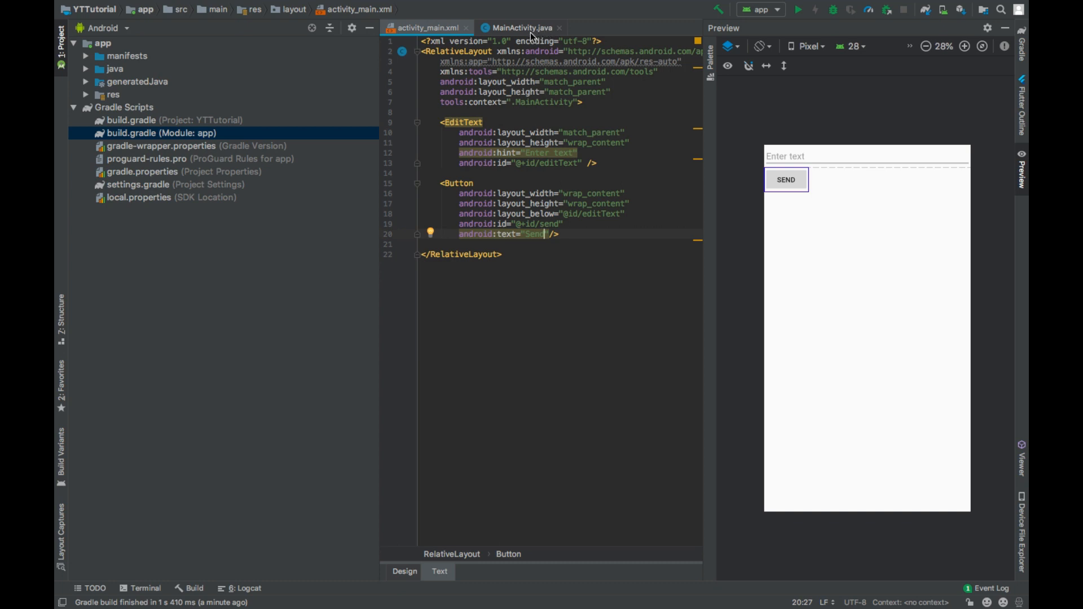
In onCreate, get editText and send via findViewById and start send.setOnClickListener.
left_click(519, 27)
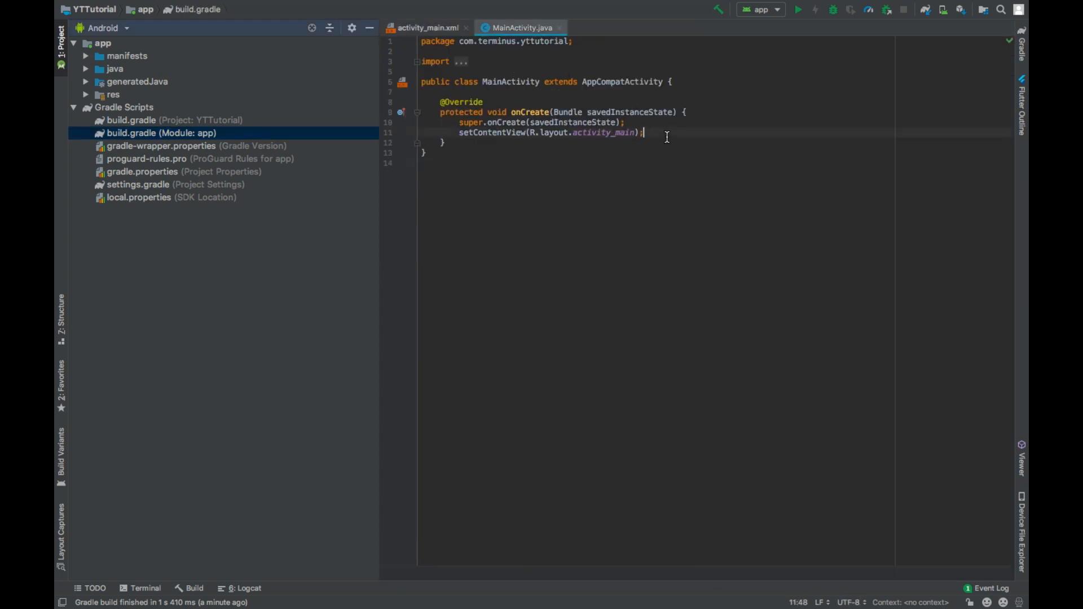
key("enter")
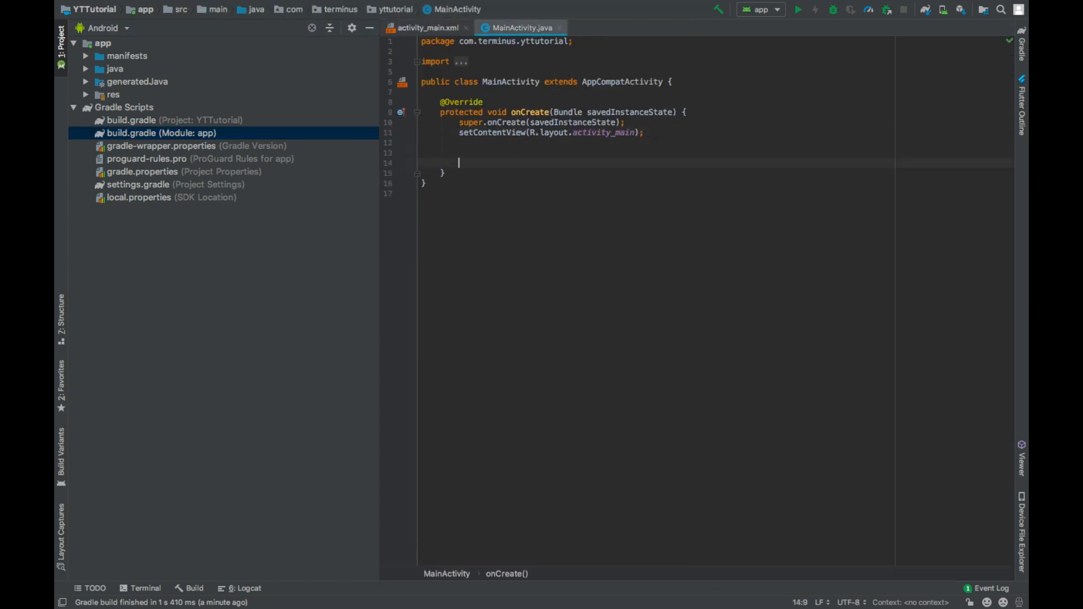
type("EditText editText =")
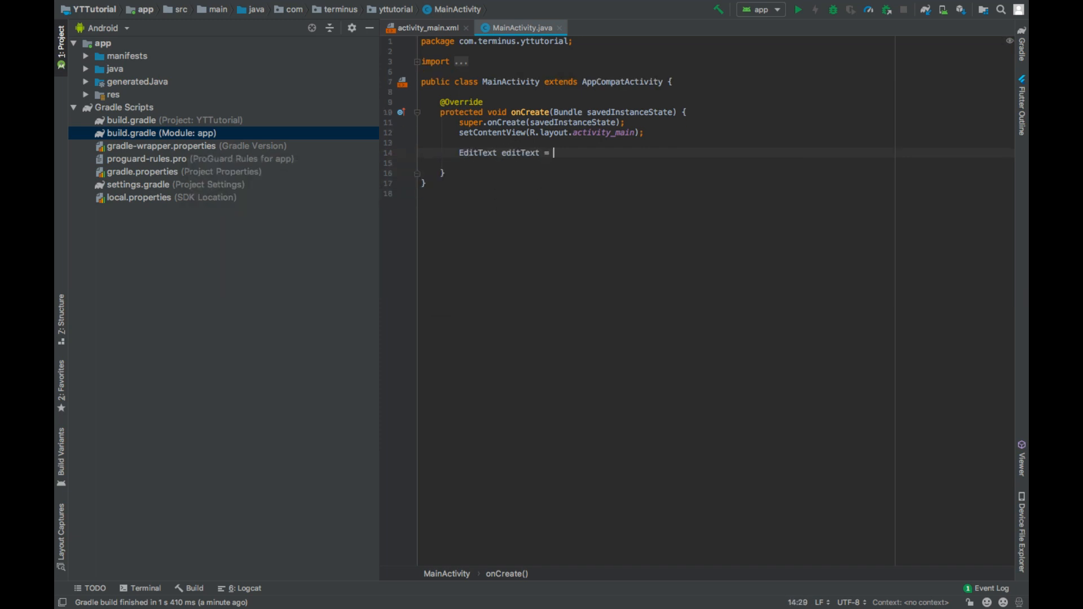
type("findViewById(R.id)")
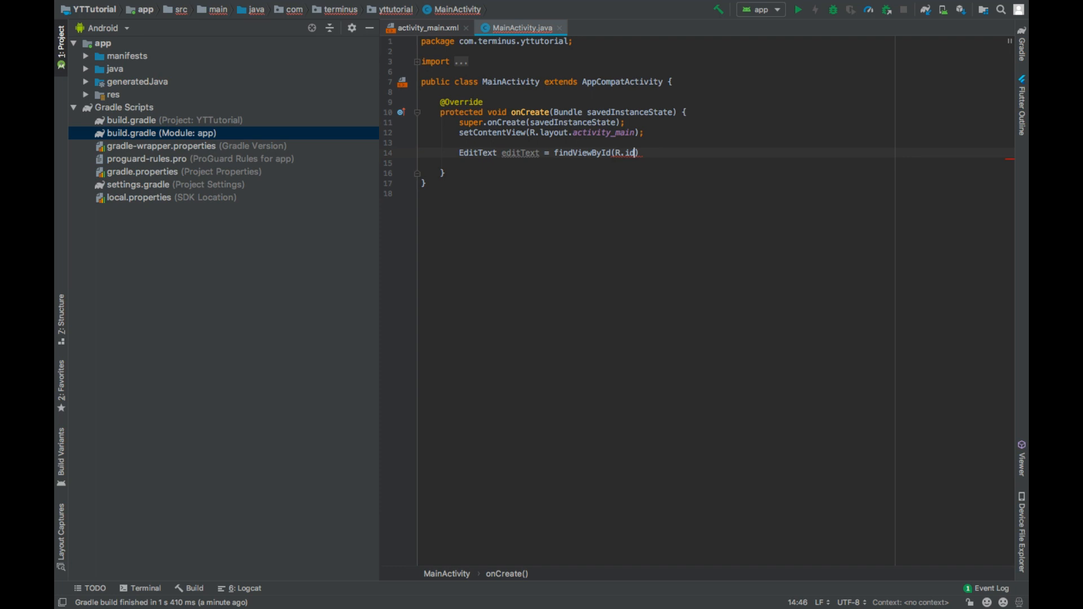
type(".editText);")
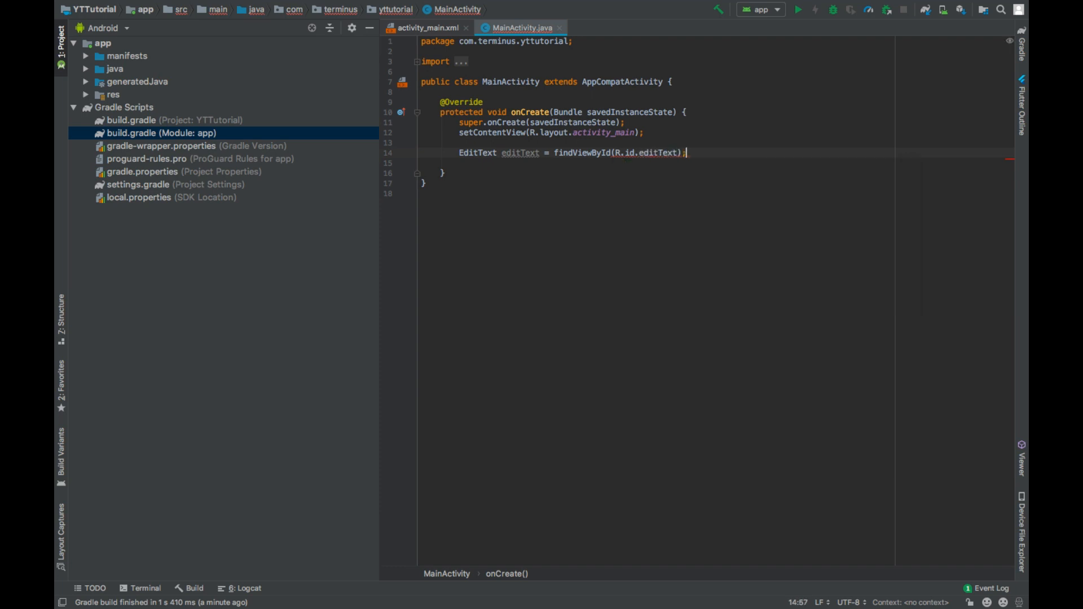
type("Button send = findViewById(R.id.send)")
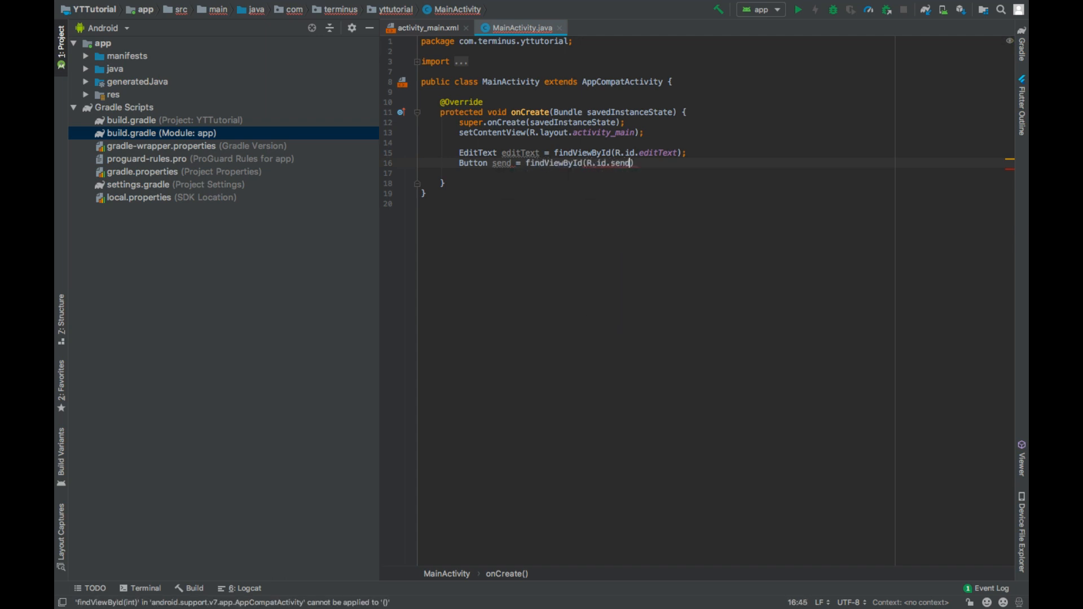
type("send.set")
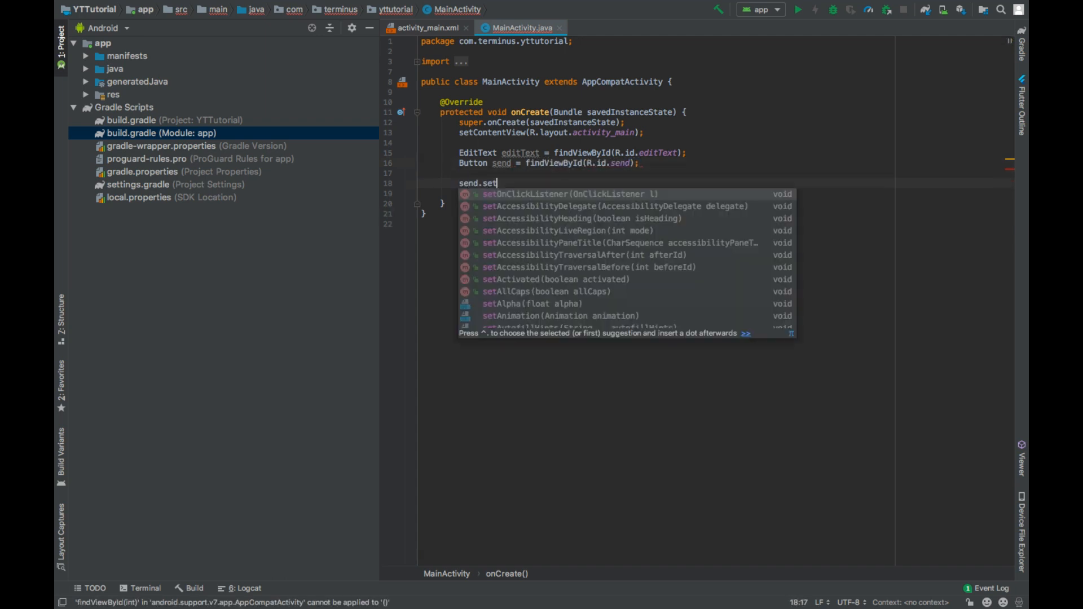
Insert send's click listener and store editText.getText().toString() in String textToSend.
left_click(540, 194)
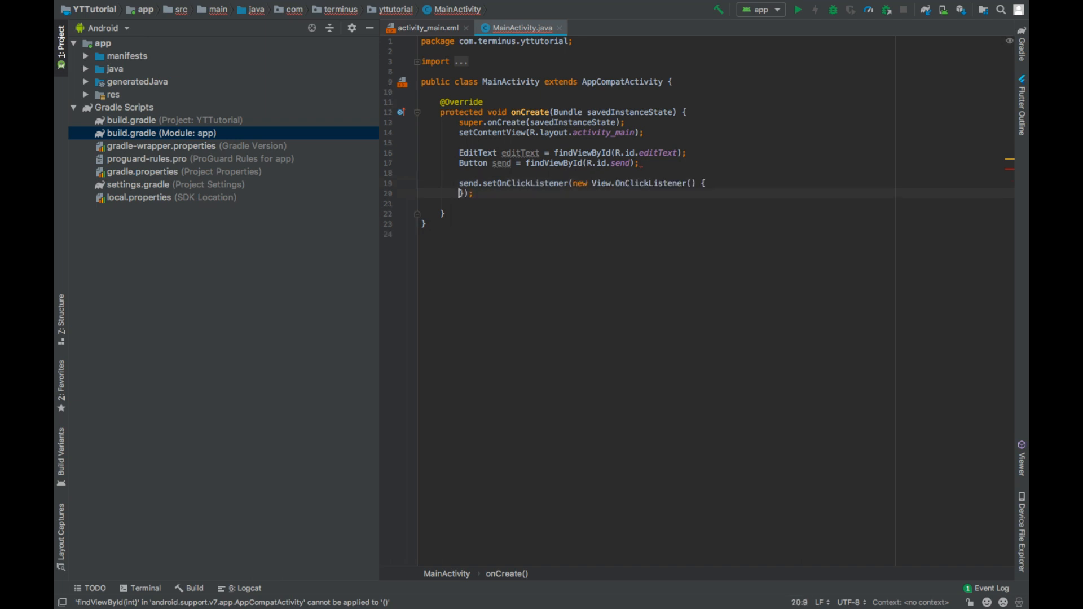
type("String")
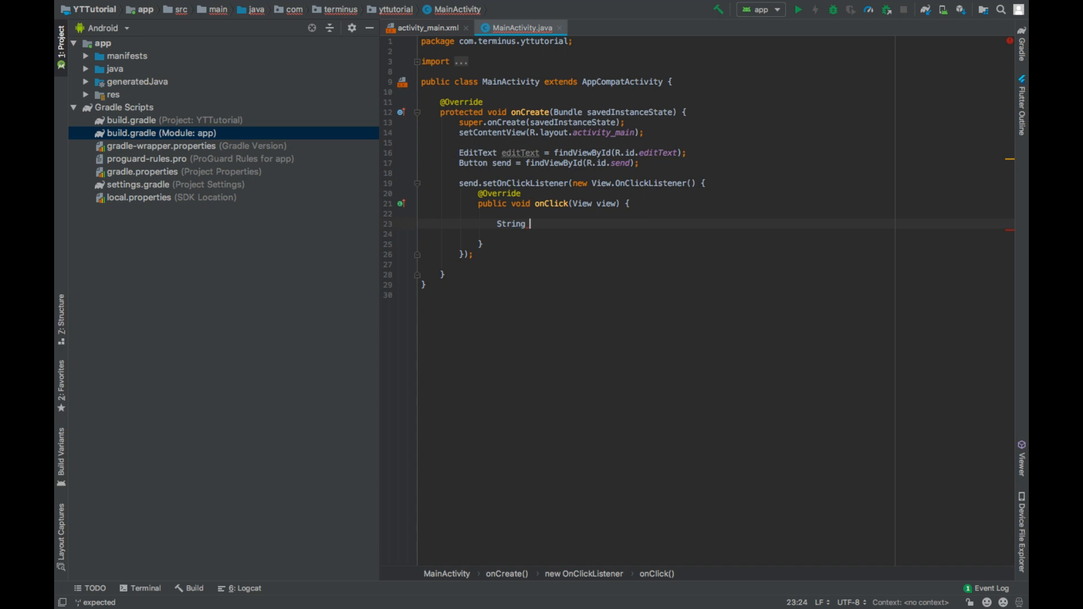
type("t")
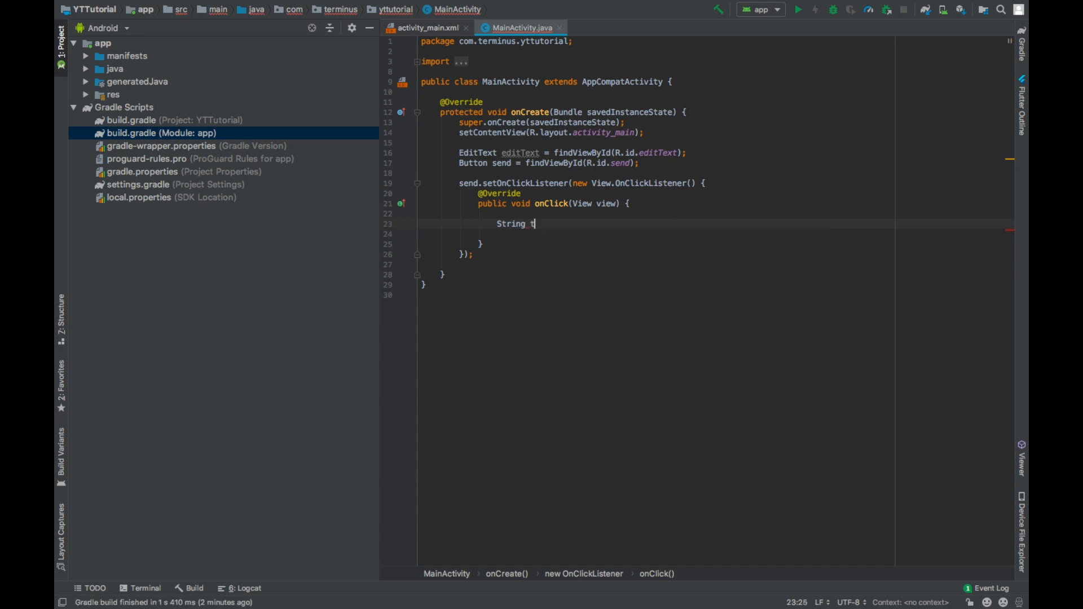
type("extToSend")
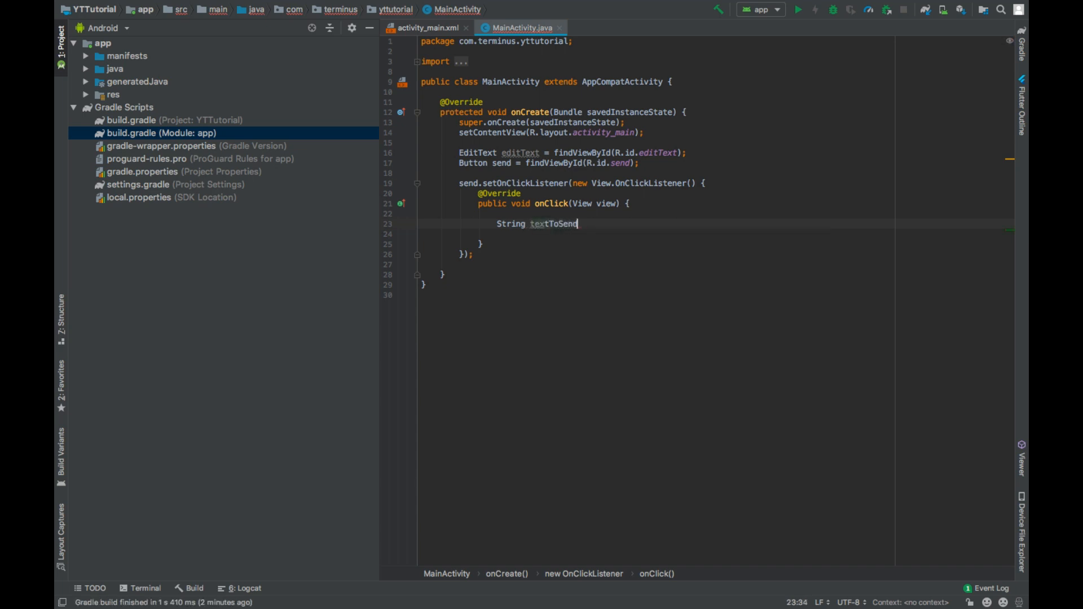
type("= editText.")
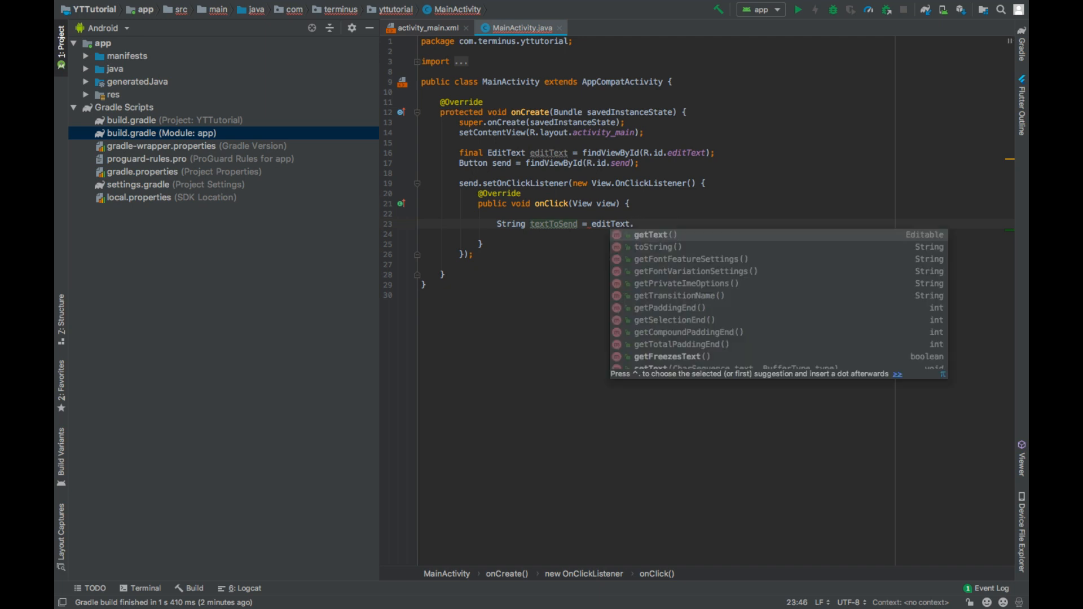
type("getText().toString();")
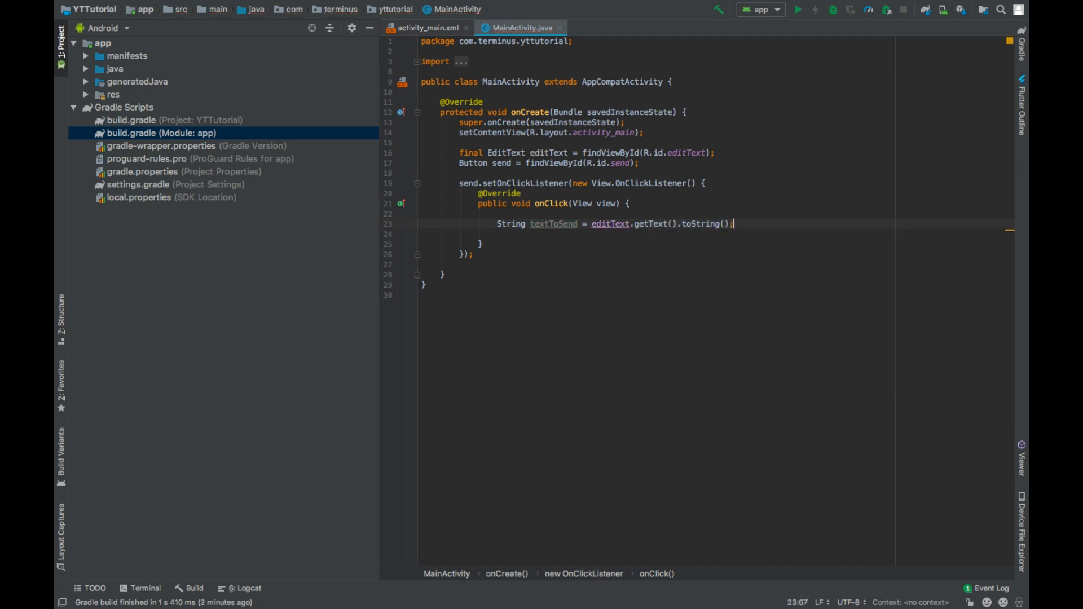
Return early from the handler when textToSend.isEmpty().
type("if")
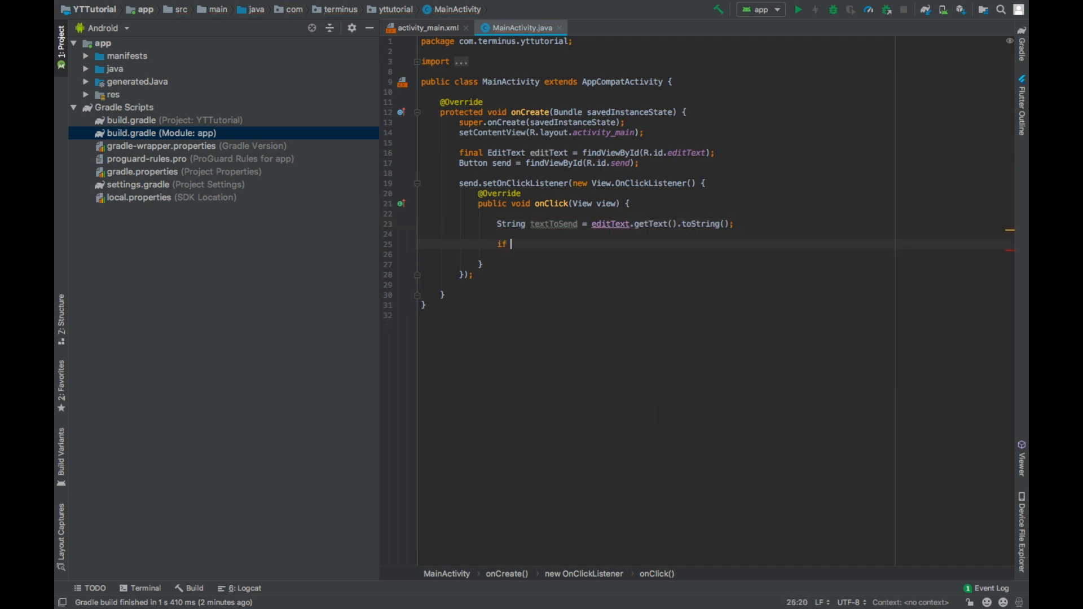
type("(textToSend.")
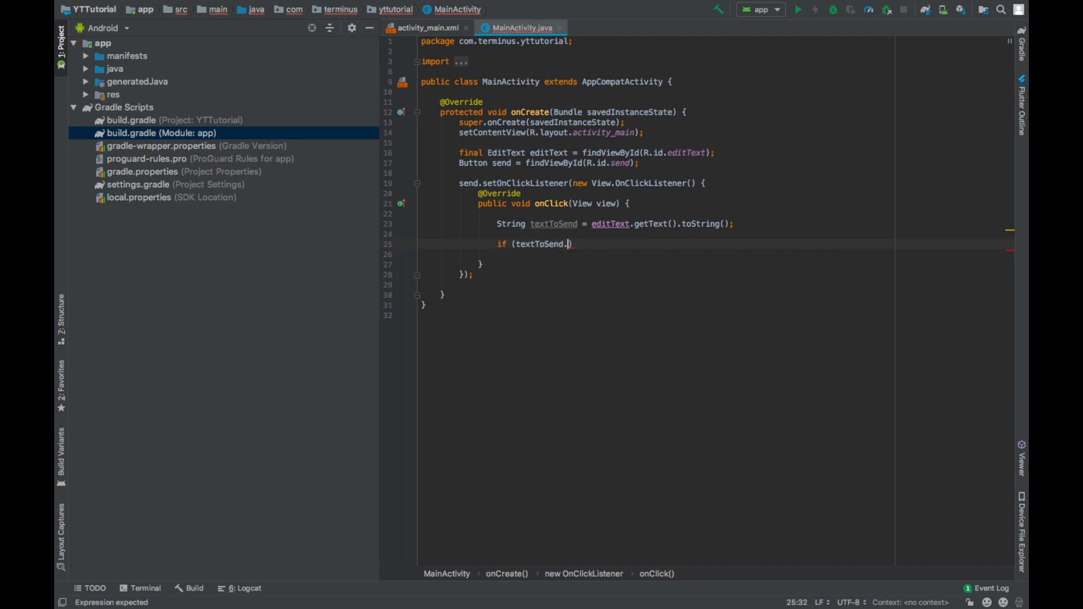
type("isEmpty()")
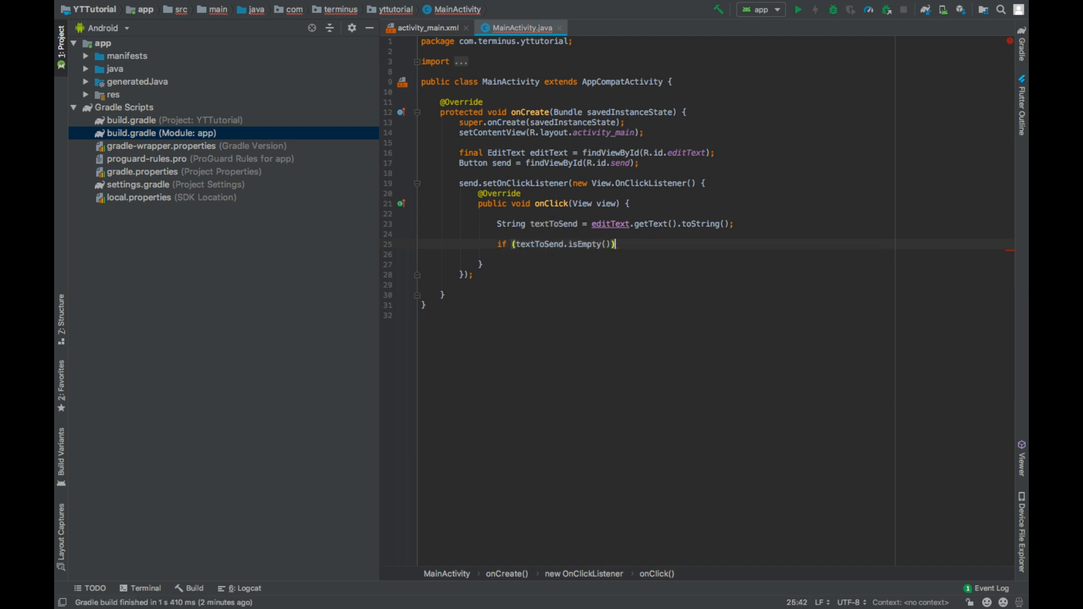
type("return;")
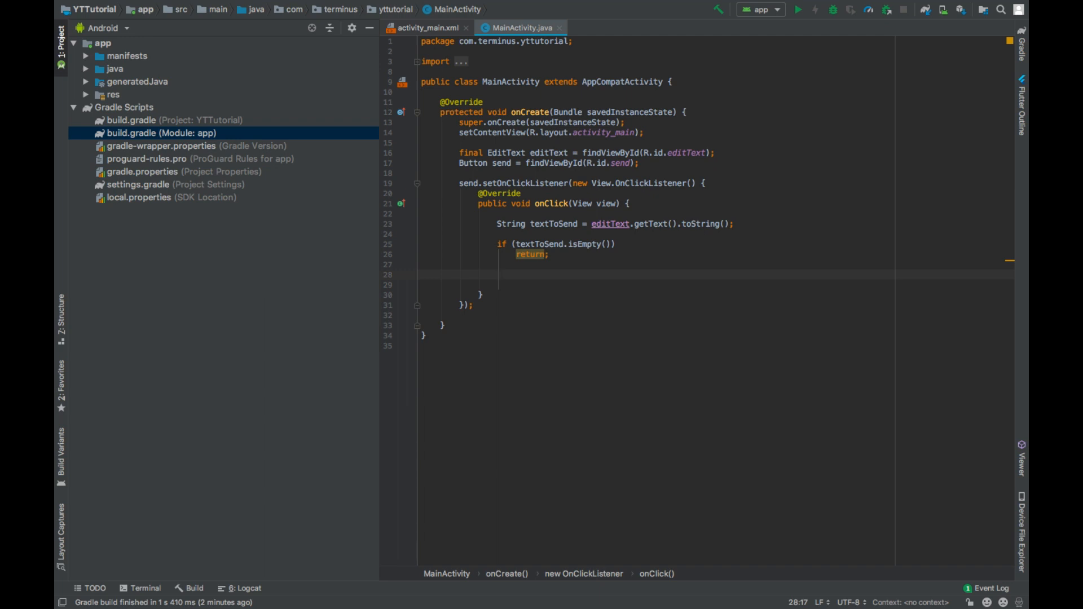
Declare RequestQueue requestQueue = Volley.newRequestQueue(MainActivity.this) in the click handler.
type("R")
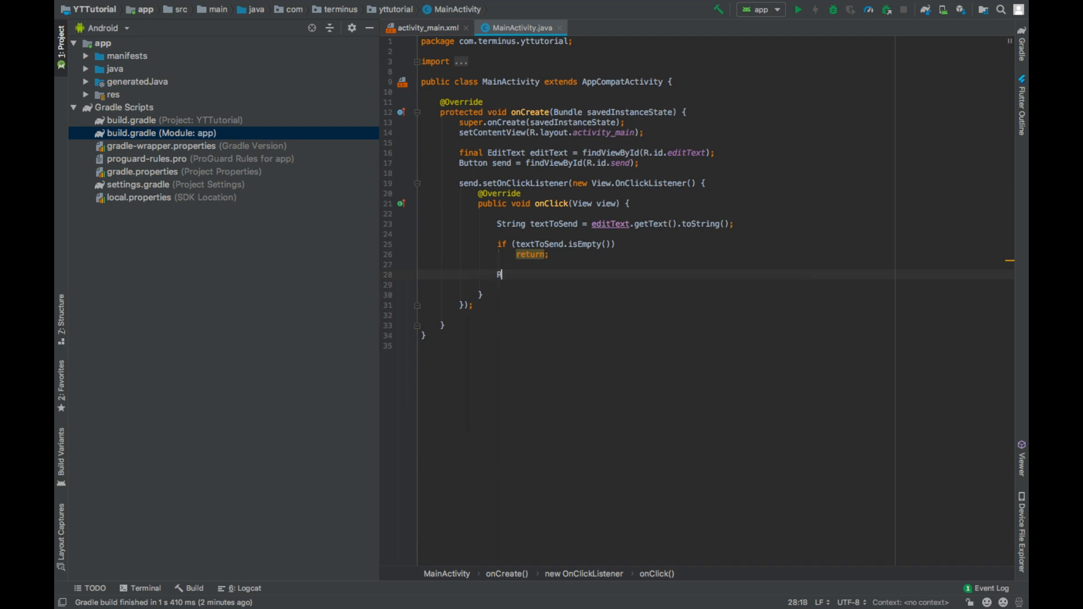
type("equestQueue r")
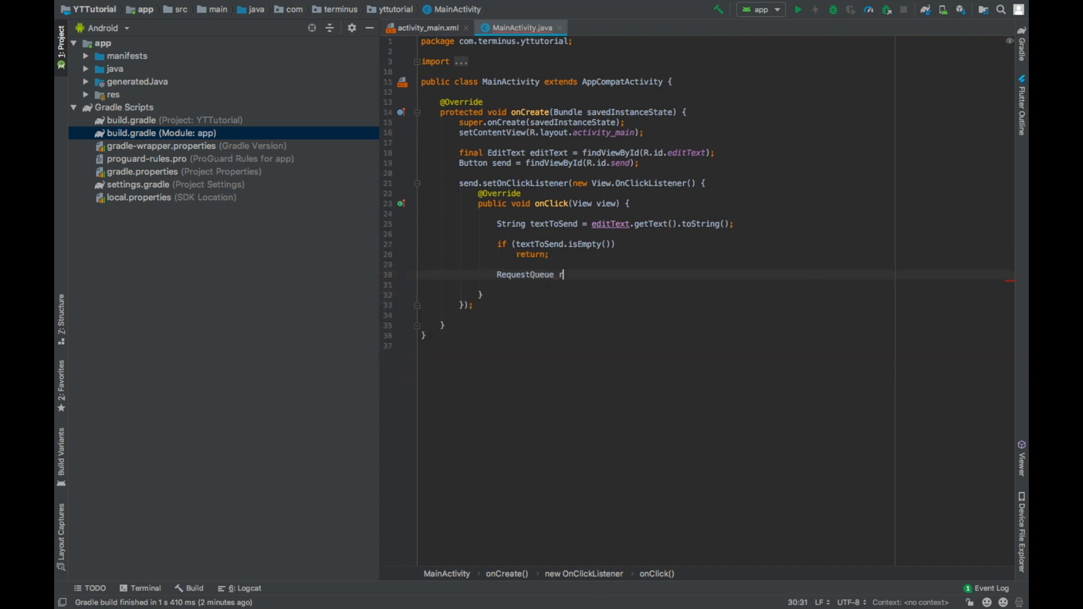
type("equestQueue =")
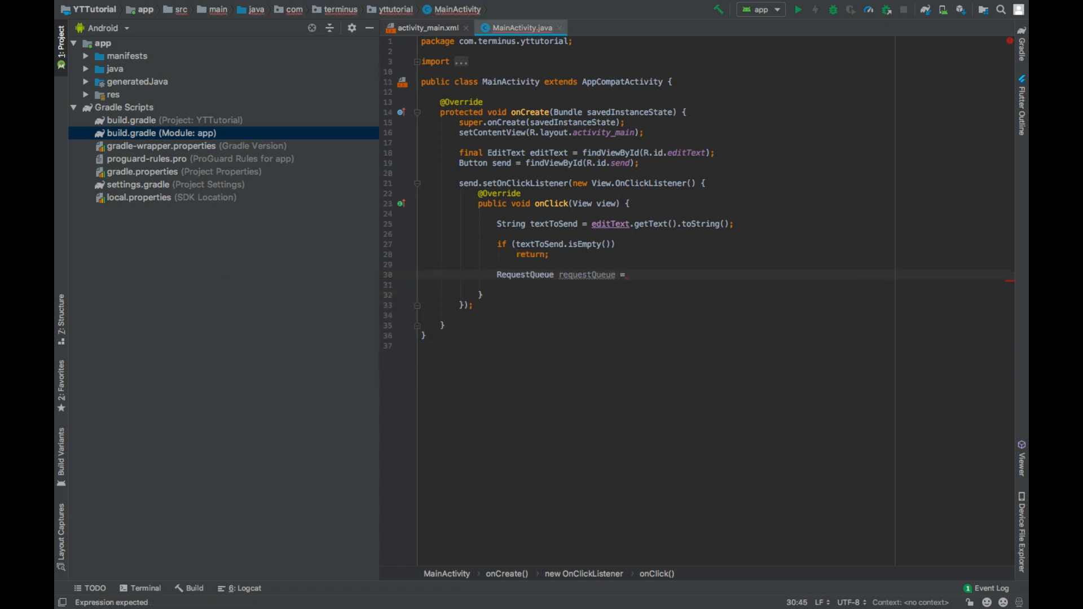
type("Volley.new")
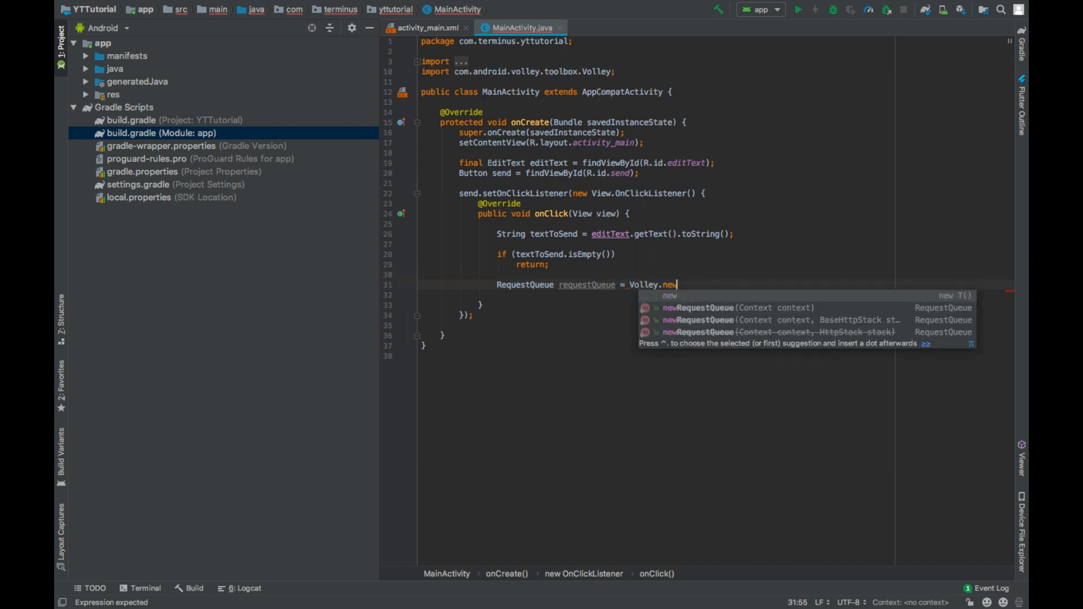
left_click(752, 308)
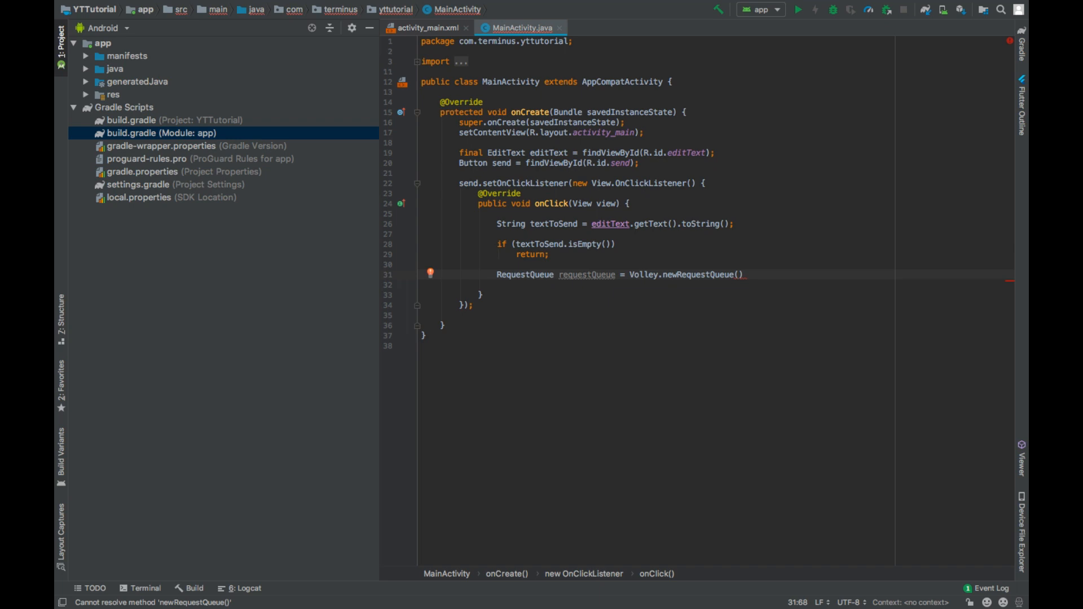
type("MainActivity.this")
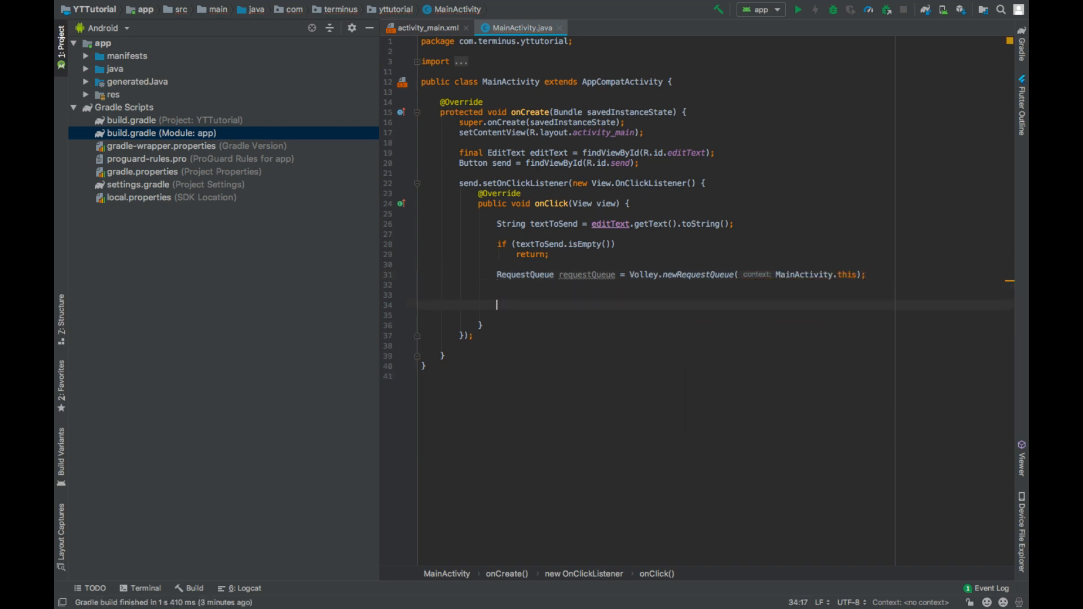
Start StringRequest stringRequest with Request.Method.POST, URL "", Response.Listener and ErrorListener.
type("StringRequest stringRequest = new StringRequest(")
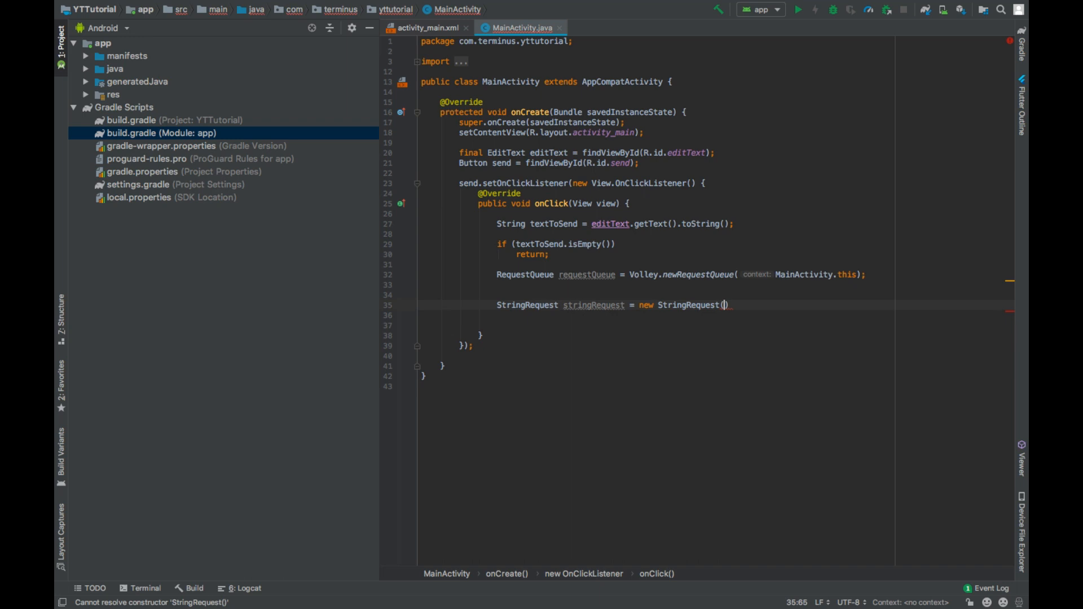
left_click(724, 304)
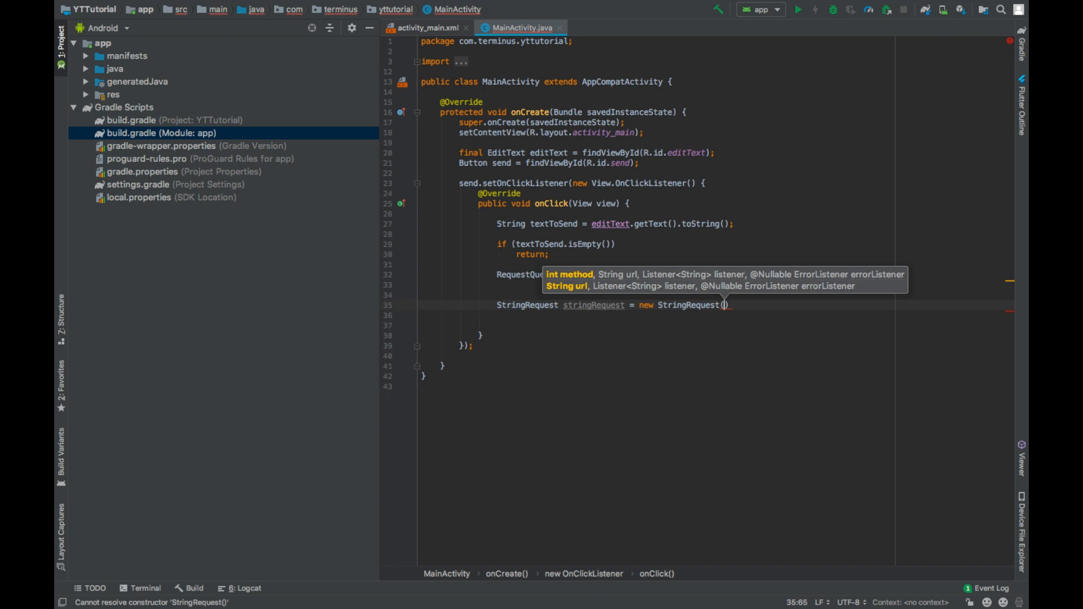
type("Request.Method.POST,")
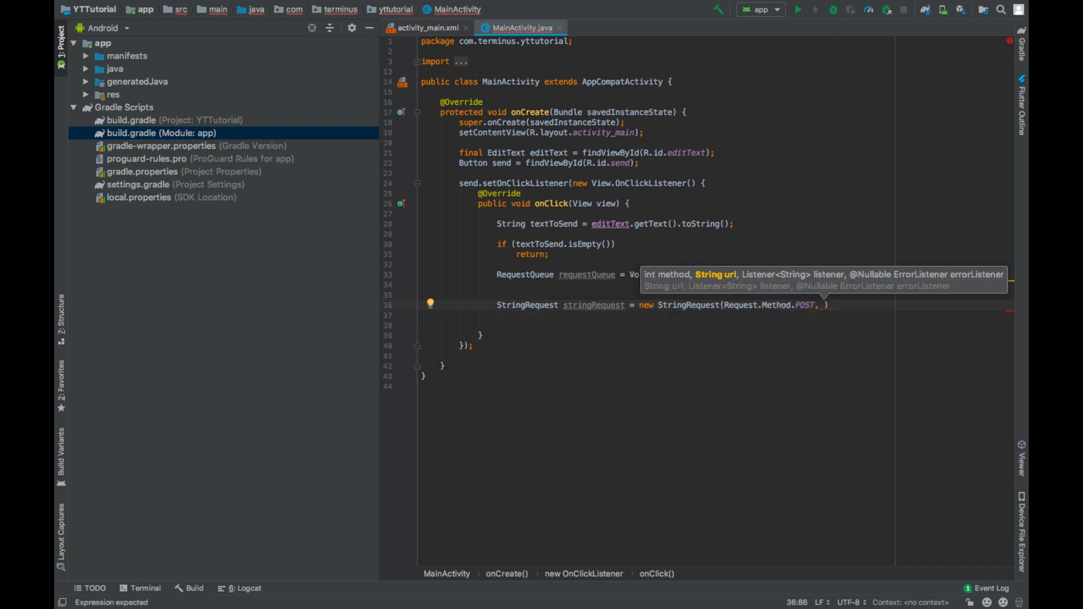
type("\"\"")
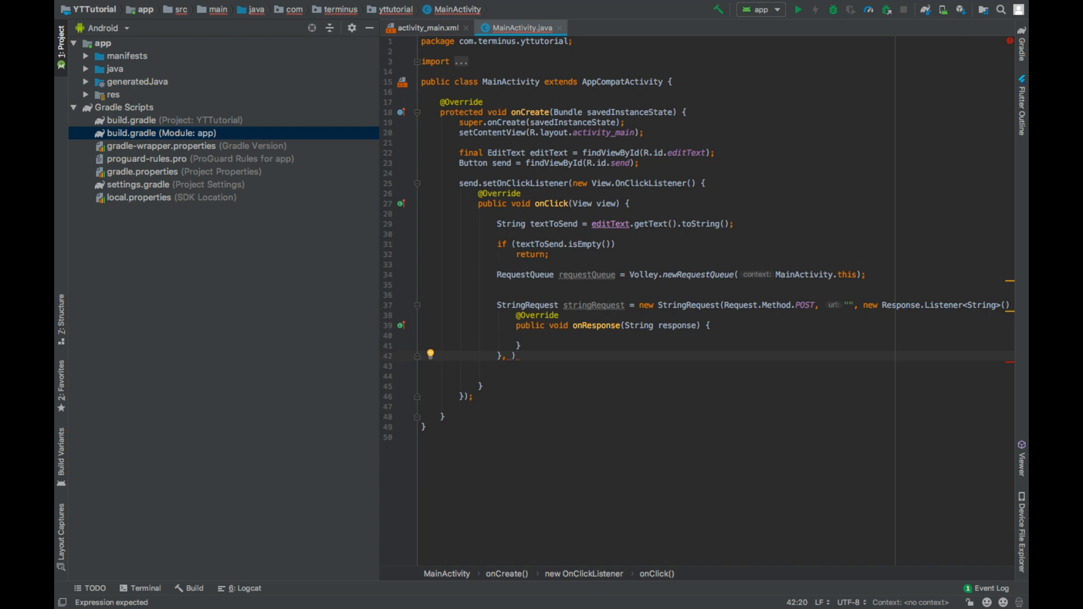
type("new Err")
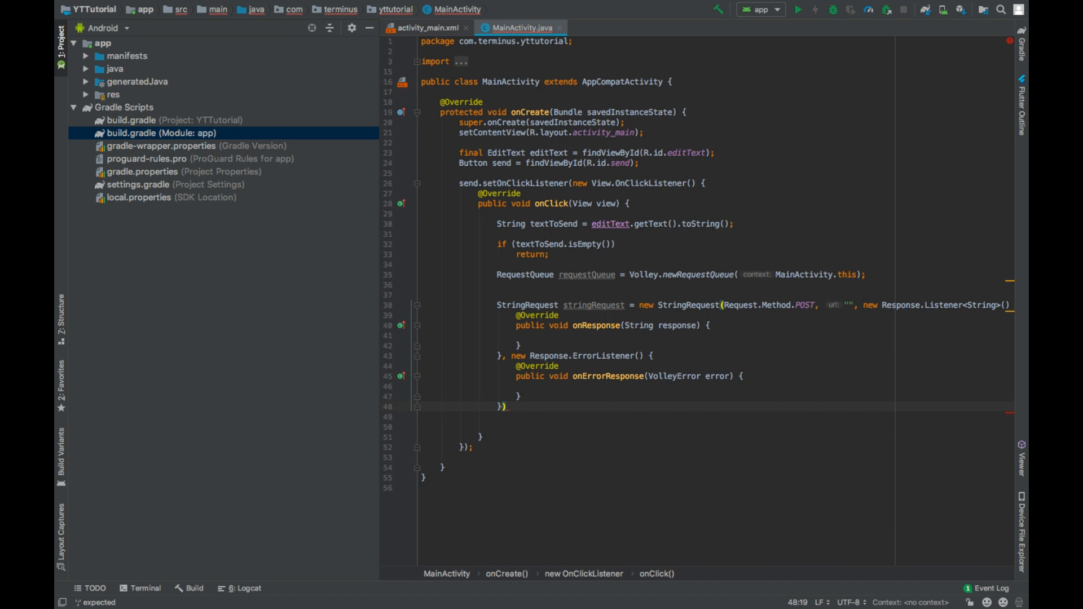
left_click(511, 406)
type("{}")
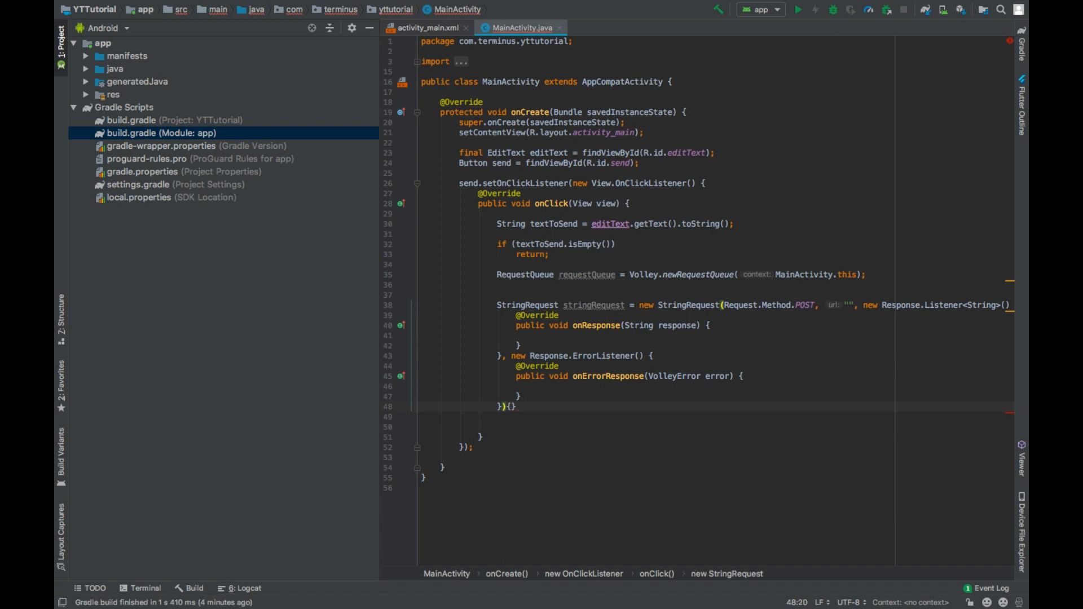
Override getParams to build Map params = new HashMap<>(), put("string", textToSend) and return it.
type("ge")
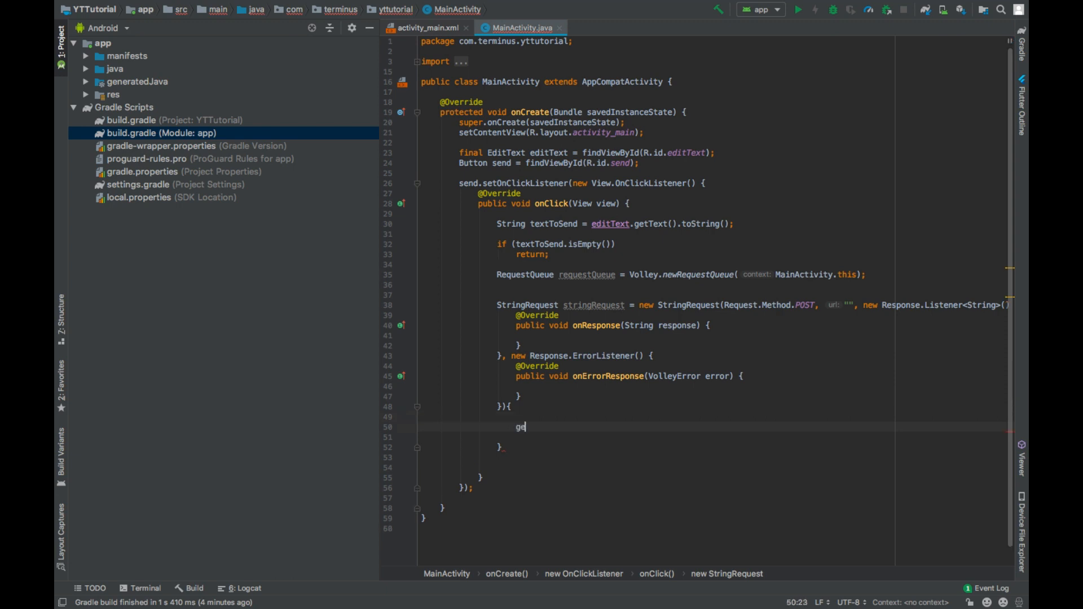
type("t")
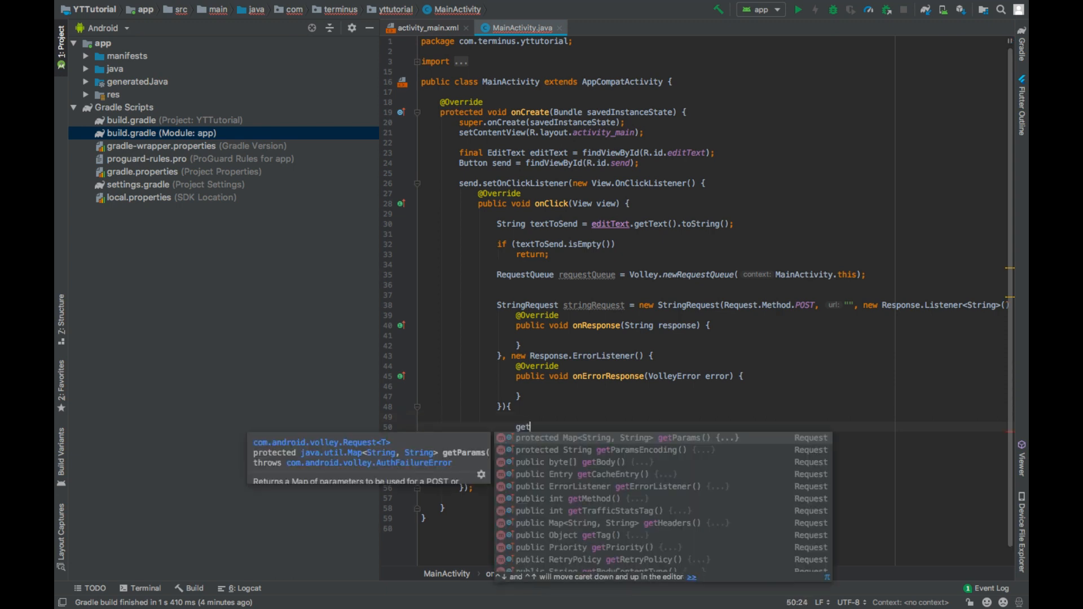
left_click(646, 437)
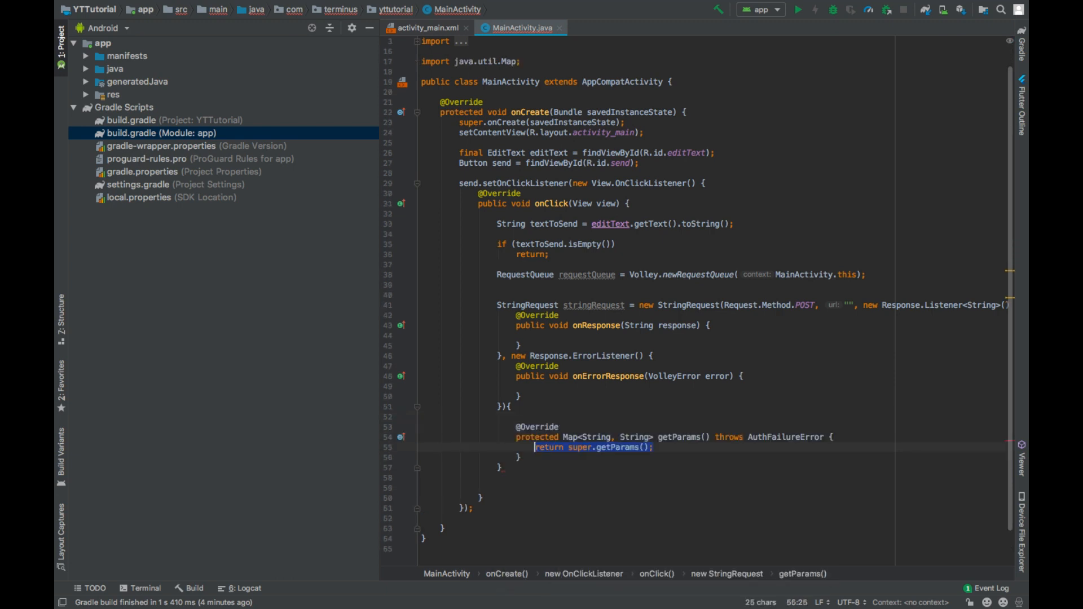
type("Map")
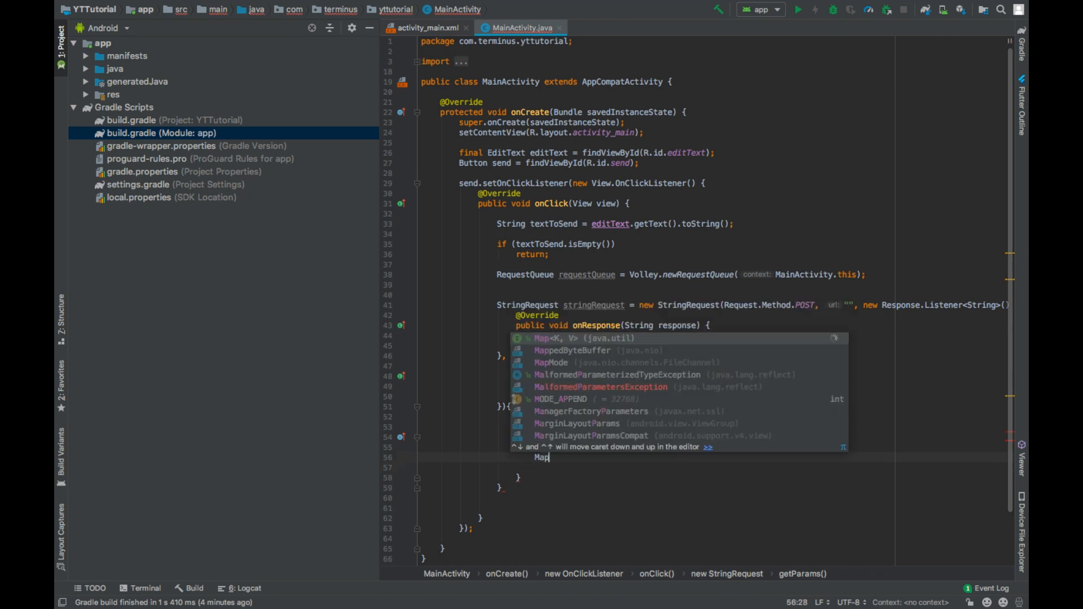
type("<String, >")
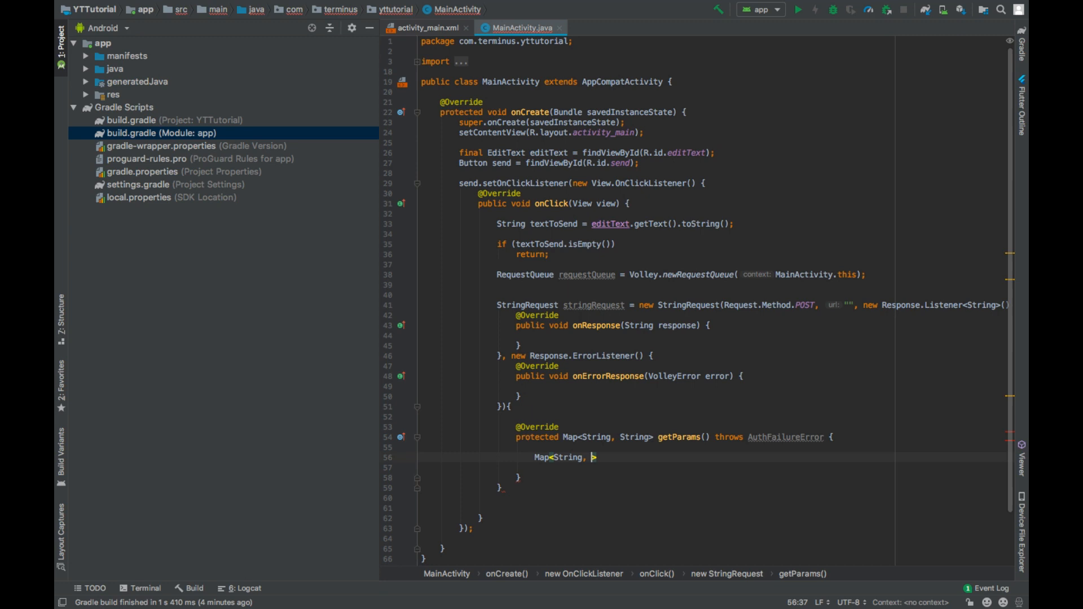
type("String")
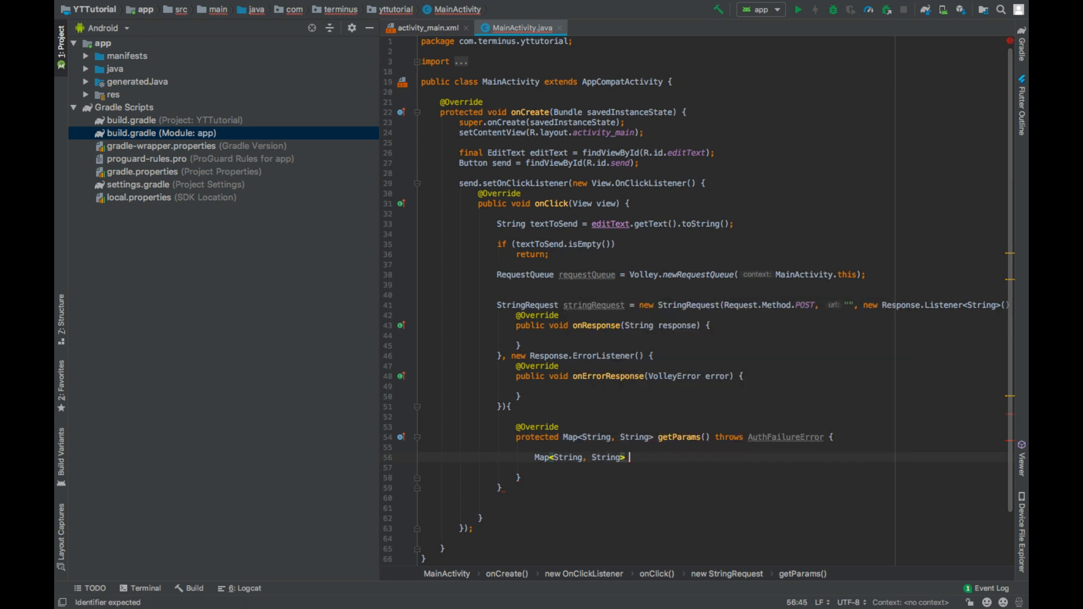
type("param")
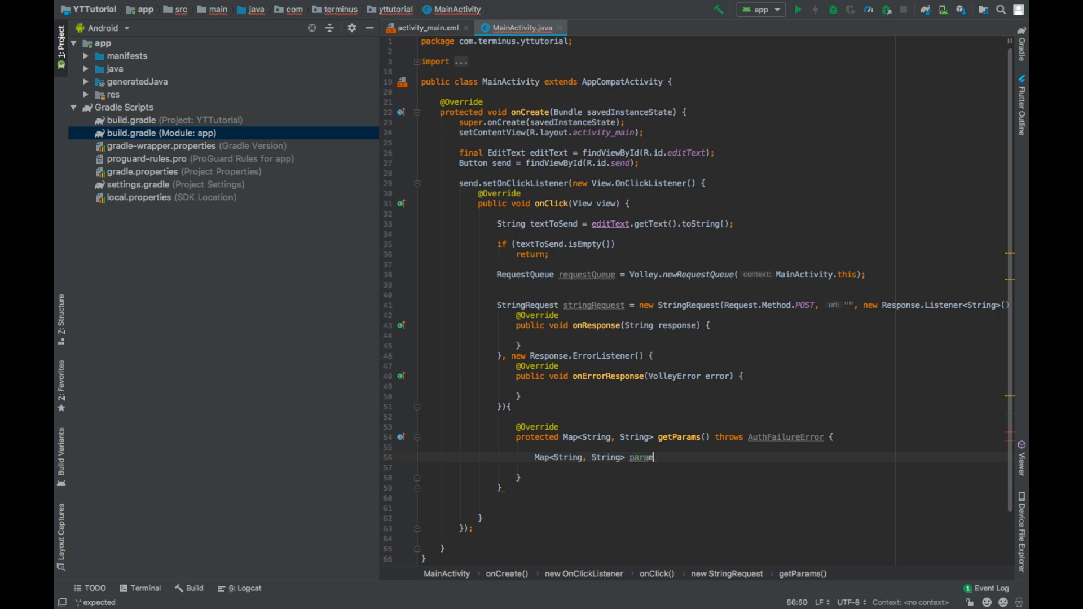
type("= new HashMap<>();")
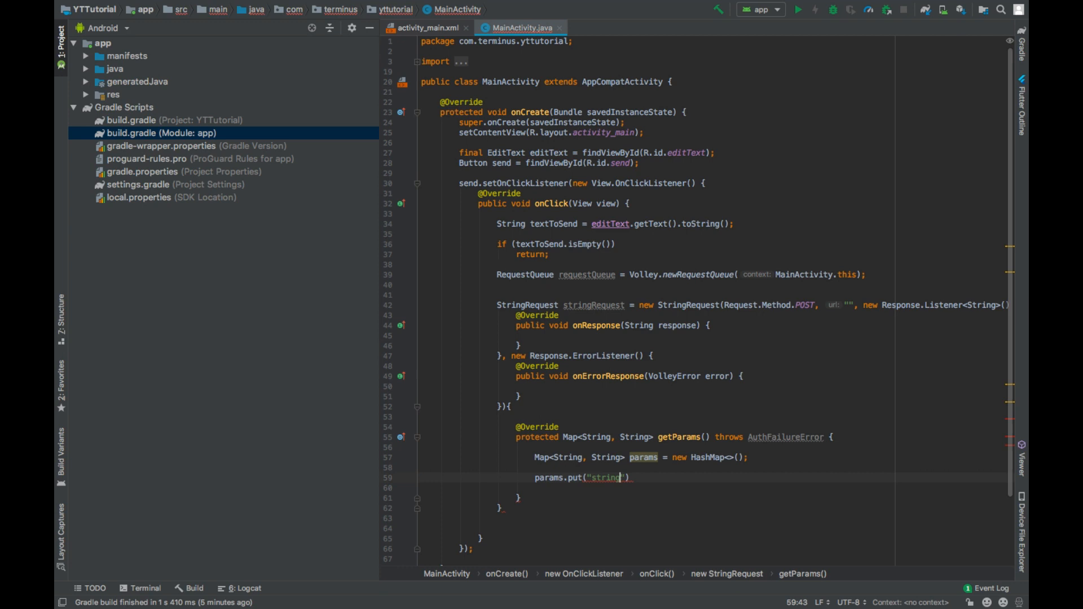
type("\", \"")
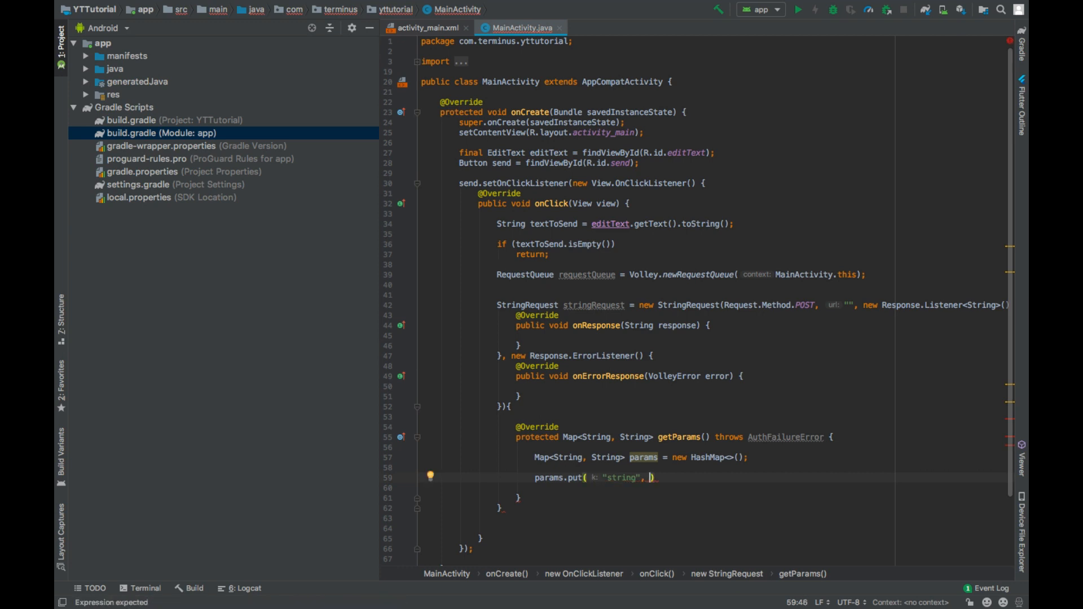
type("textToSend")
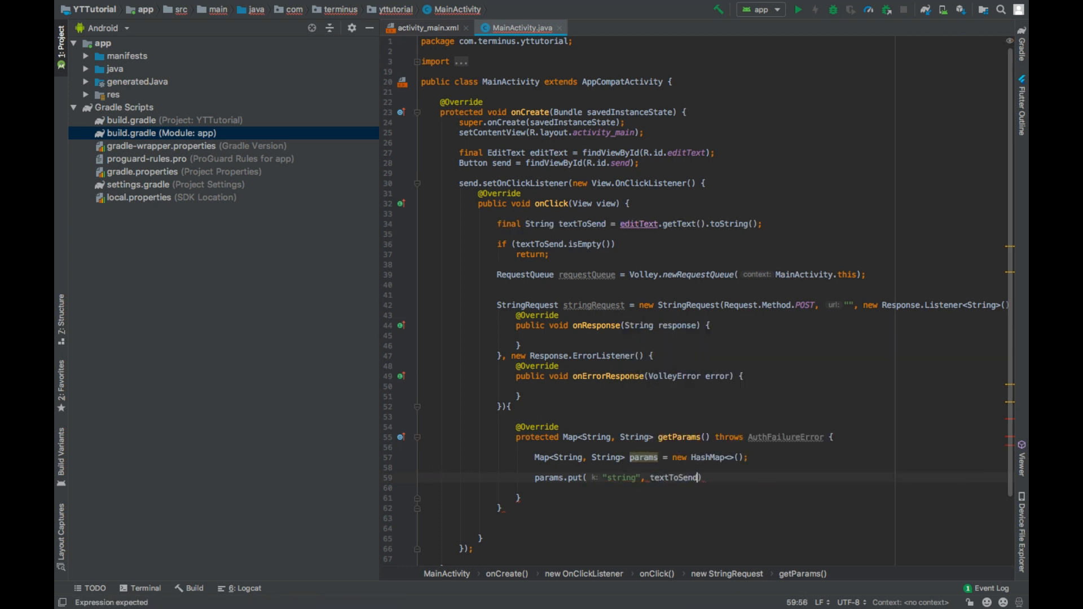
type("return params;")
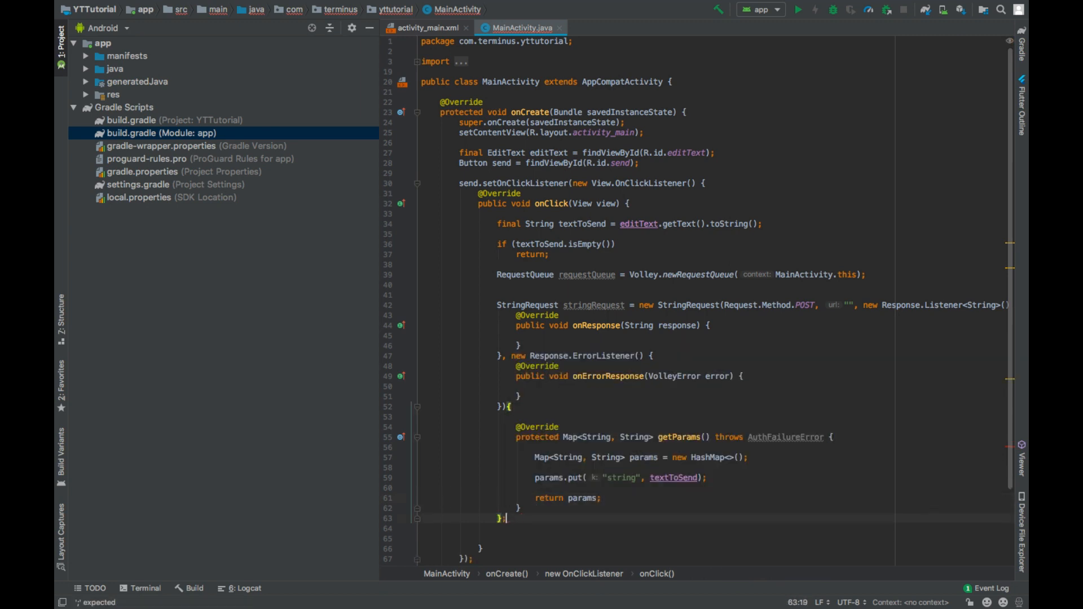
scroll("down", 3)
type(";")
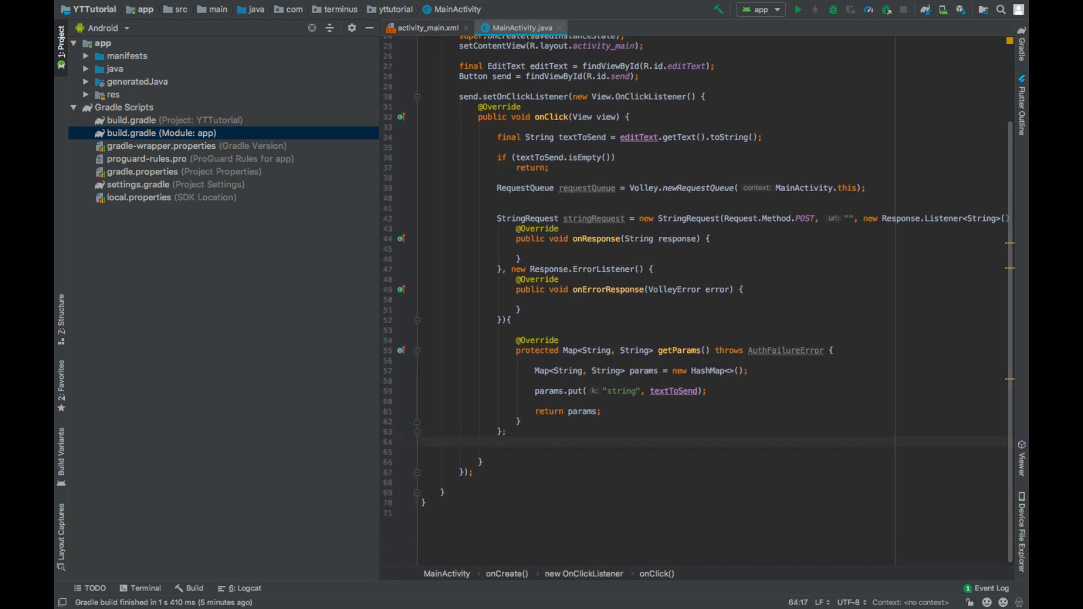
Add requestQueue.add(stringRequest); below the StringRequest.
type("red")
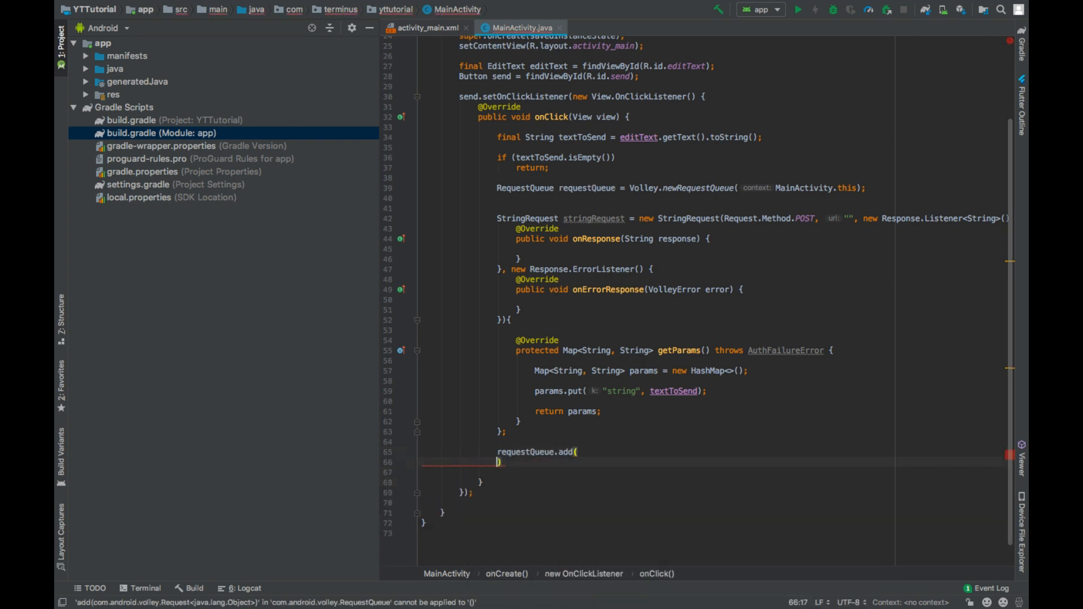
type("stringRequest);")
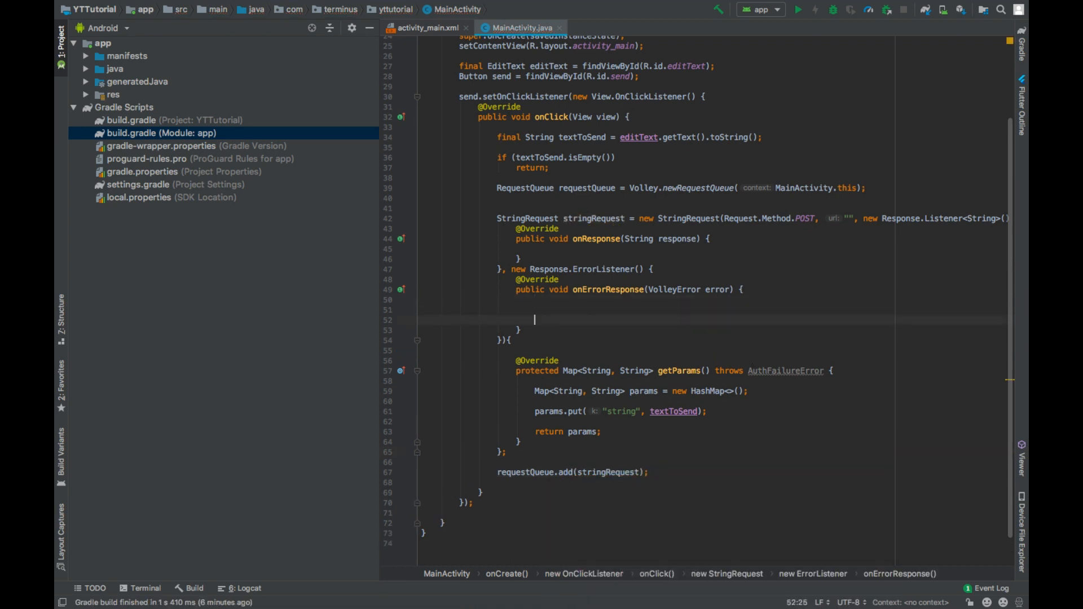
In onErrorResponse, show a Toast.LENGTH_LONG toast with "Error: " plus error.getMessage().
type("Toast.")
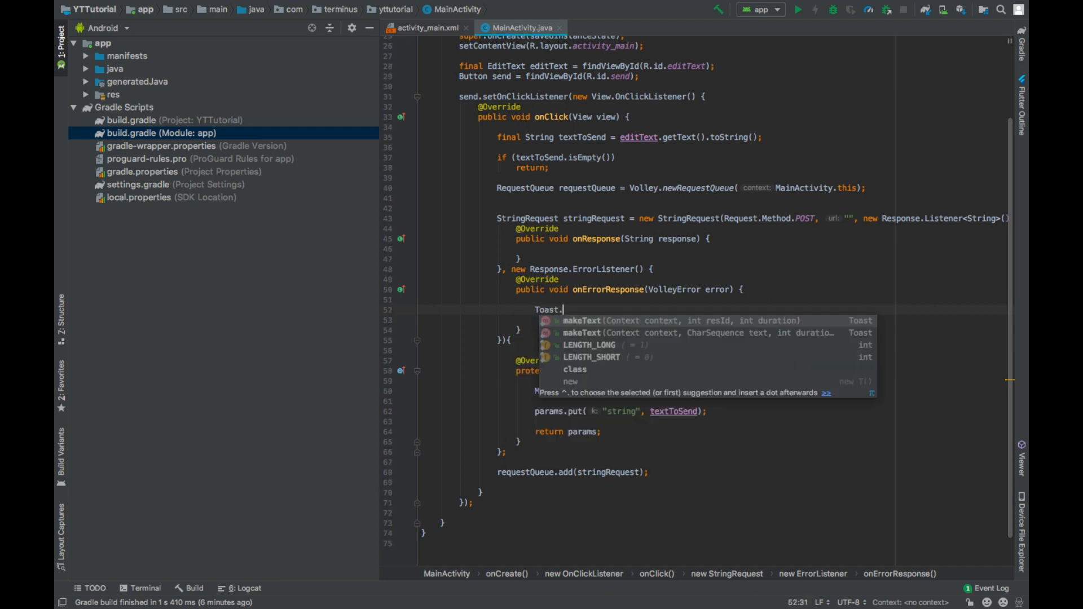
type("makeText(MainActivity.this, \"Error: \" + error.")
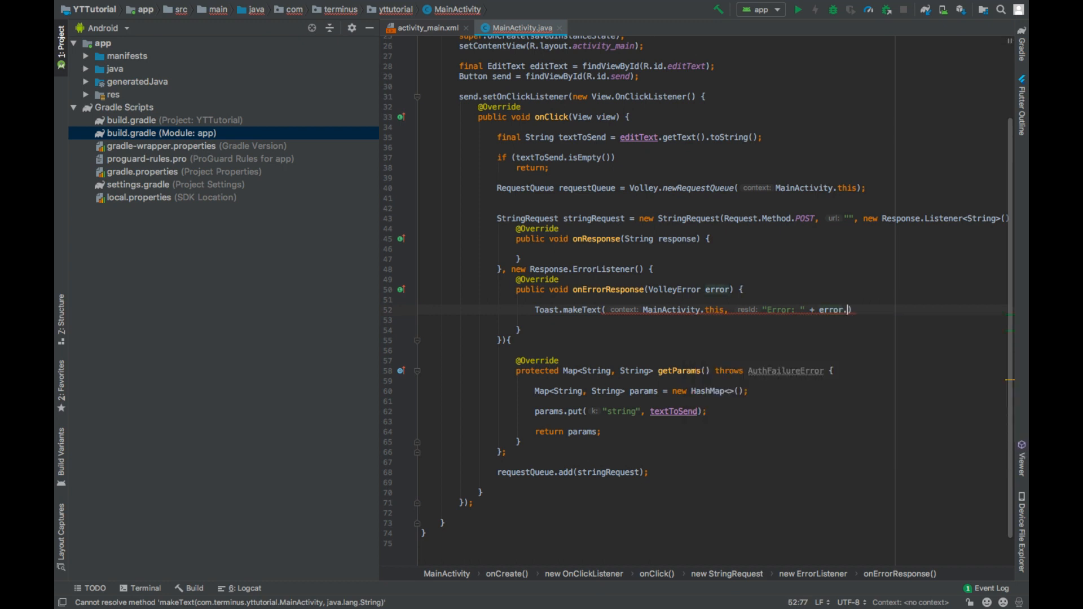
type("getMessage(")
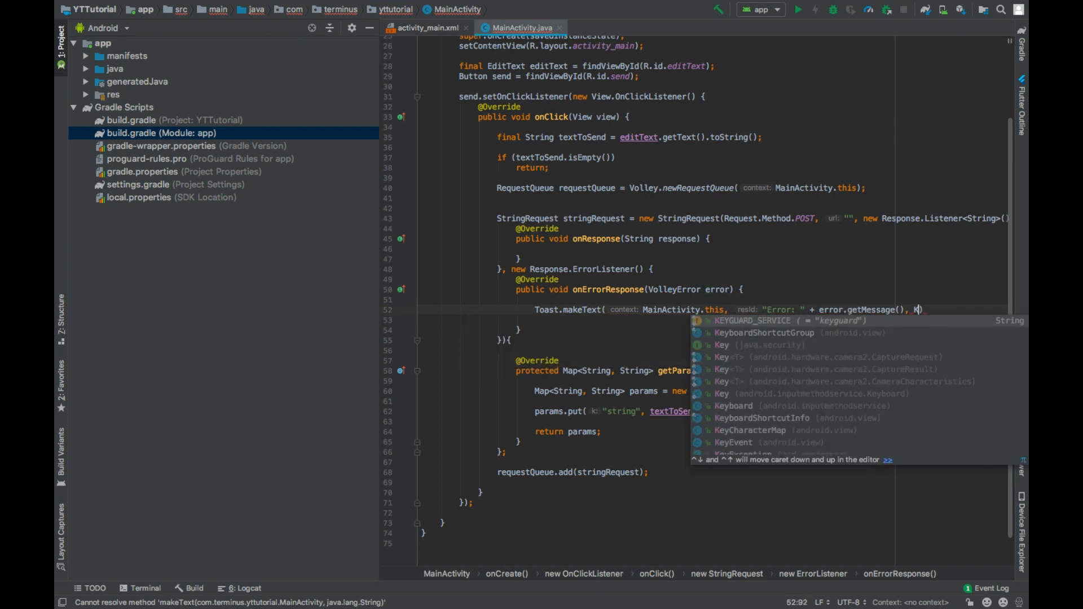
type("Toast.LENGTH_LONG).sh")
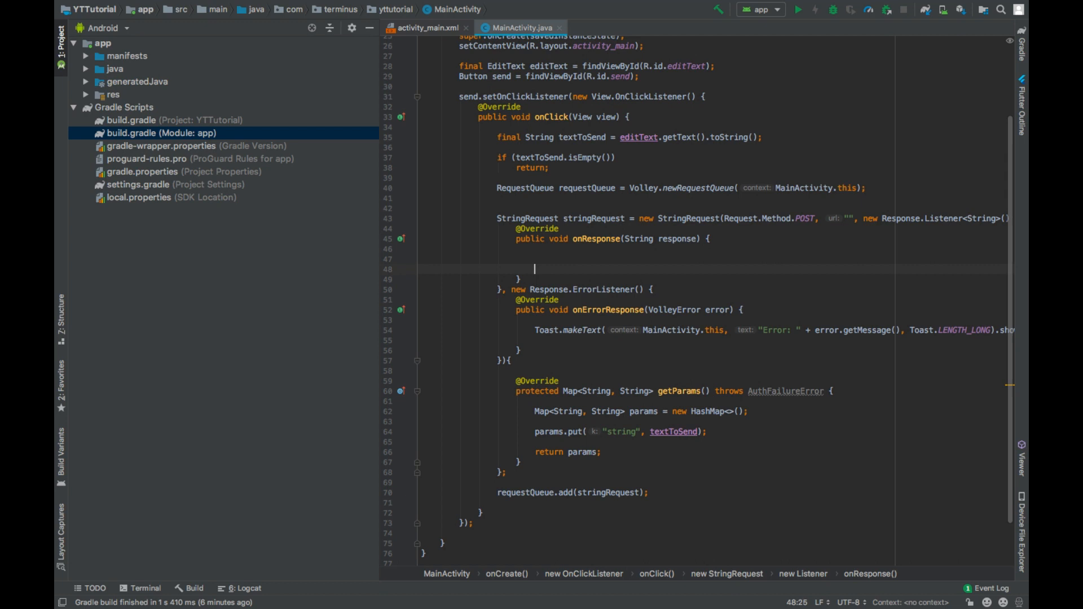
In onResponse, show a Toast.LENGTH_LONG toast with "Response: " plus the response.
type("Toast.makeText(")
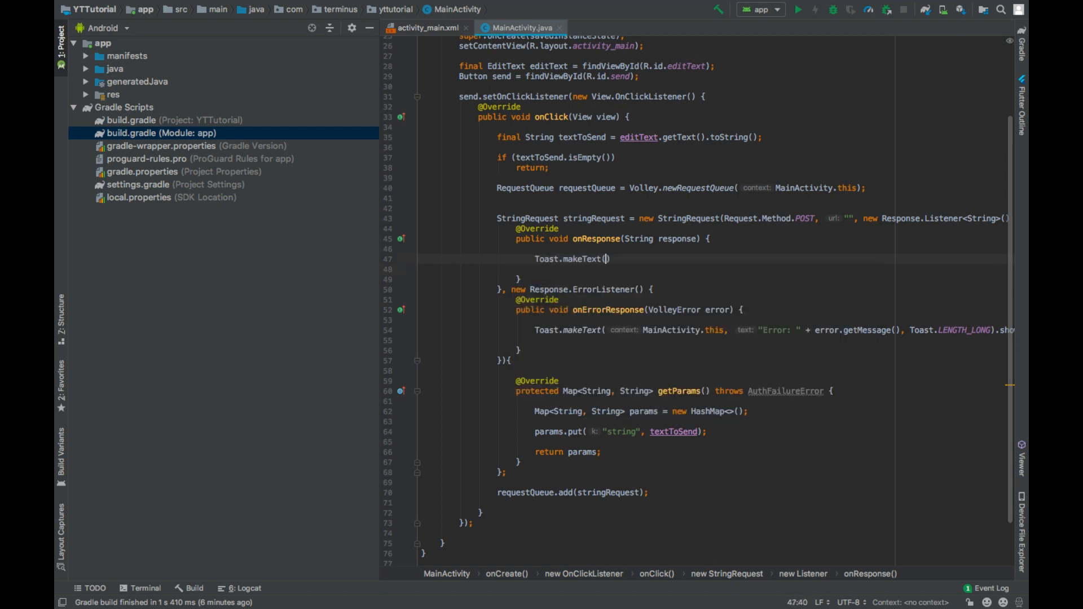
type("MainActivity.this, \"Response:")
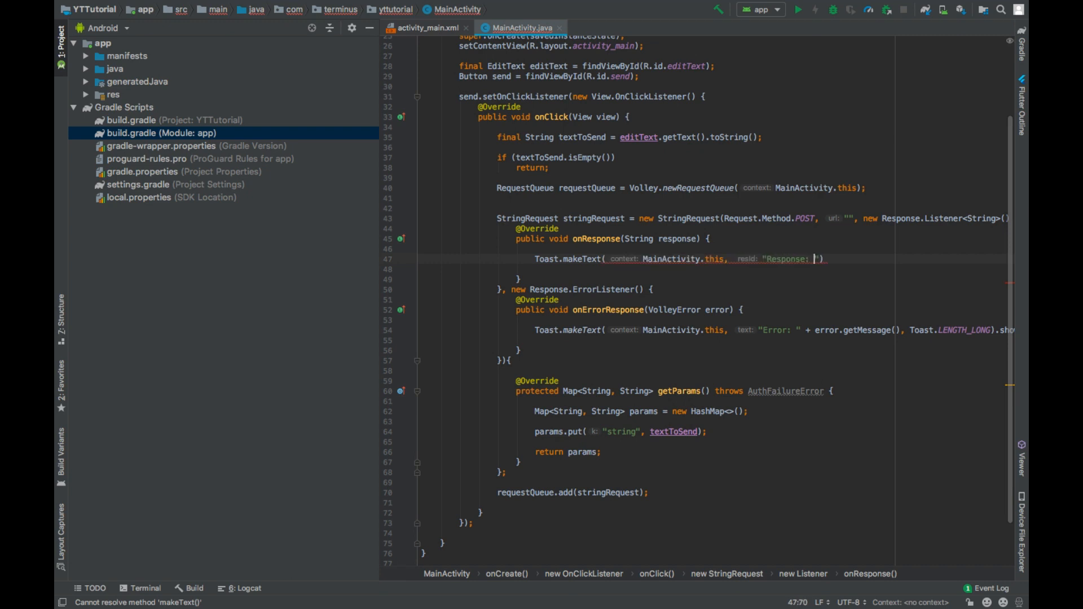
type("+ response")
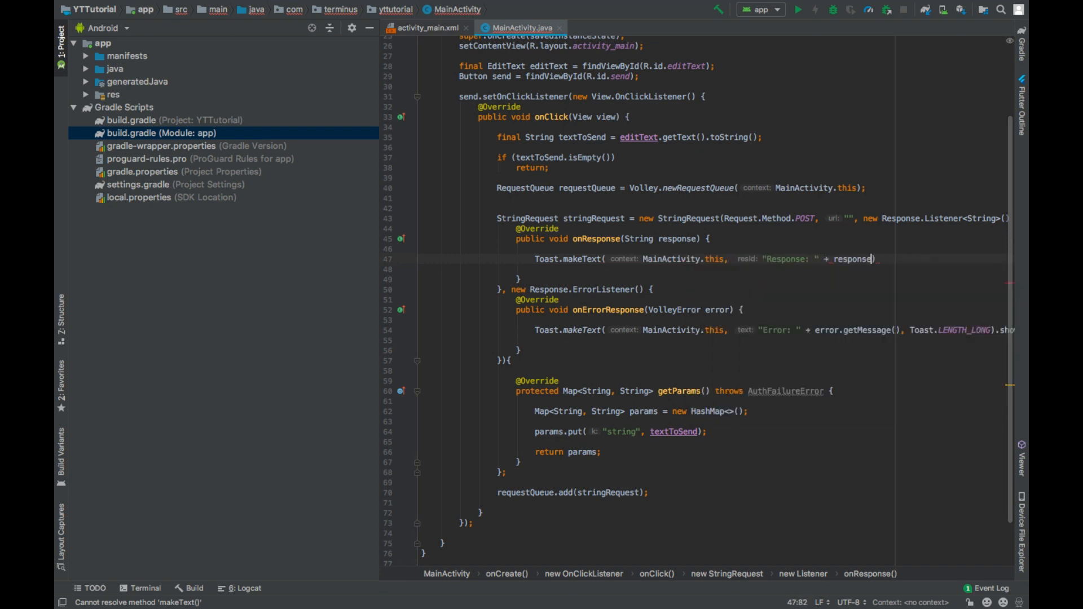
type(", Toast.LENGTH_LONG")
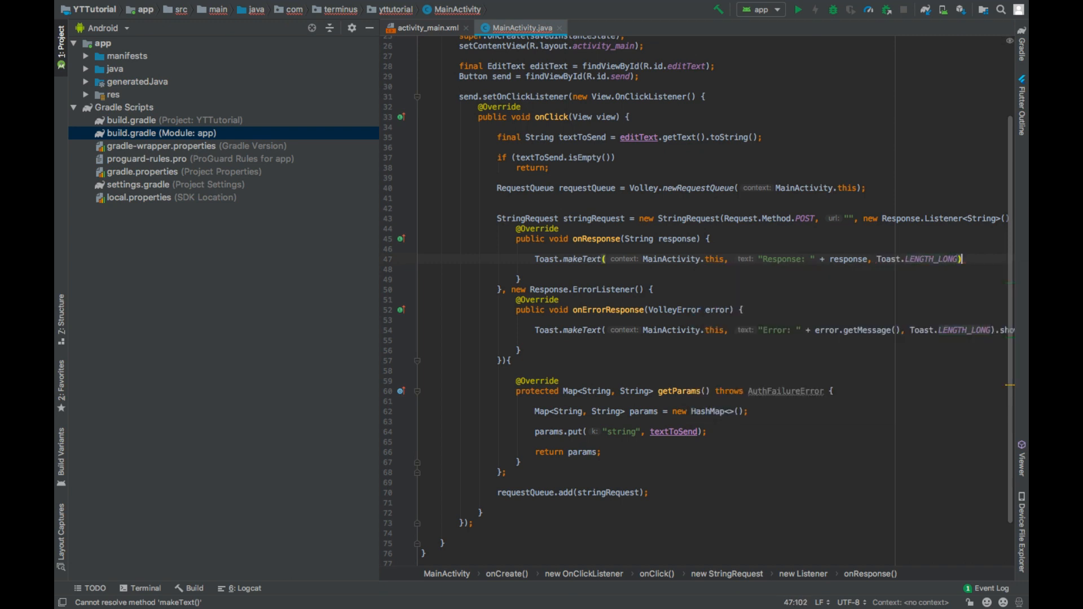
type(".show();")
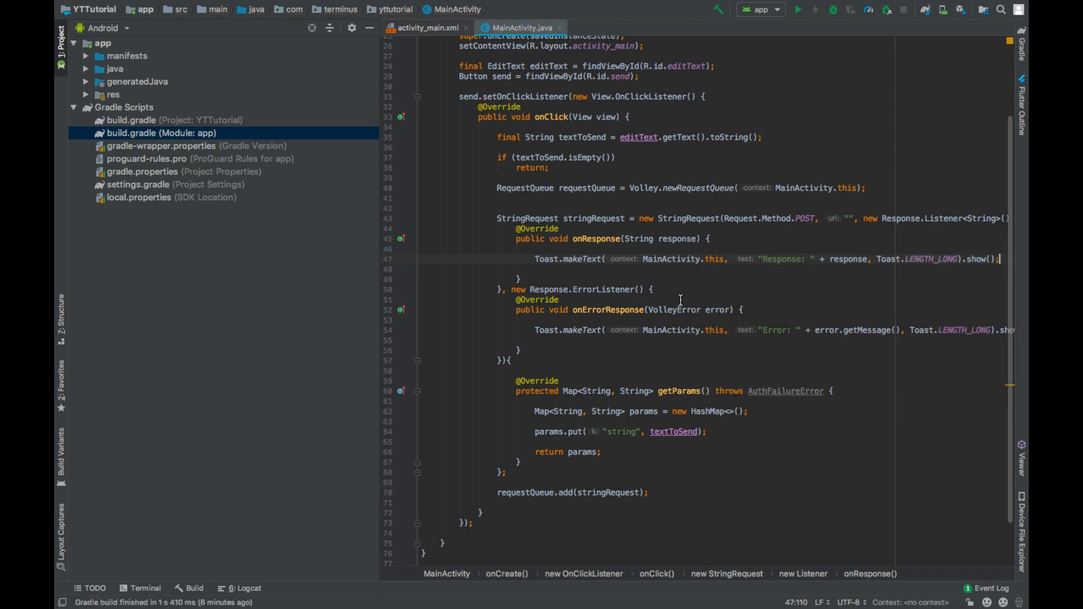
scroll("up", 3)
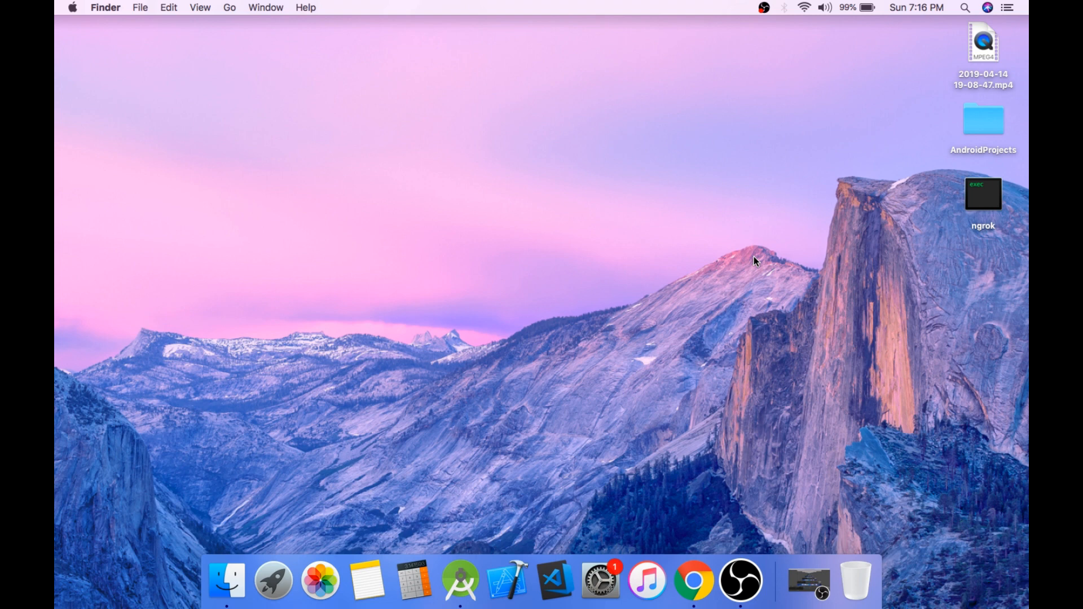
mouse_move(487, 413)
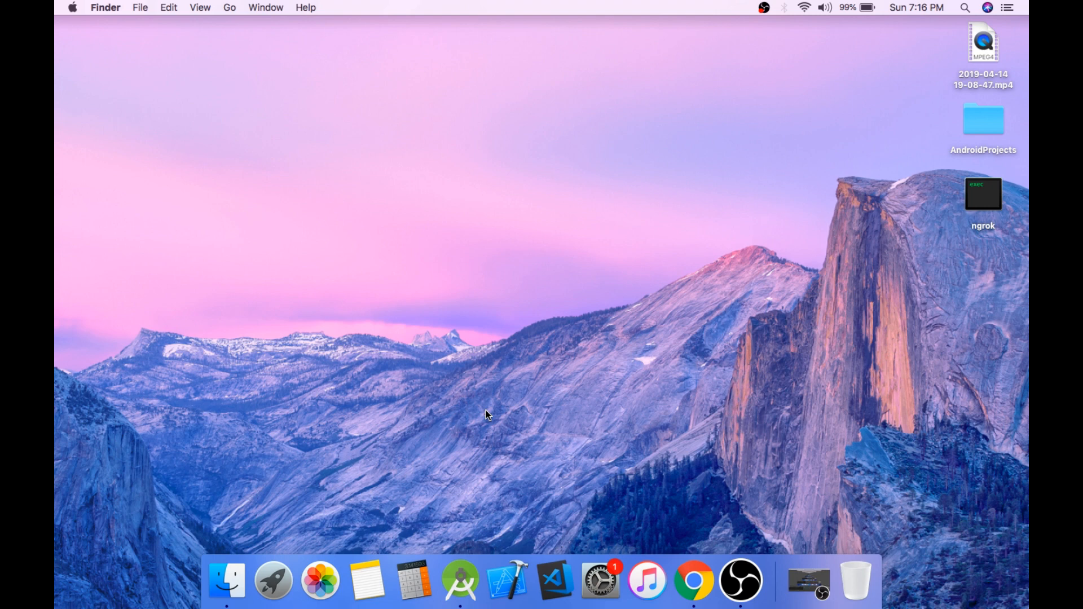
mouse_move(539, 479)
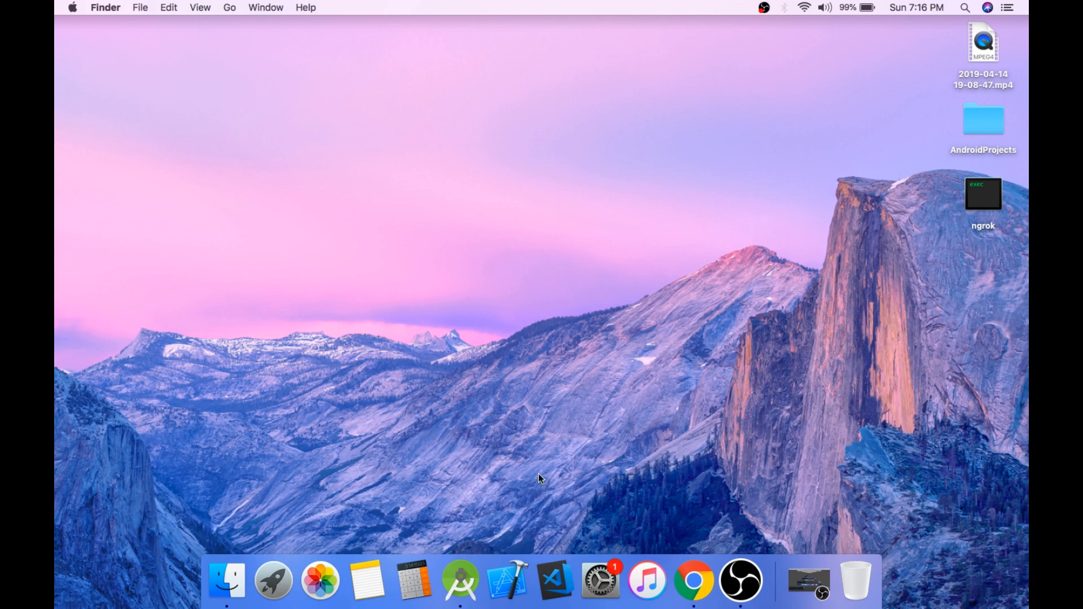
mouse_move(553, 560)
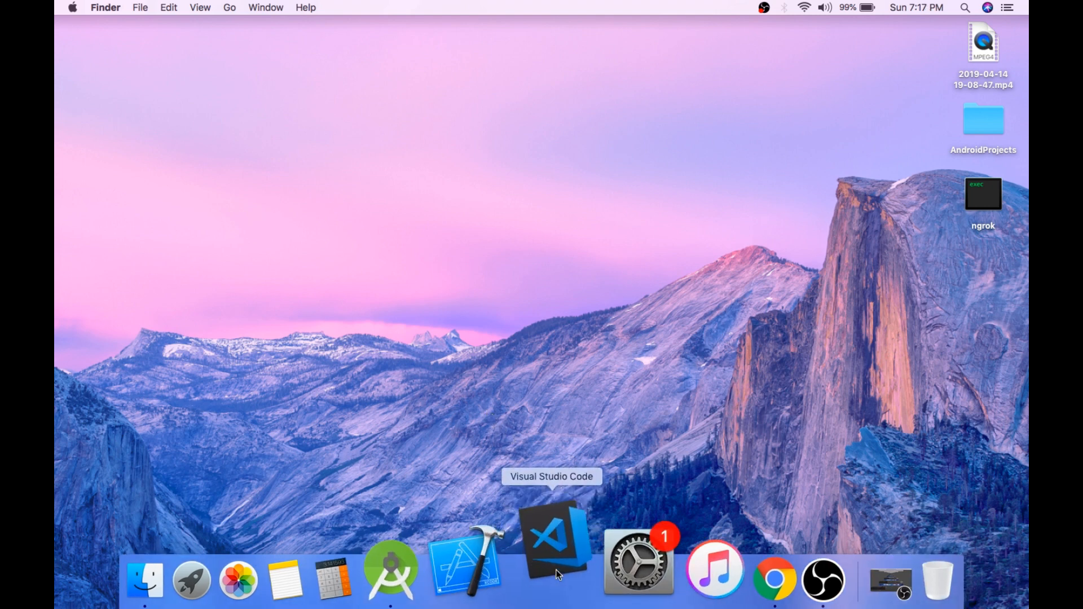
Launch Visual Studio Code from the Dock.
left_click(553, 560)
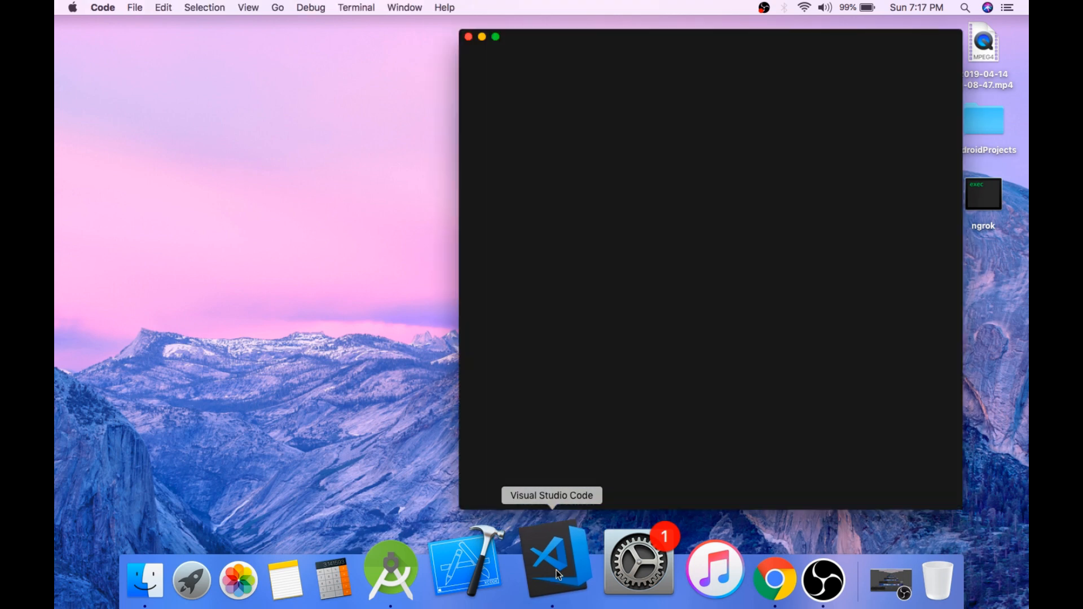
mouse_move(699, 256)
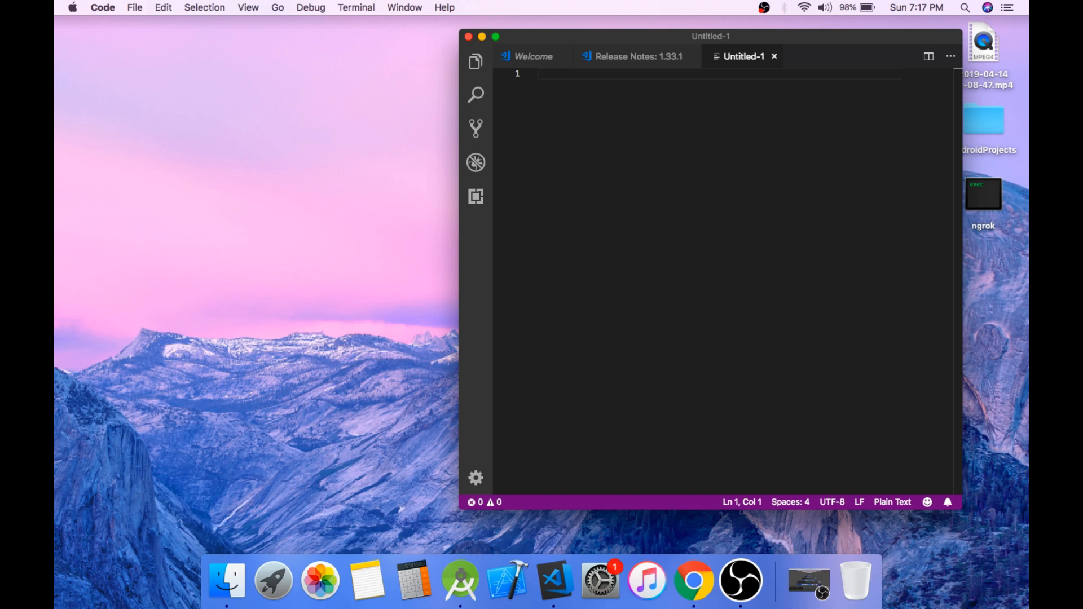
Save the untitled file to the Desktop folder as serverFile.php.
key("cmd+s")
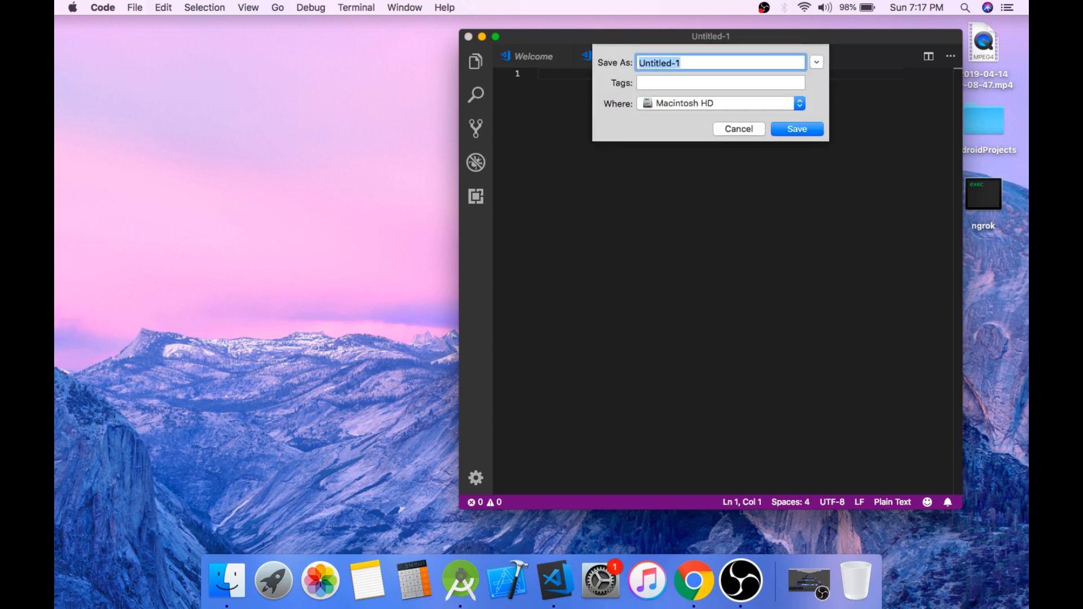
type("serv")
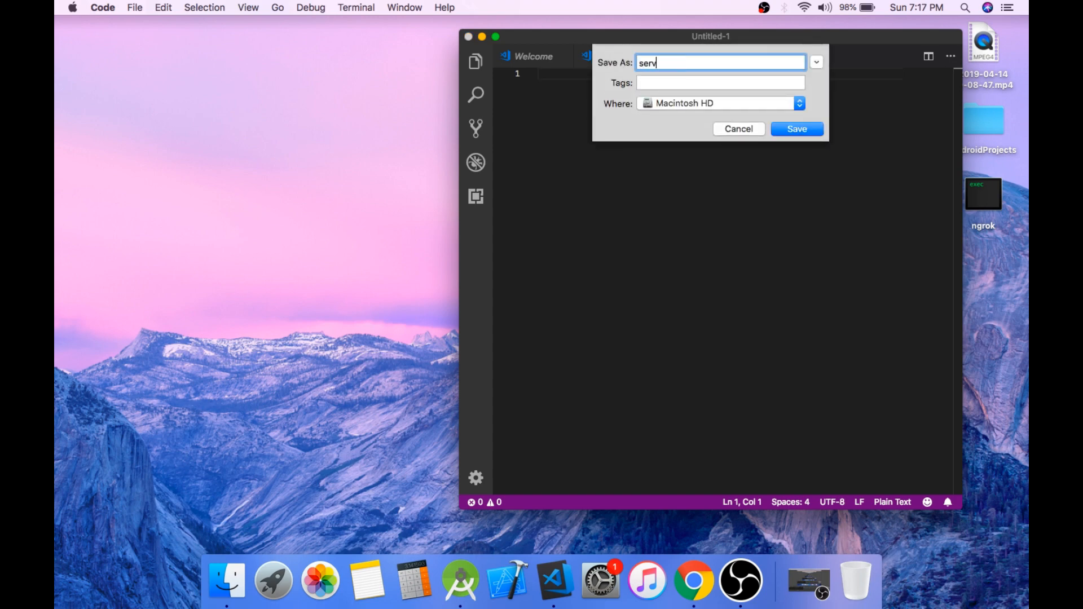
type("erFile.")
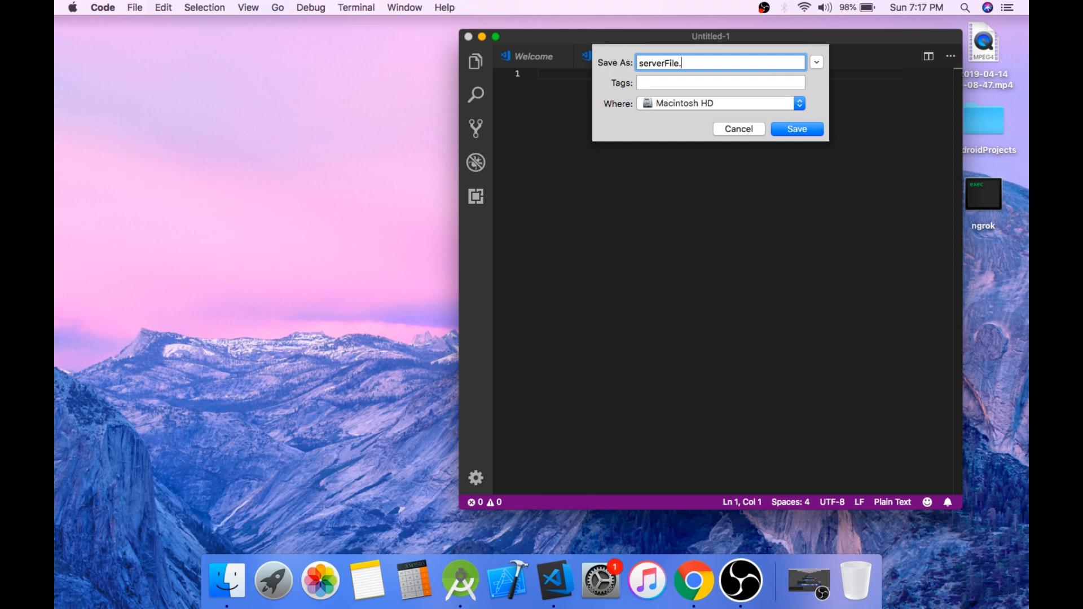
left_click(800, 103)
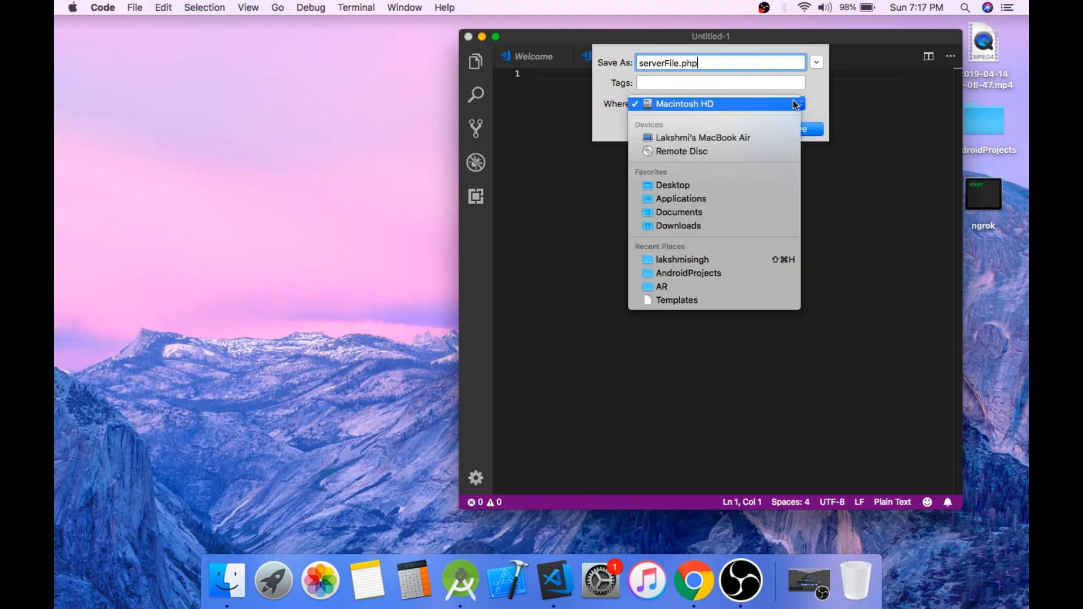
left_click(672, 184)
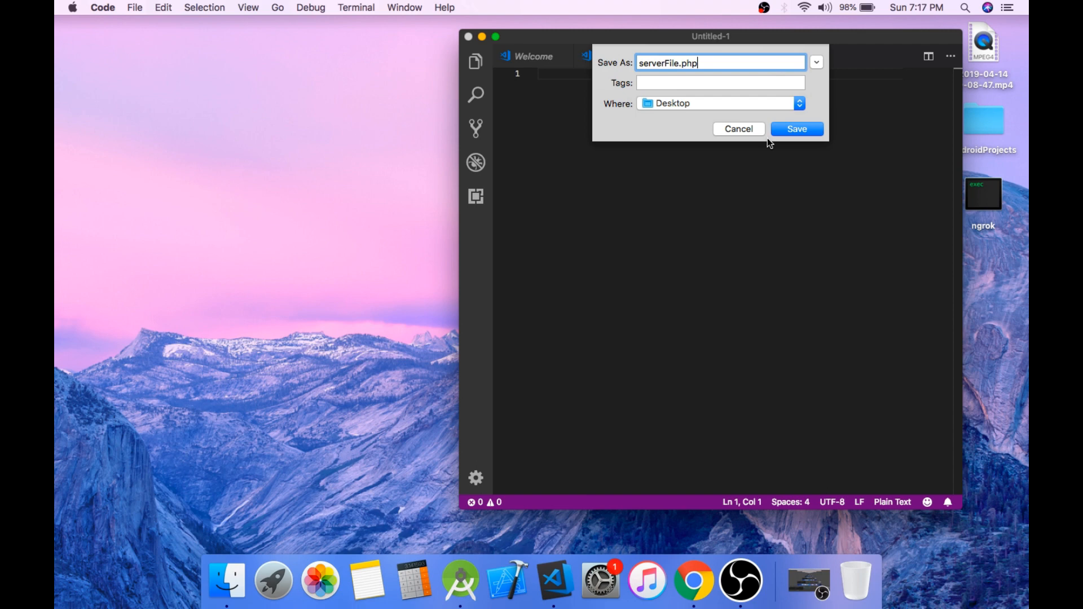
left_click(796, 129)
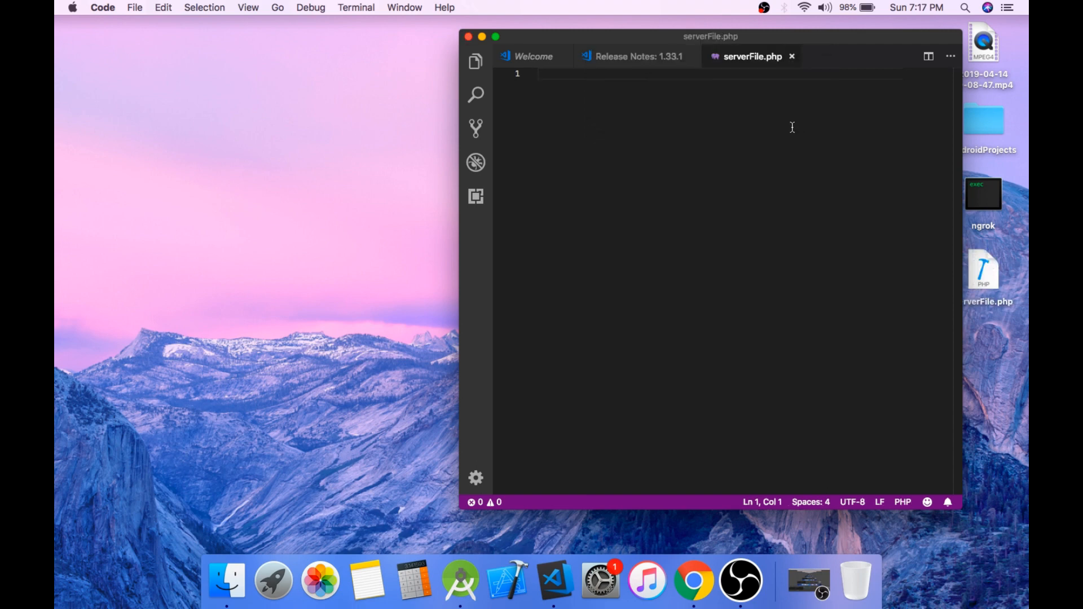
Write <?php, $string = $_POST['string']; and echo $string; in serverFile.php, then save.
type("<?p")
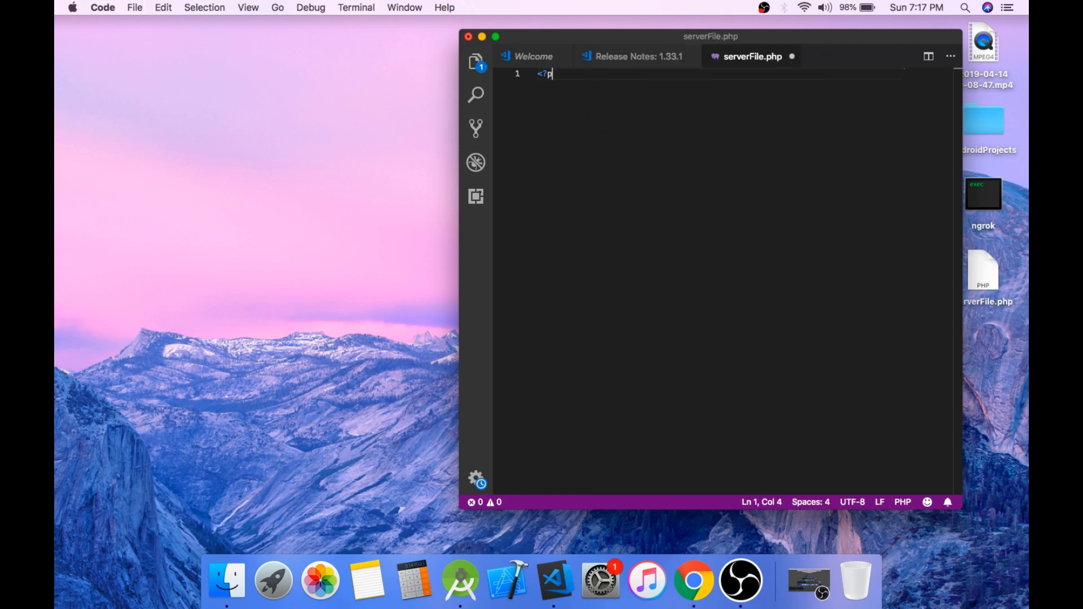
type("hp")
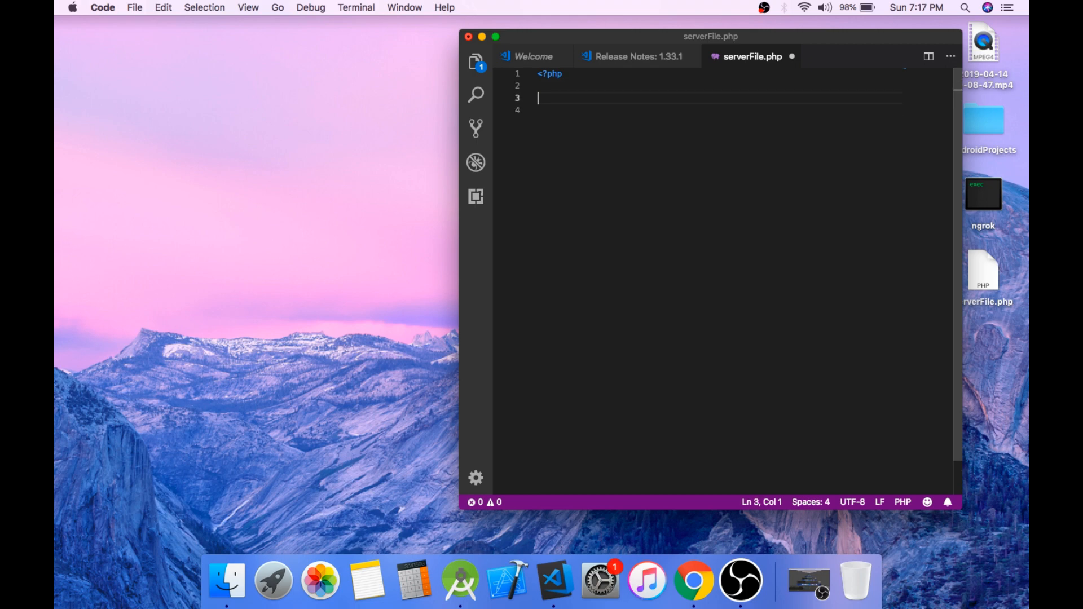
key("tab")
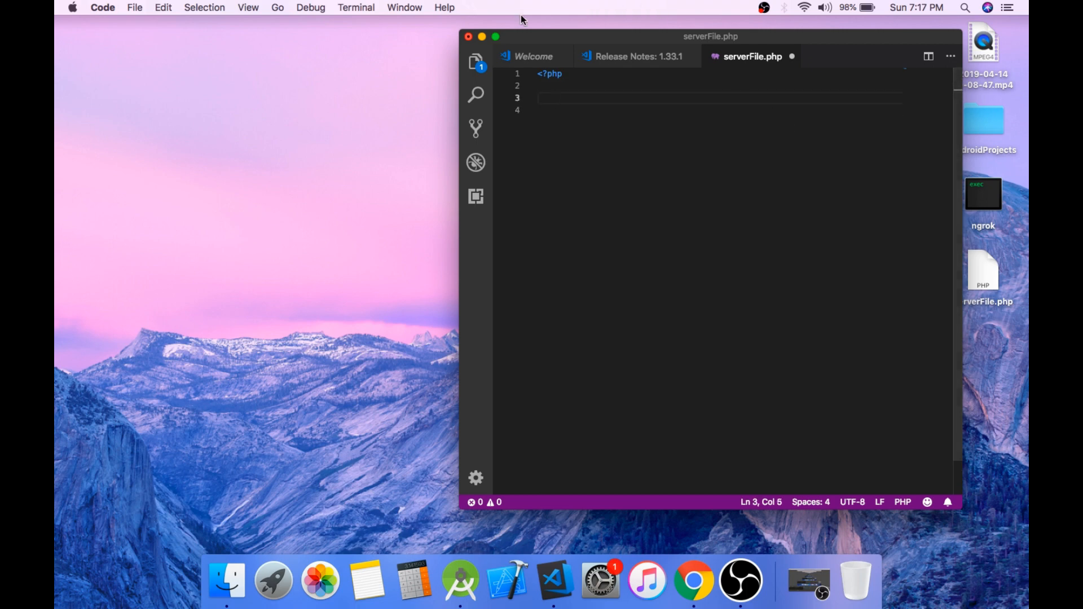
left_click(495, 36)
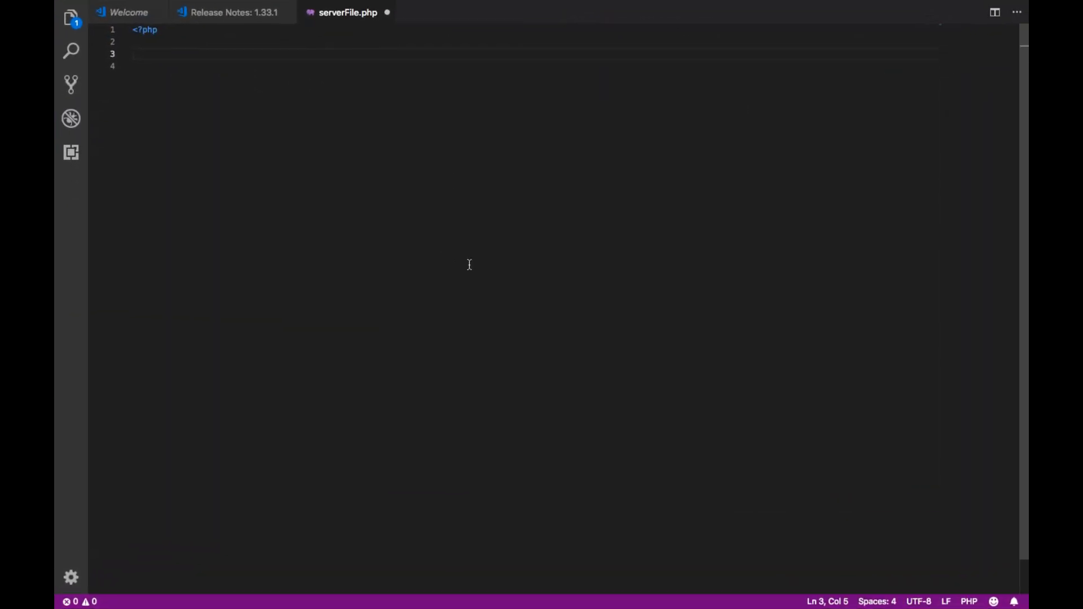
type("$string = $_POST['")
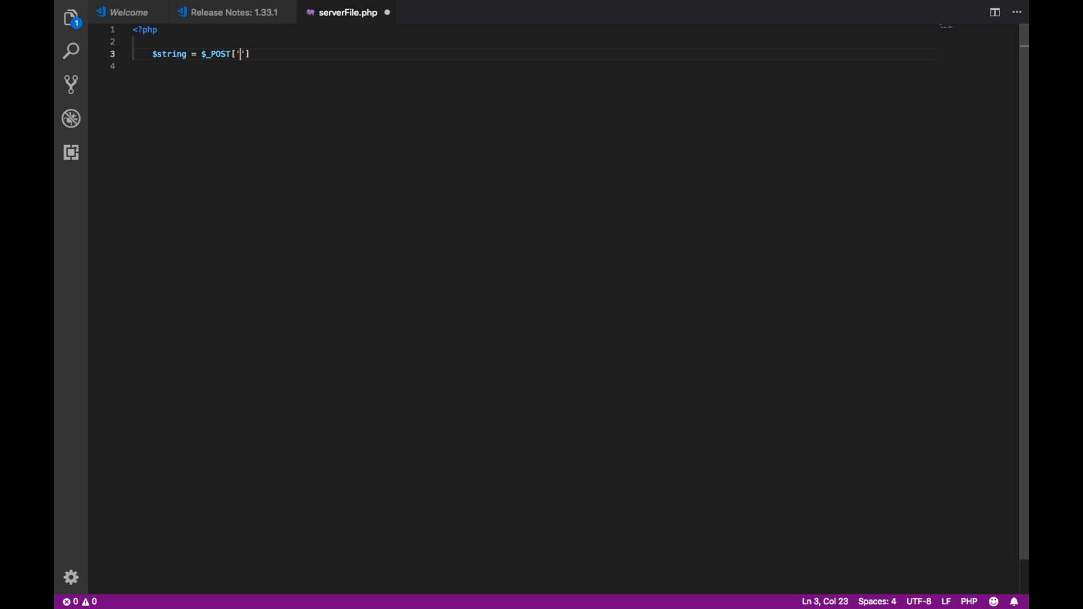
type("string")
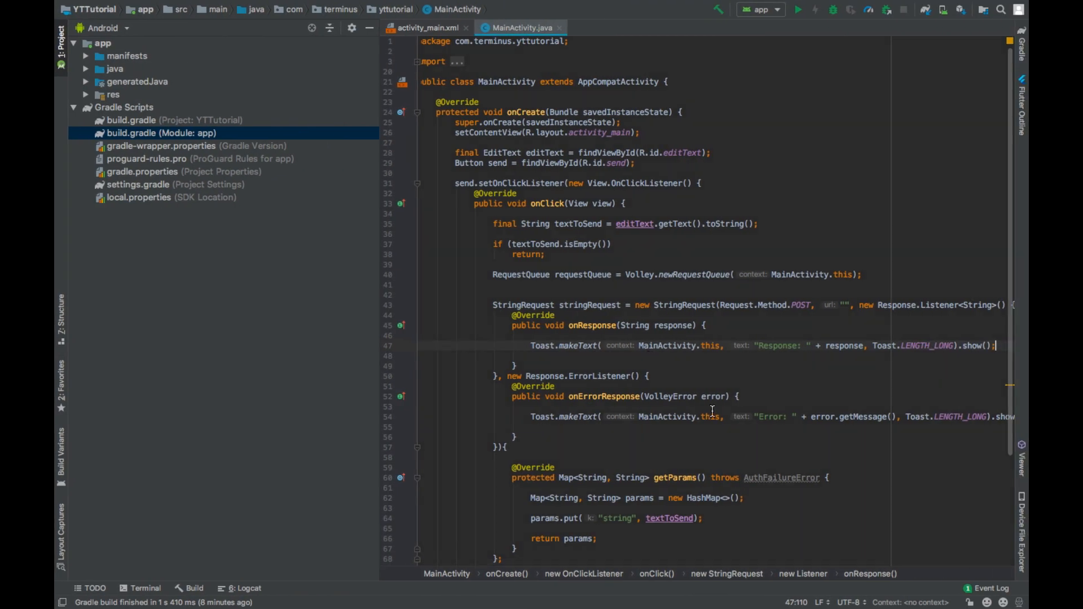
scroll("down", 3)
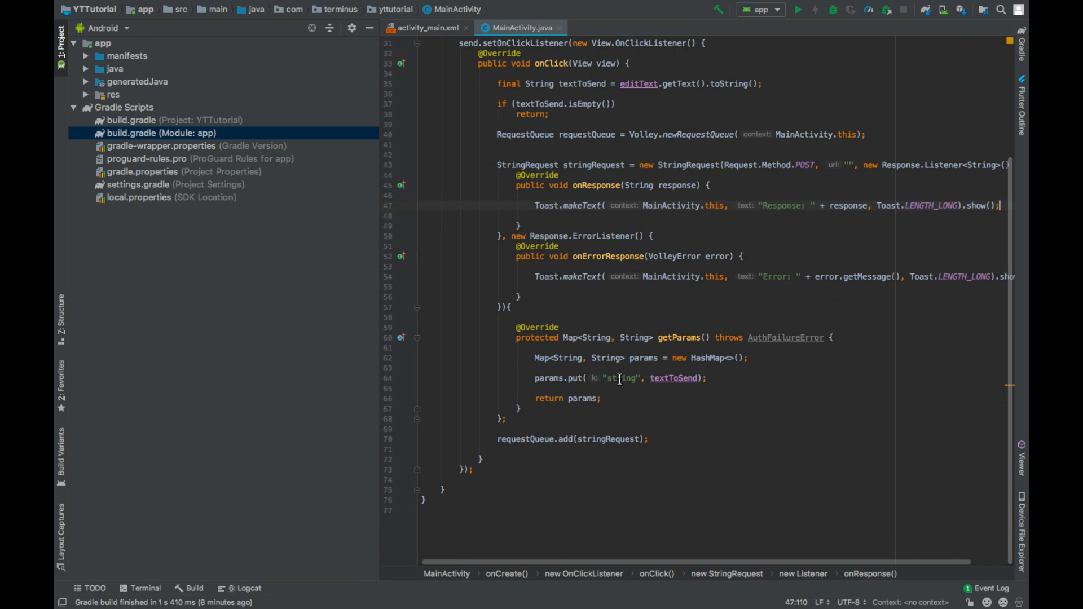
left_click(663, 378)
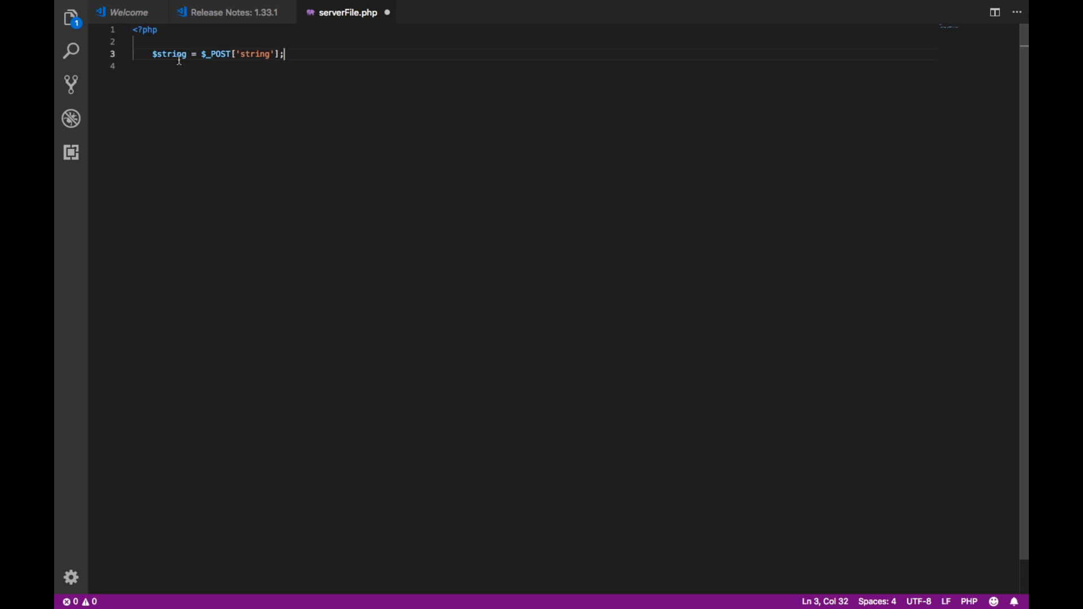
mouse_move(224, 55)
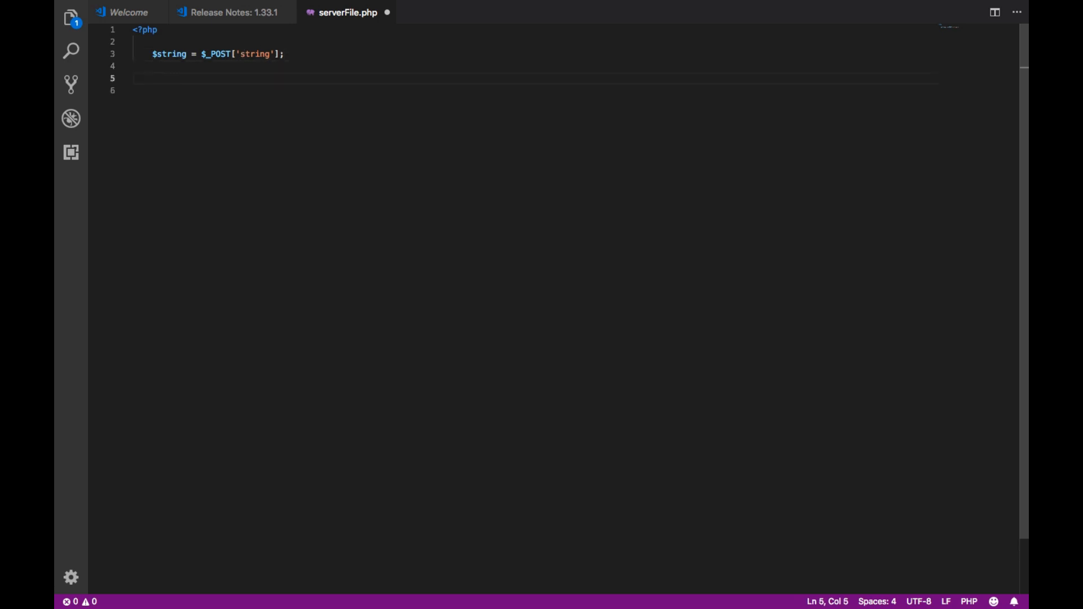
type("echo $string;")
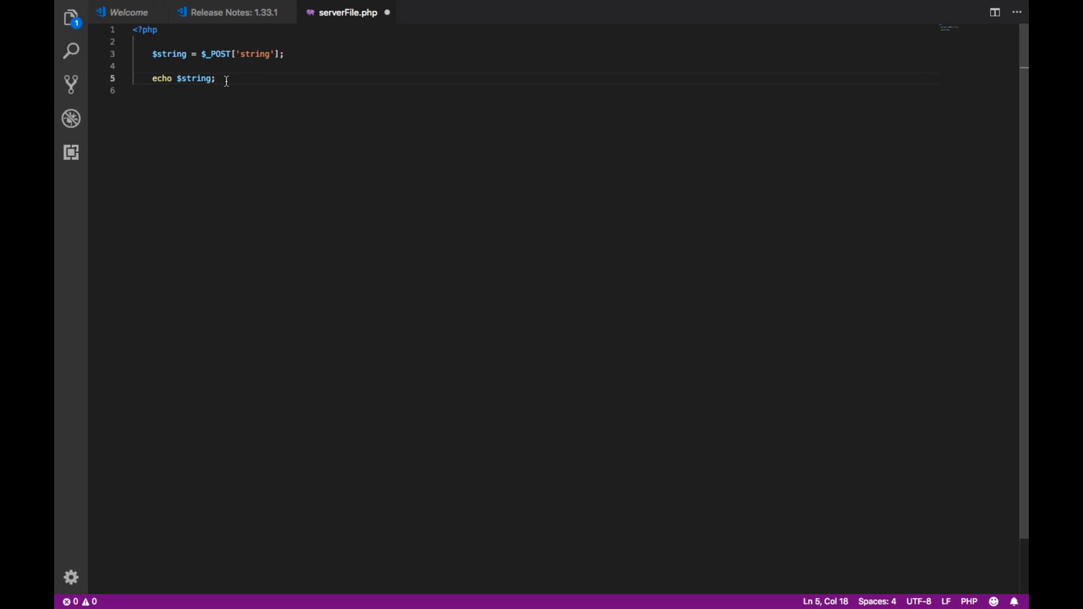
key("ctrl+s")
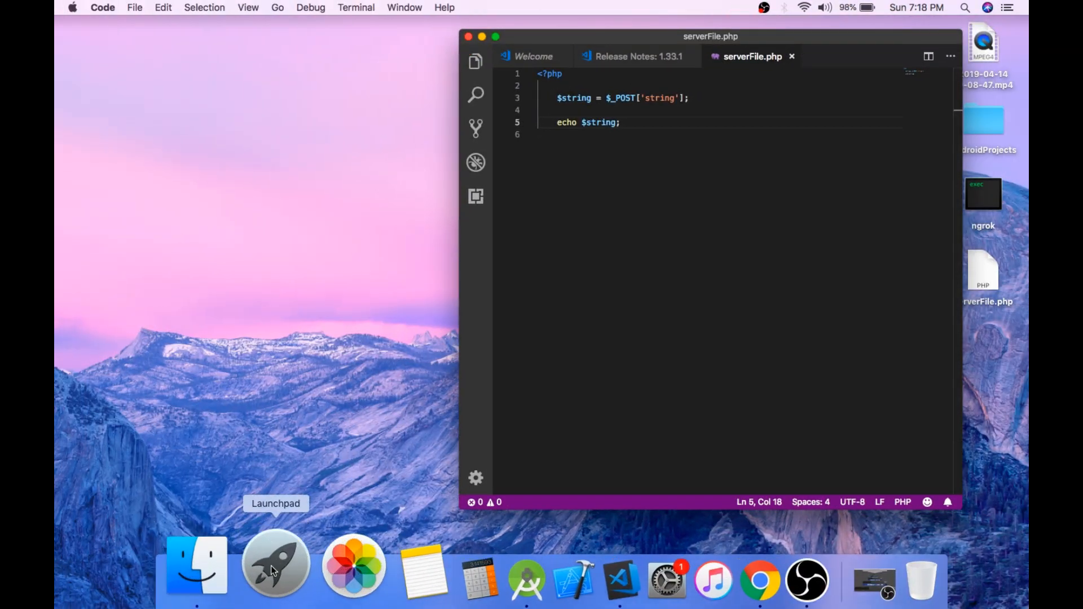
In XAMPP, start Apache, enable the localhost:8080 -> 80 rule, and mount /opt/lampp.
left_click(276, 564)
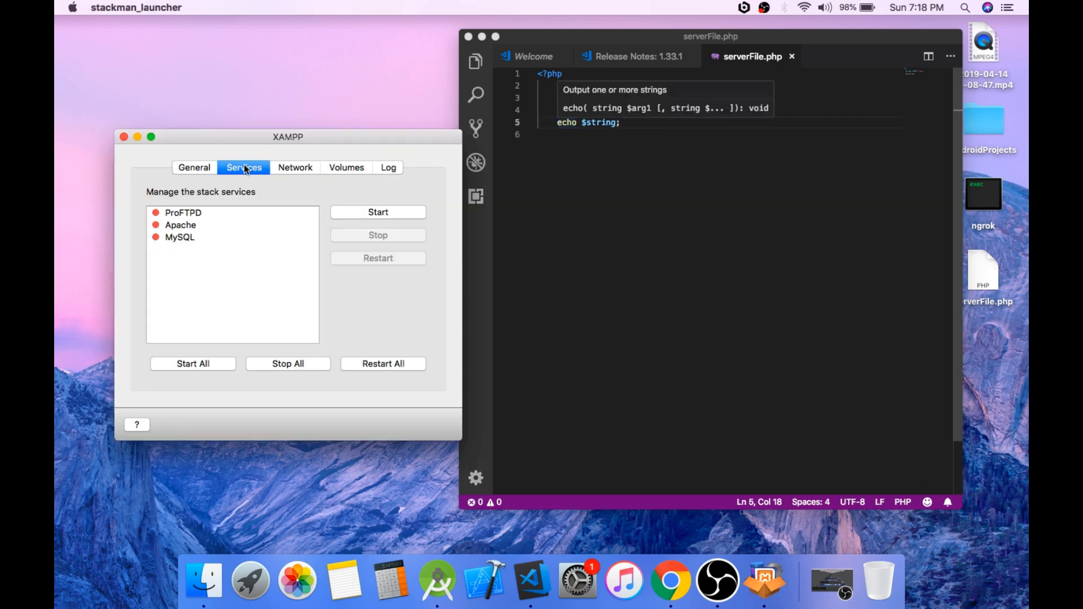
left_click(181, 225)
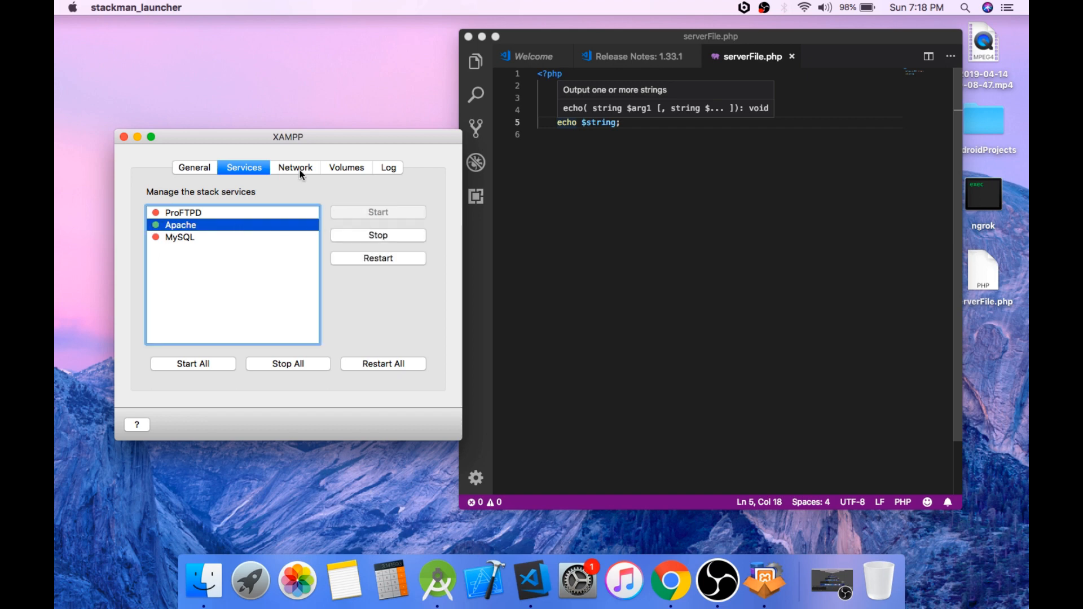
left_click(295, 167)
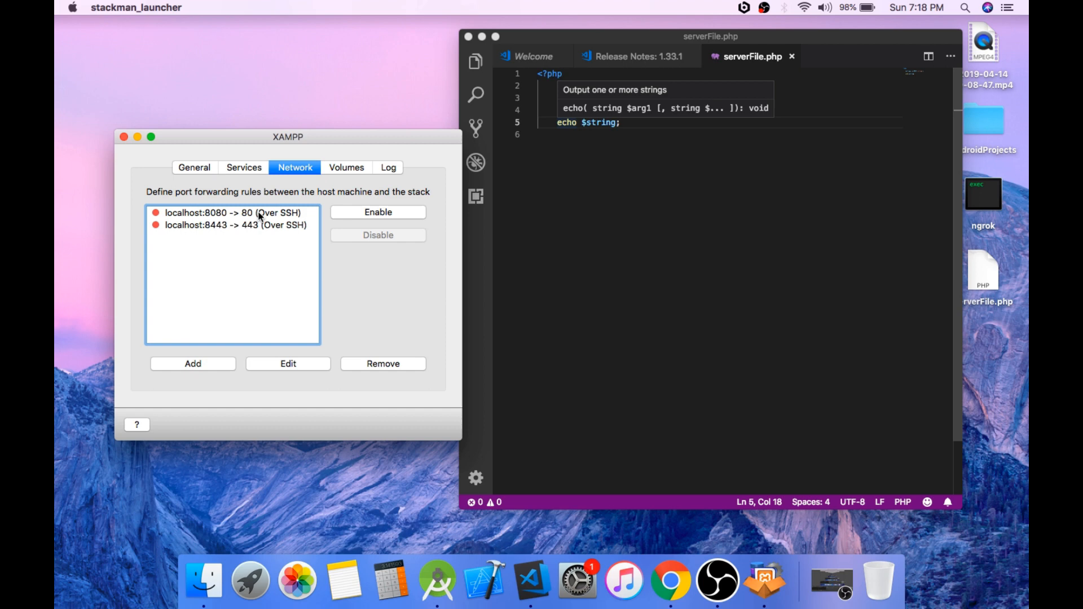
left_click(233, 213)
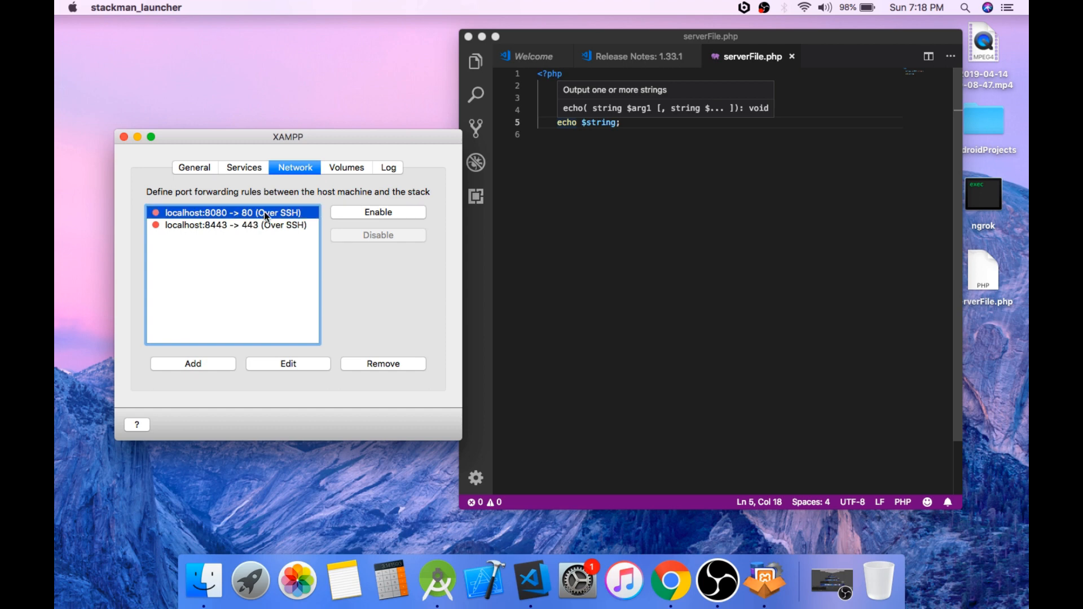
left_click(378, 212)
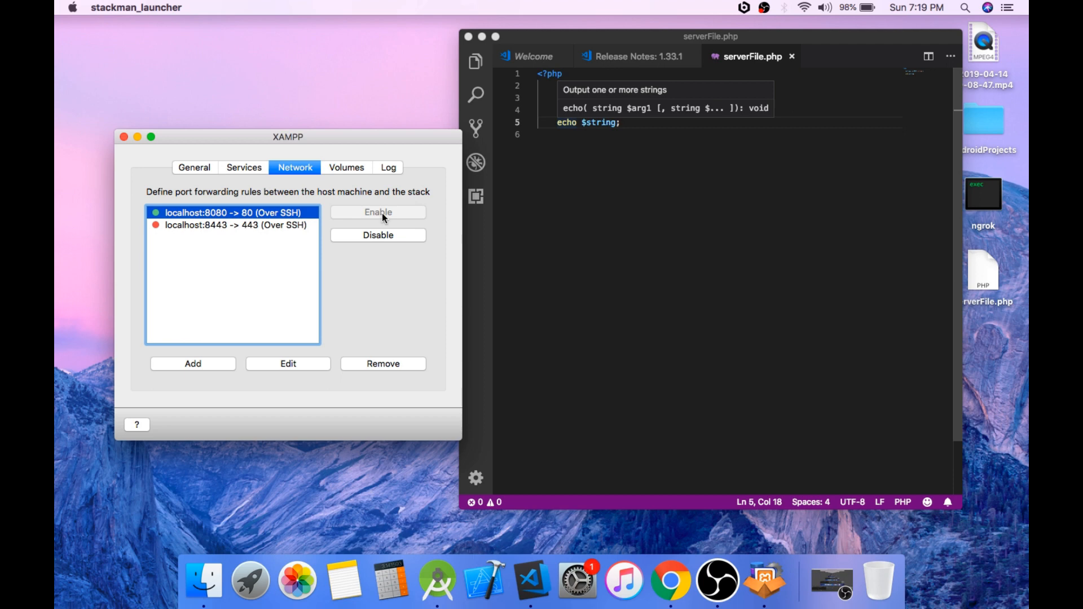
left_click(346, 167)
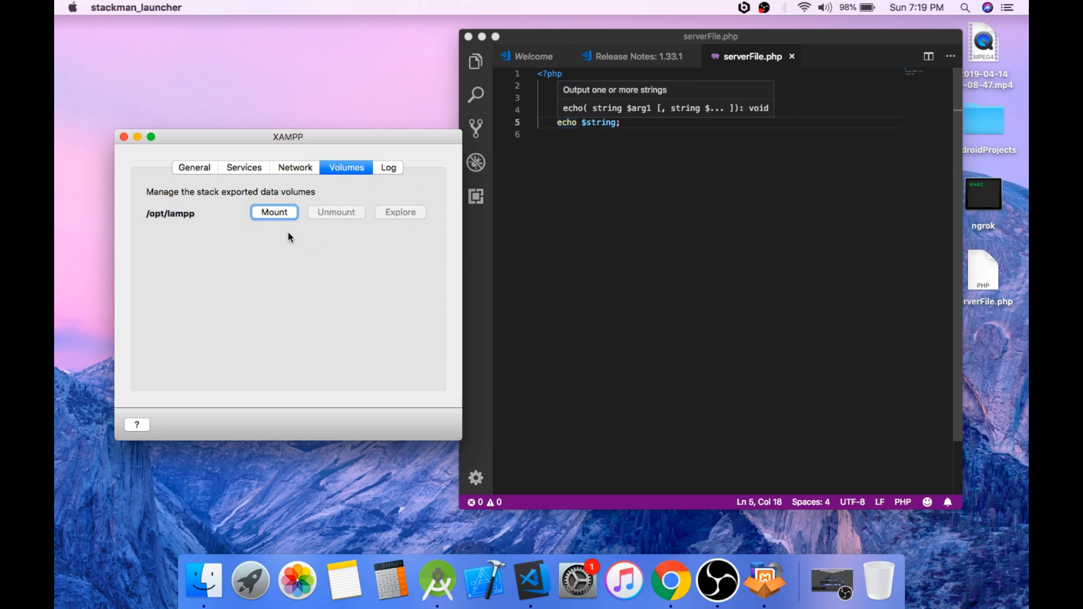
left_click(274, 212)
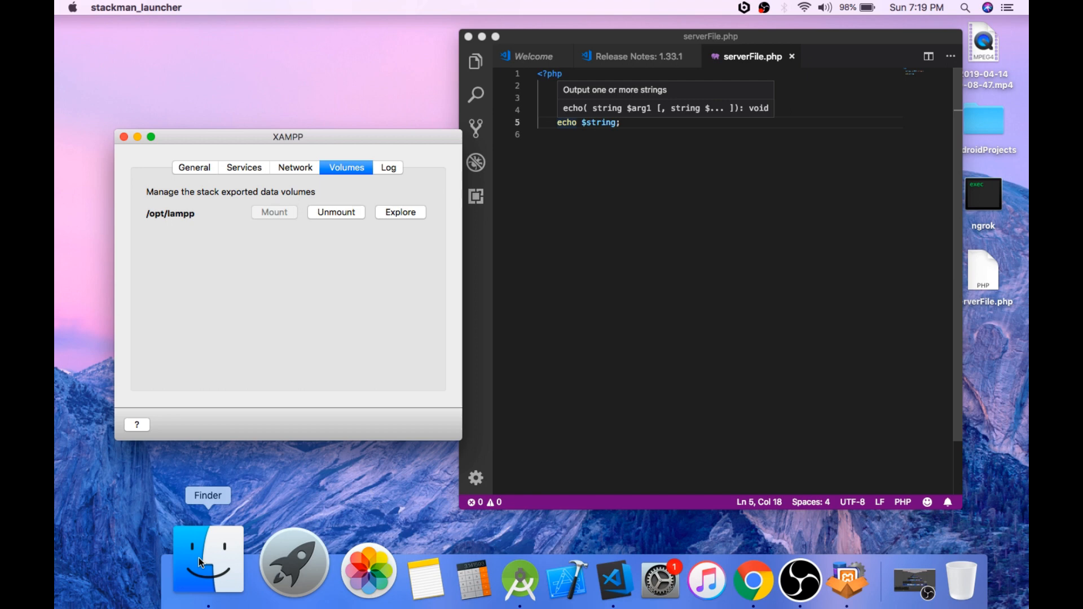
Browse the mounted lampp volume in Finder and open its htdocs folder.
left_click(207, 560)
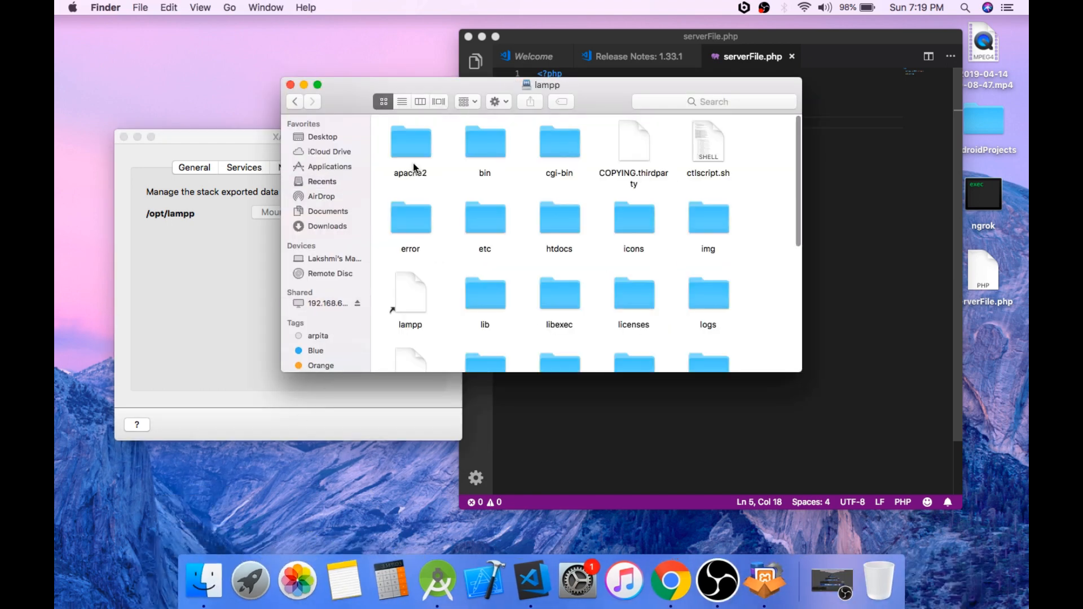
mouse_move(566, 230)
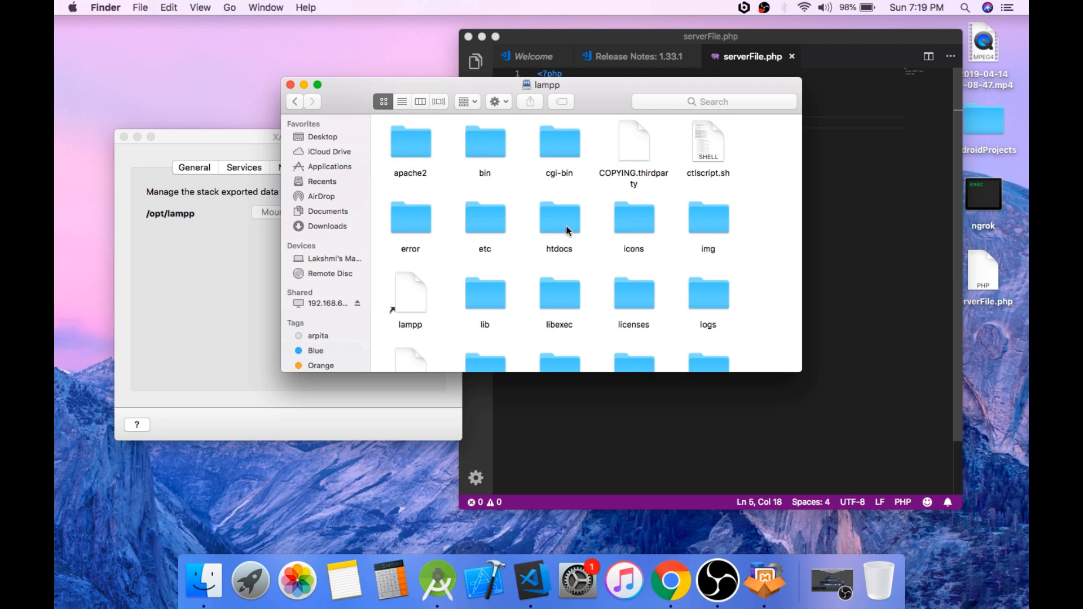
double_click(559, 218)
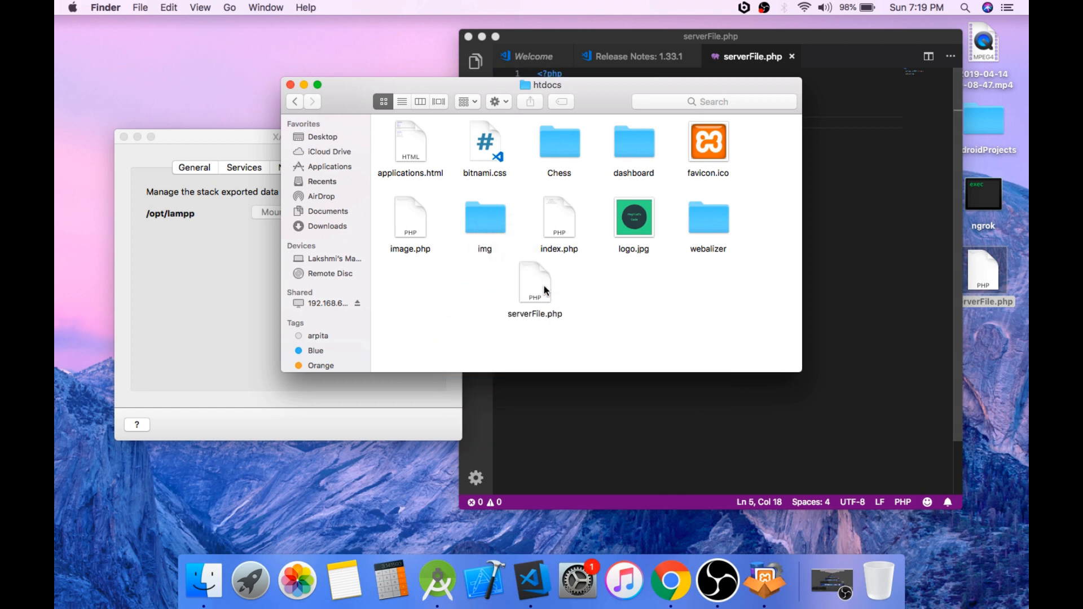
mouse_move(981, 175)
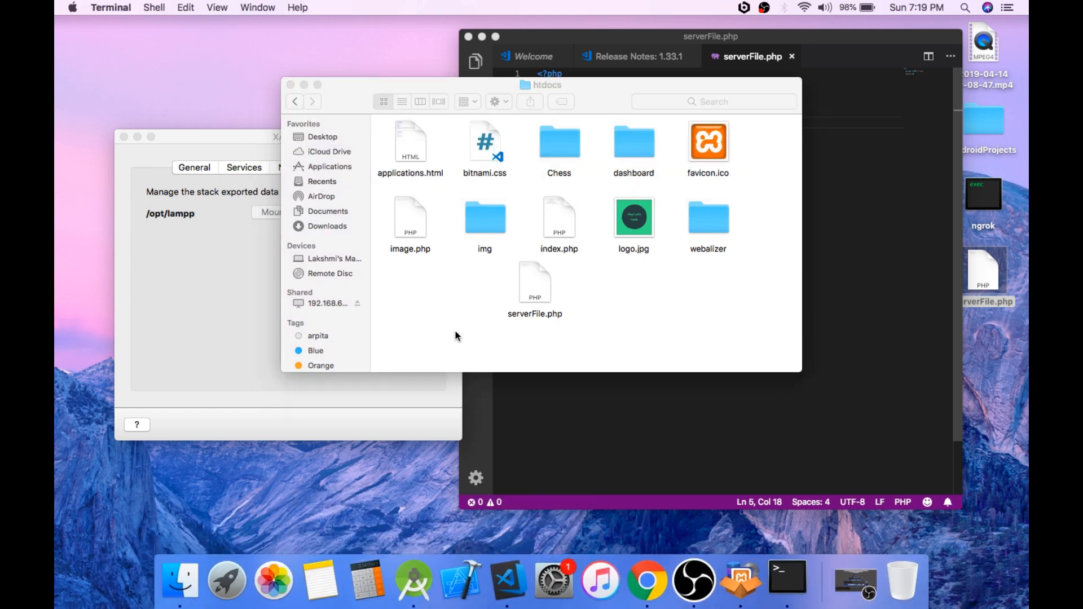
In Terminal, change into ~/Desktop and run ./ngrok http 8080.
left_click(786, 579)
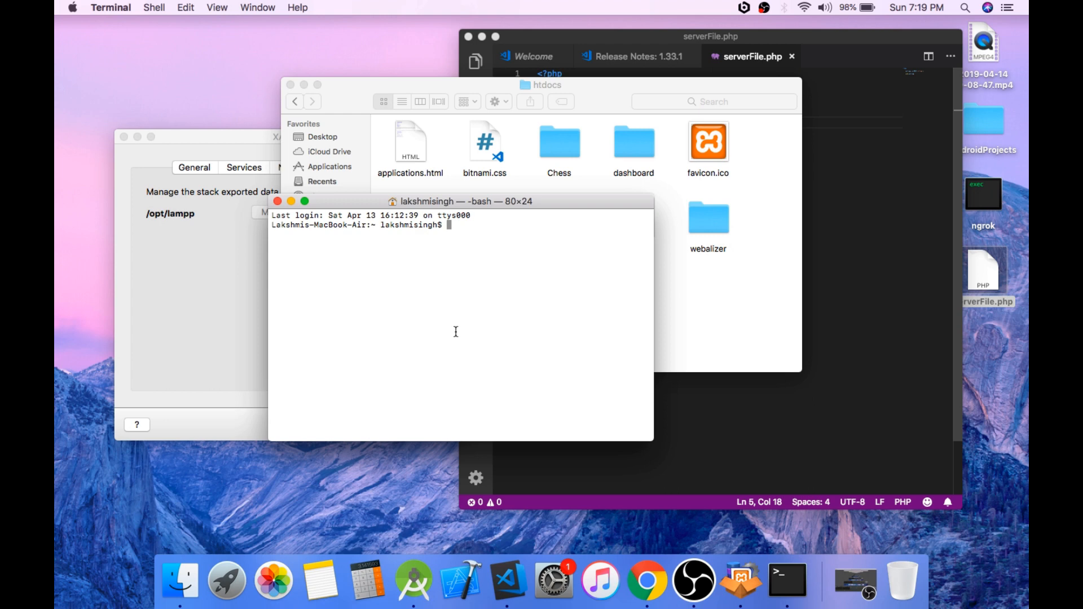
type("cd ~/")
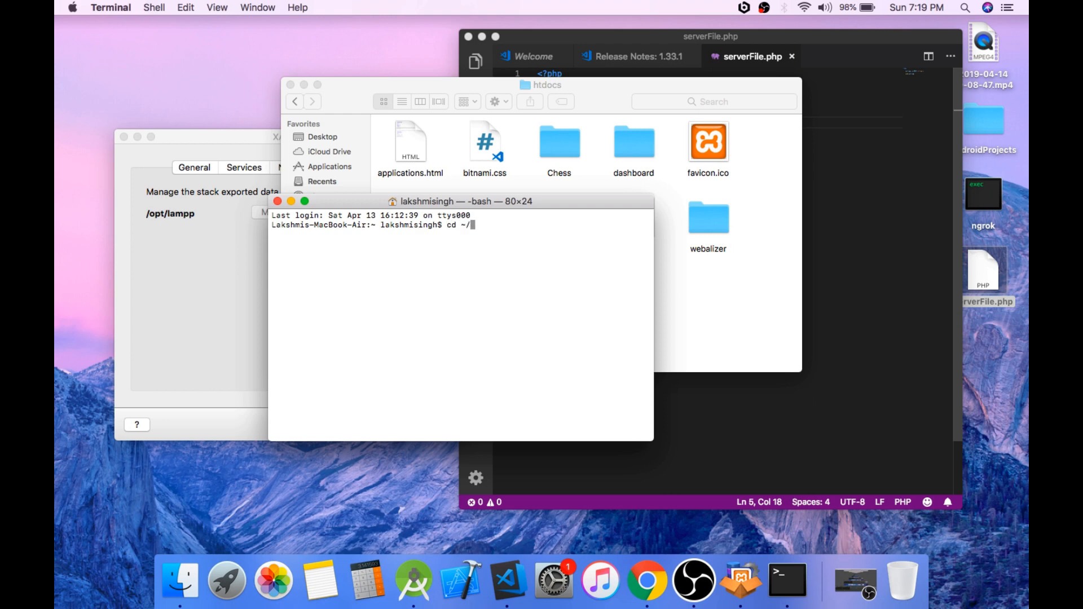
key("Return")
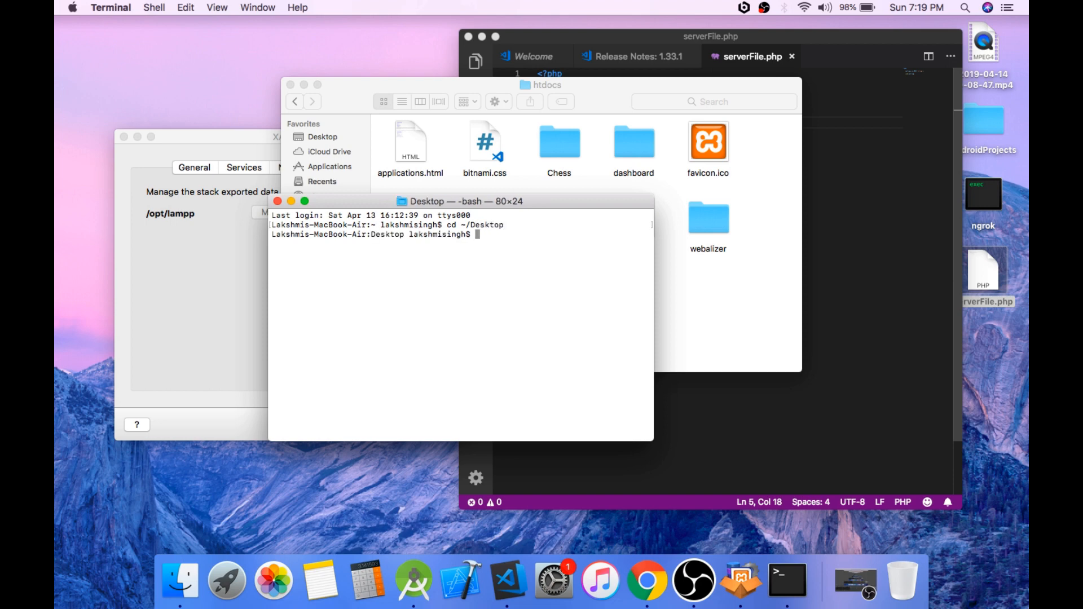
type("./ngrok http")
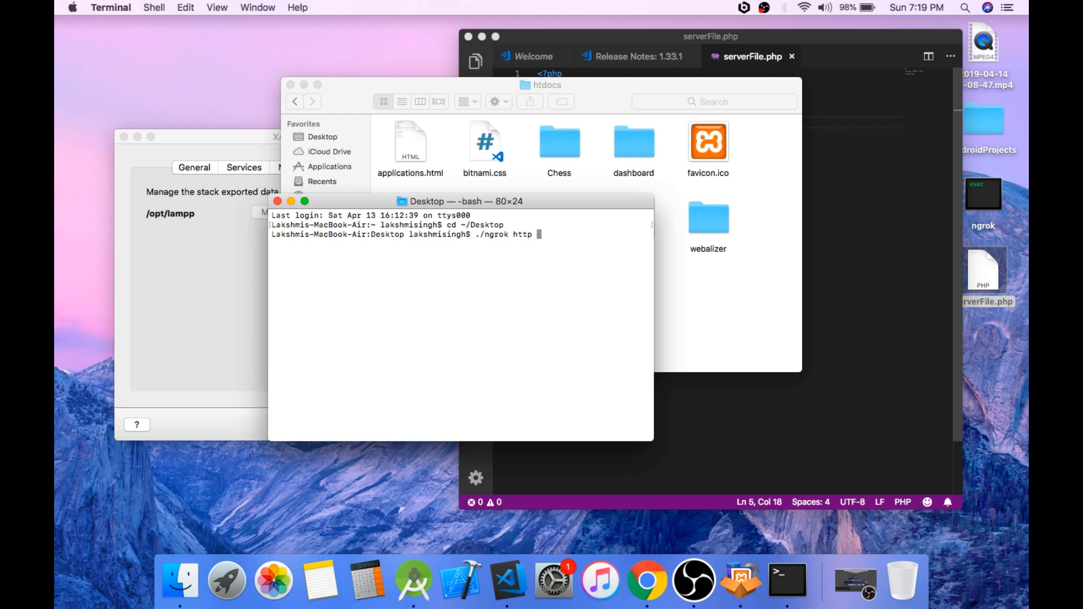
type("8080")
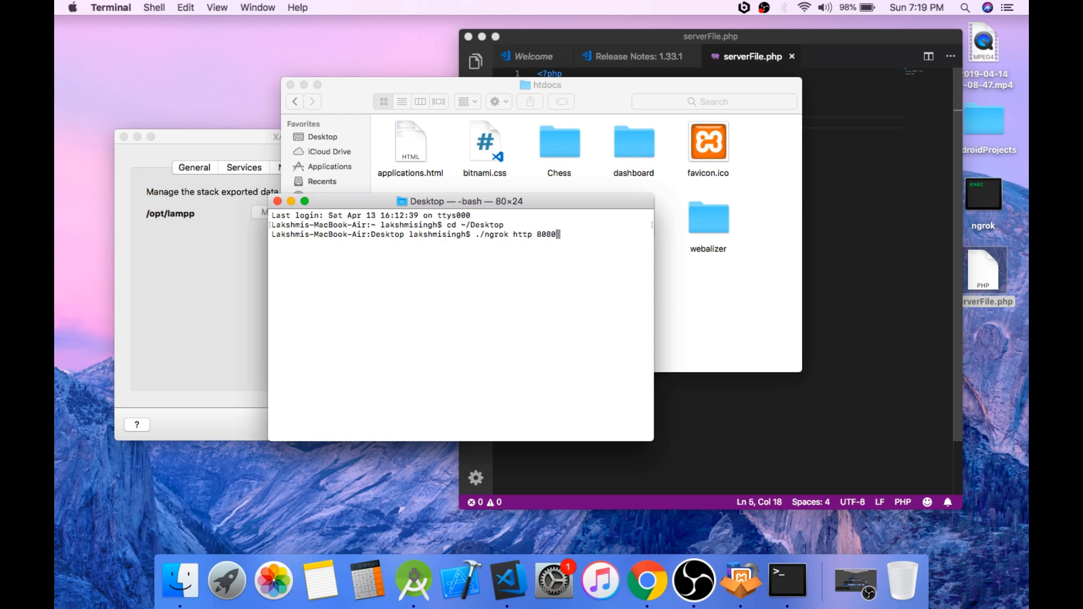
key("Return")
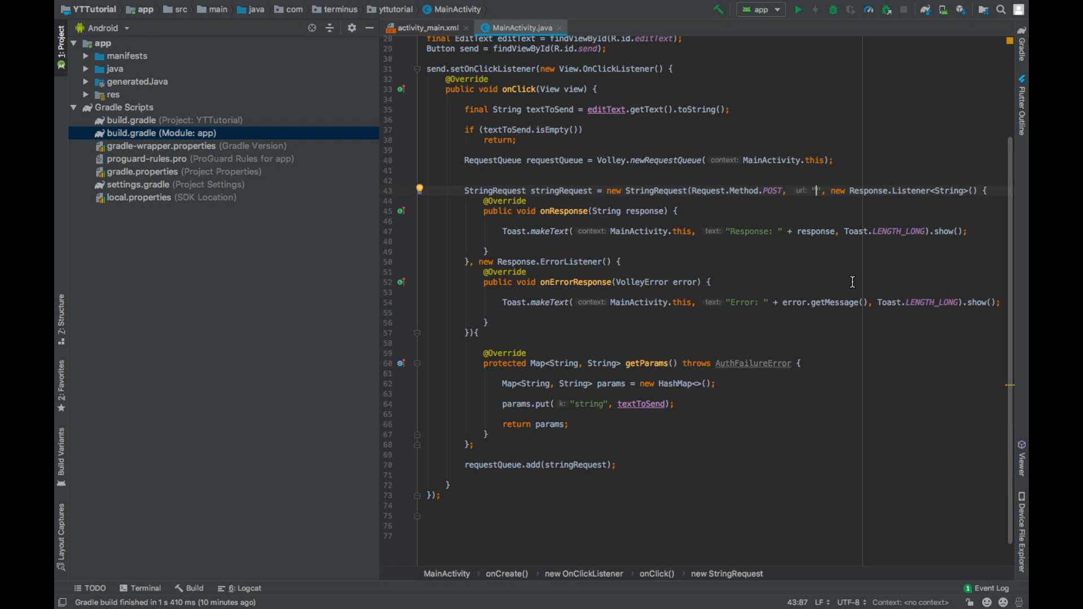
type("http://309e7580.ngrok.io/")
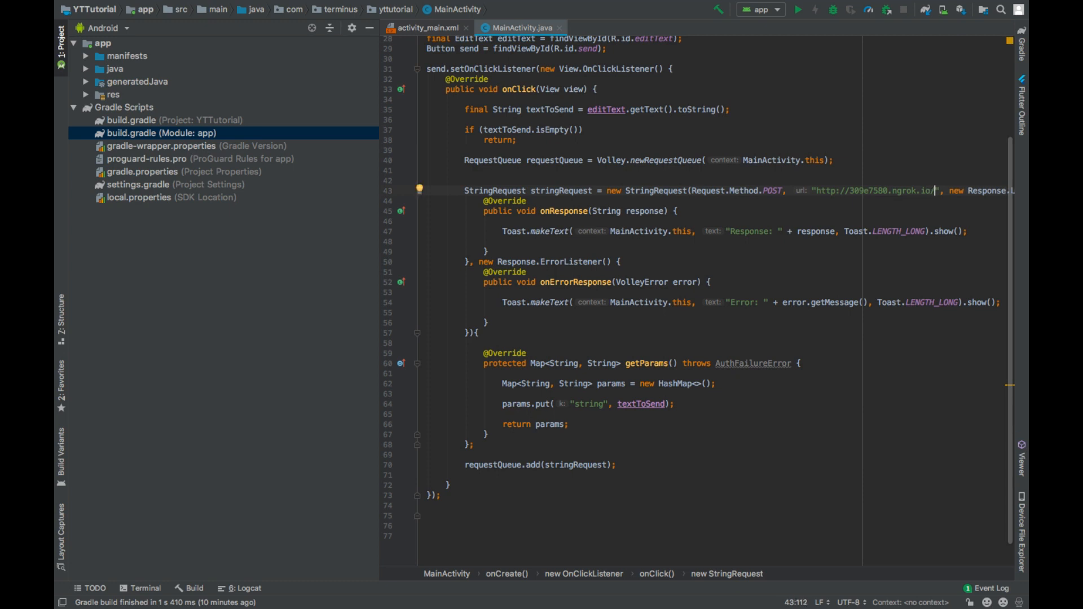
type("server")
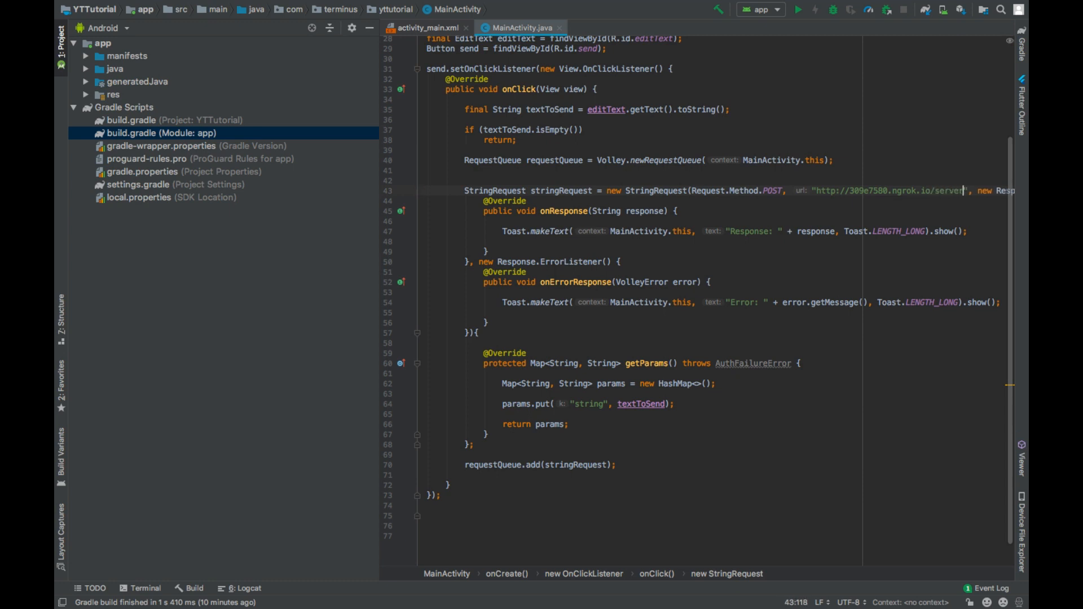
type("File.php")
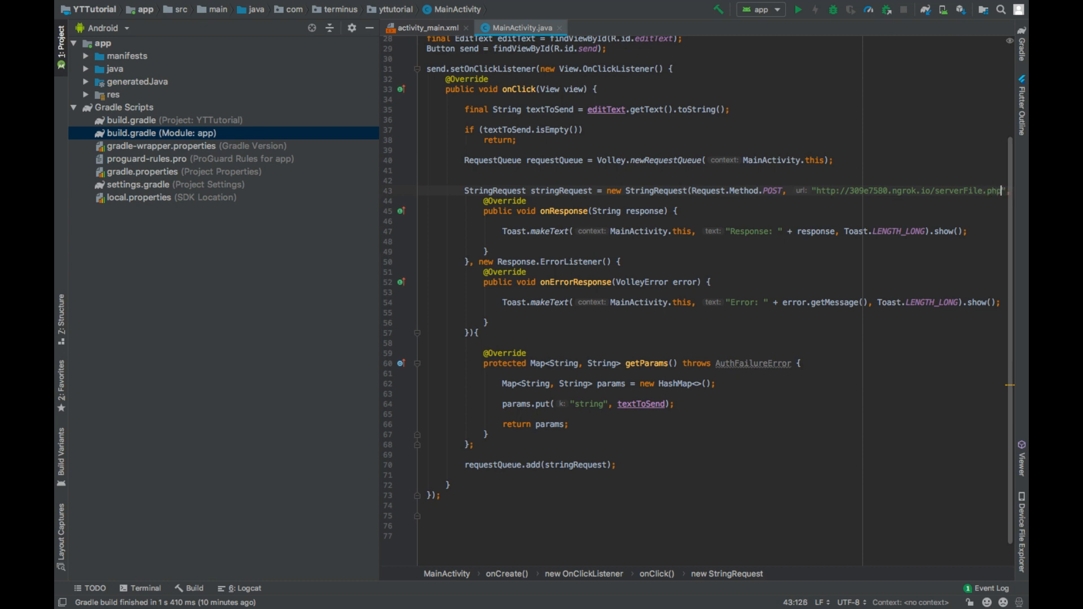
scroll("up", 3)
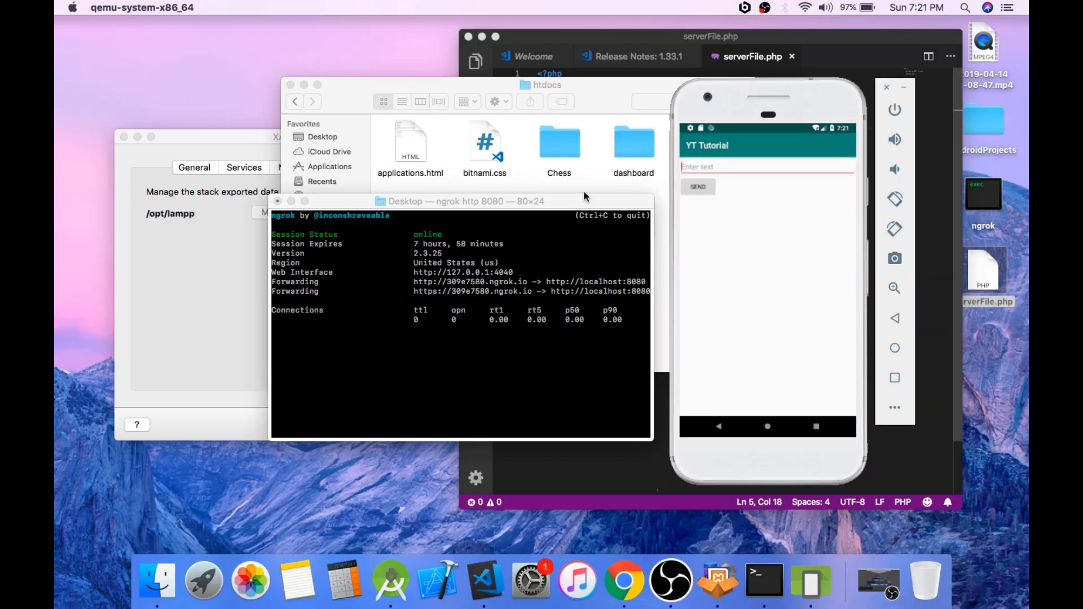
Enter 'How are you' in the app's text field and tap SEND for the response toast.
left_click(767, 167)
type("H")
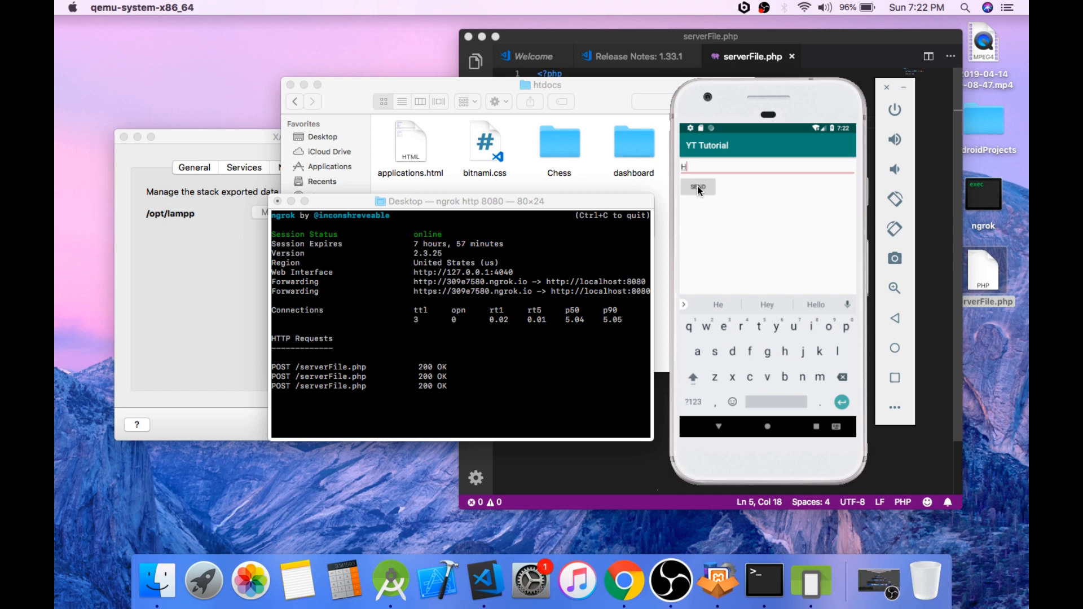
type("ow a")
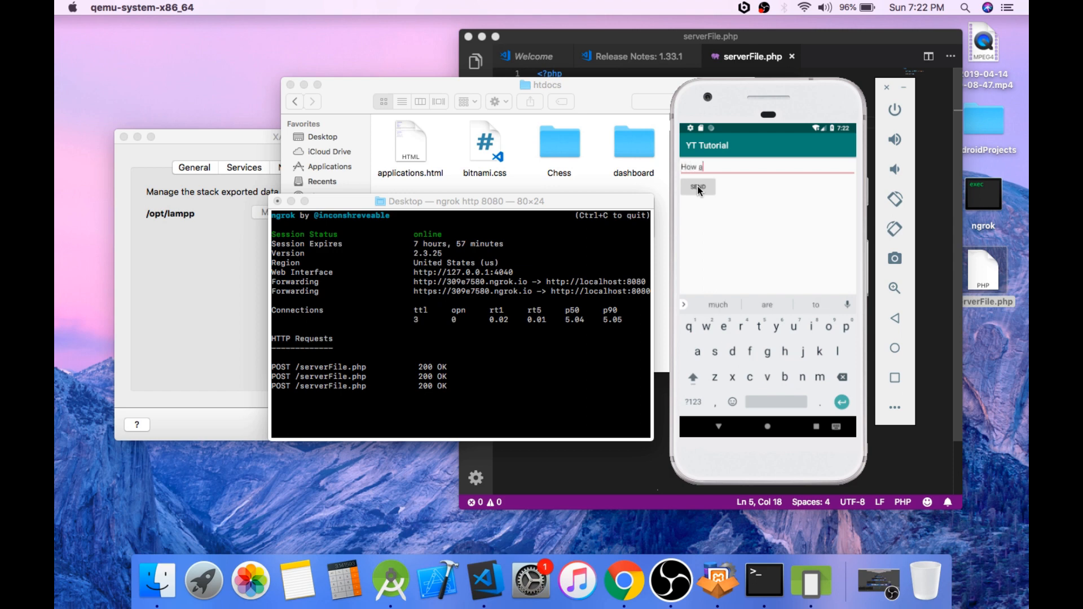
type("re you")
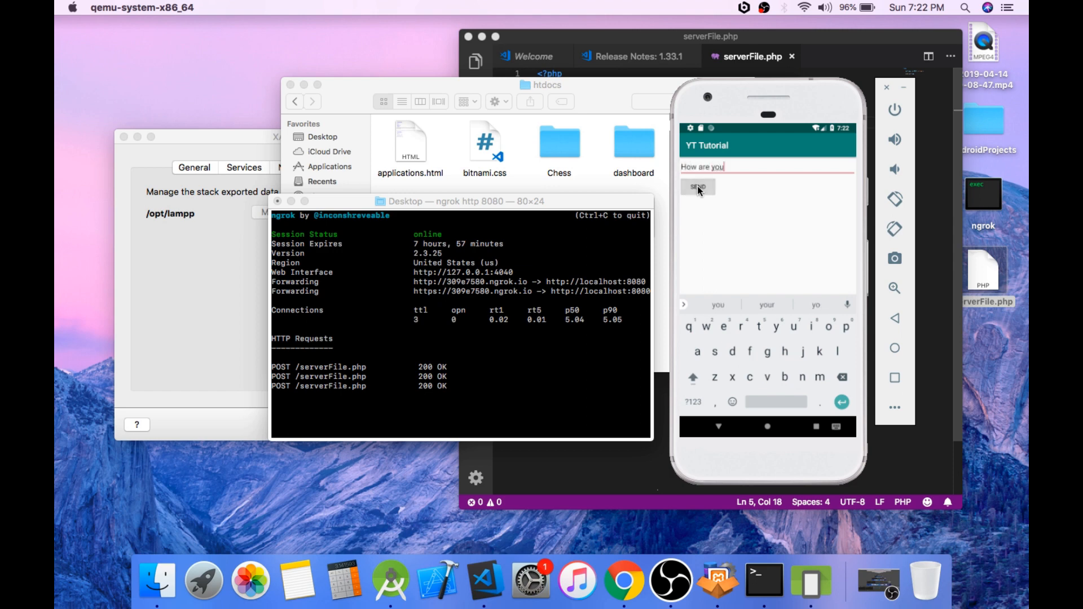
left_click(698, 187)
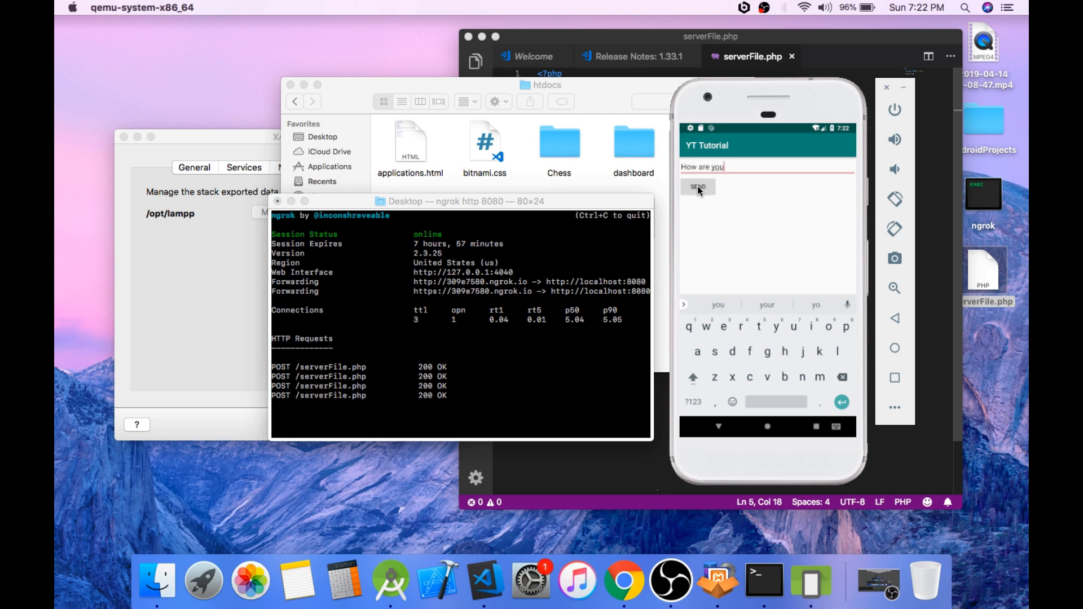
left_click(698, 187)
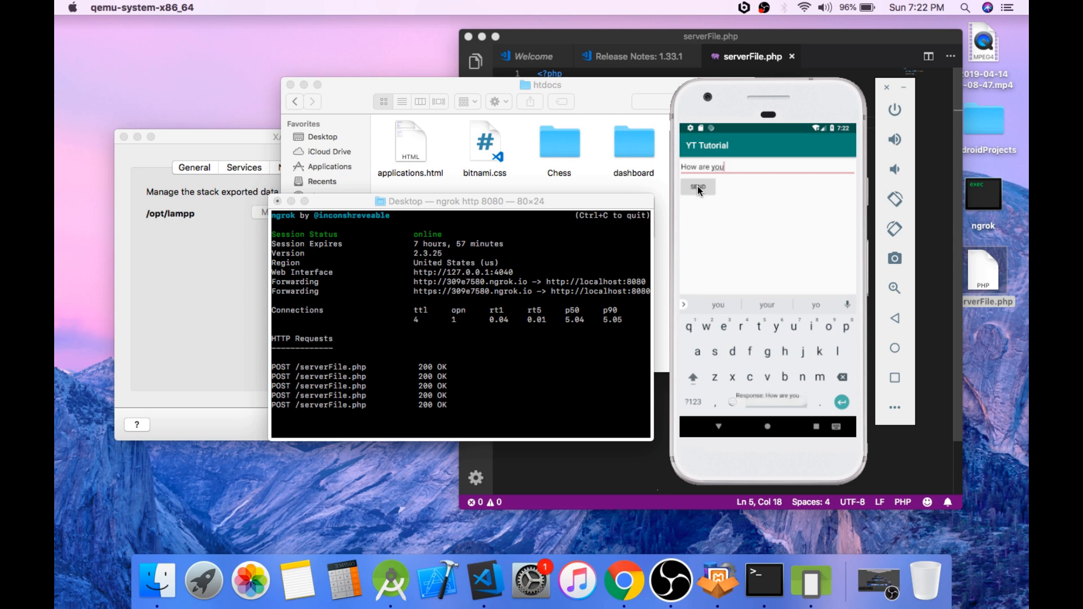
left_click(697, 187)
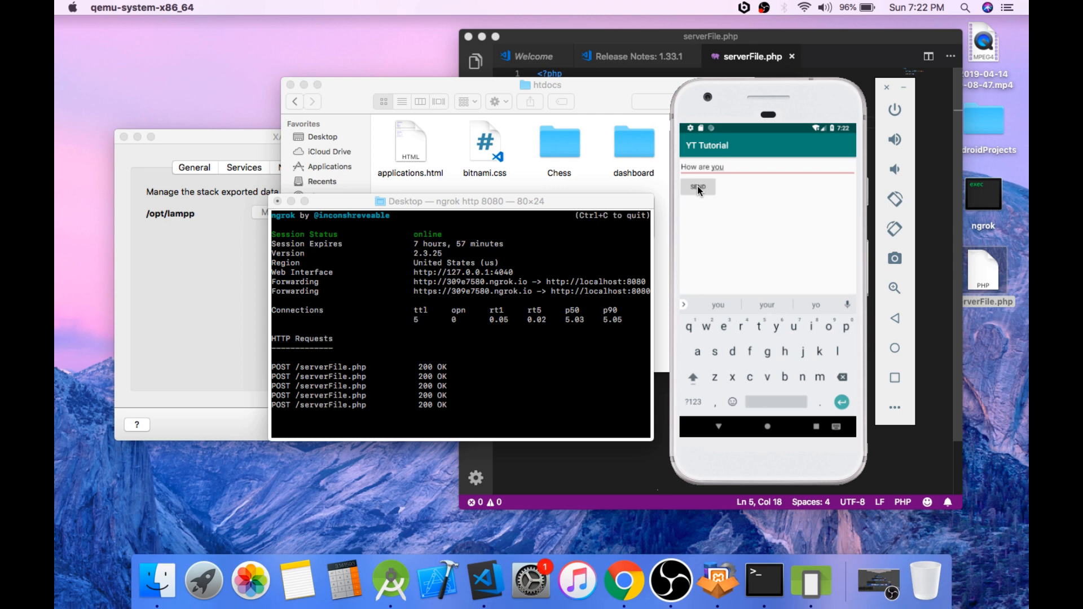